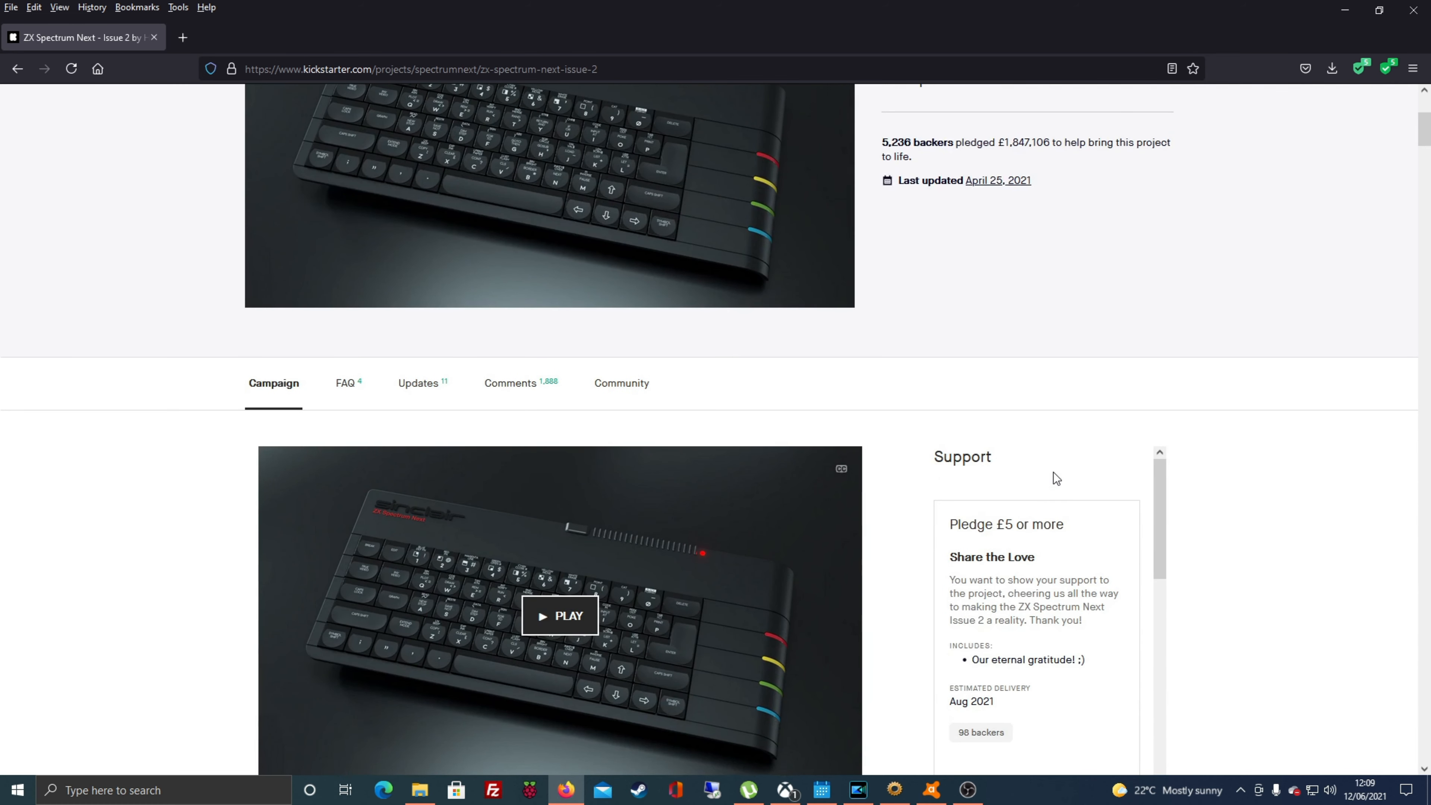
mouse_move(418, 382)
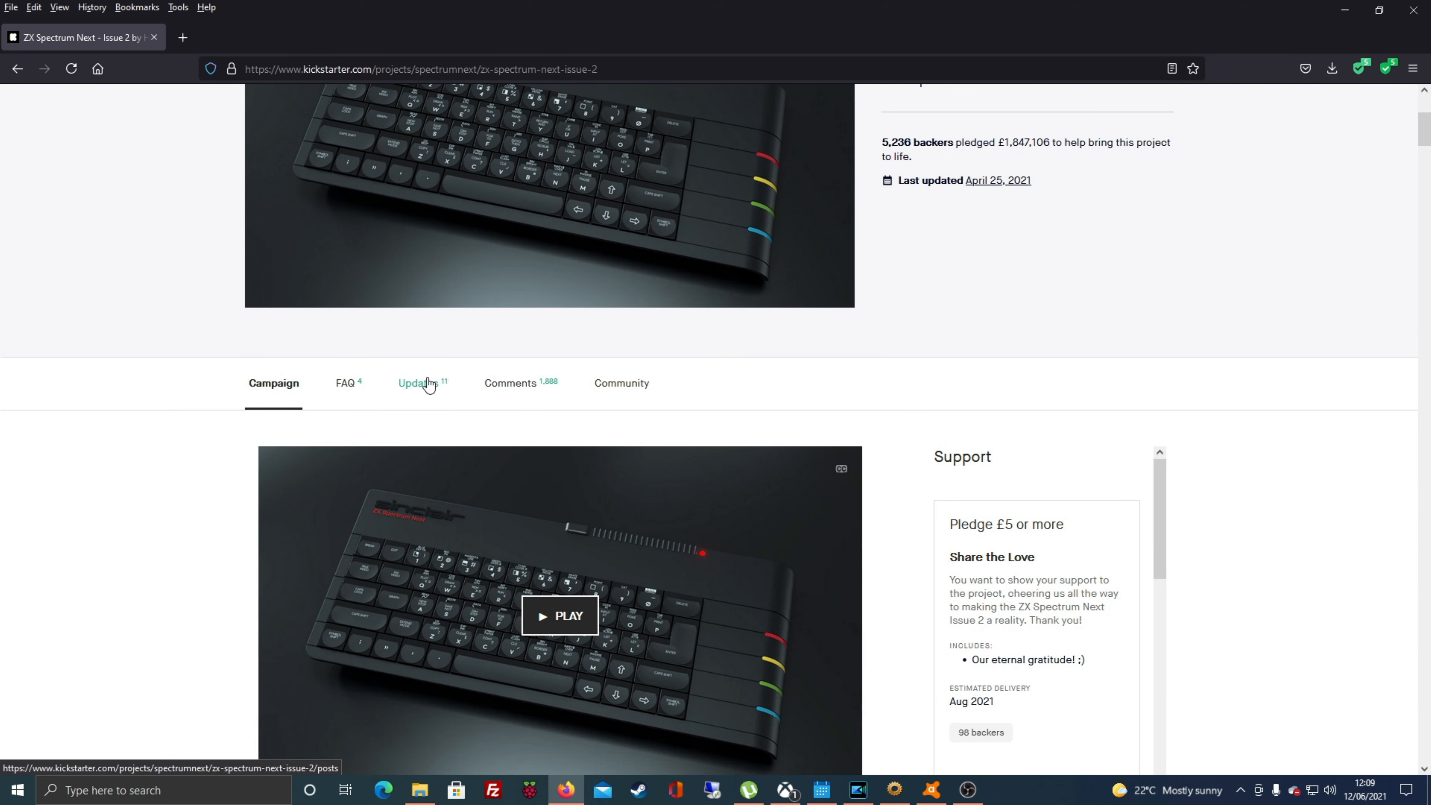
Step: Go through the ZX Spectrum Next campaign description and reward tiers in the Support sidebar
left_click(418, 382)
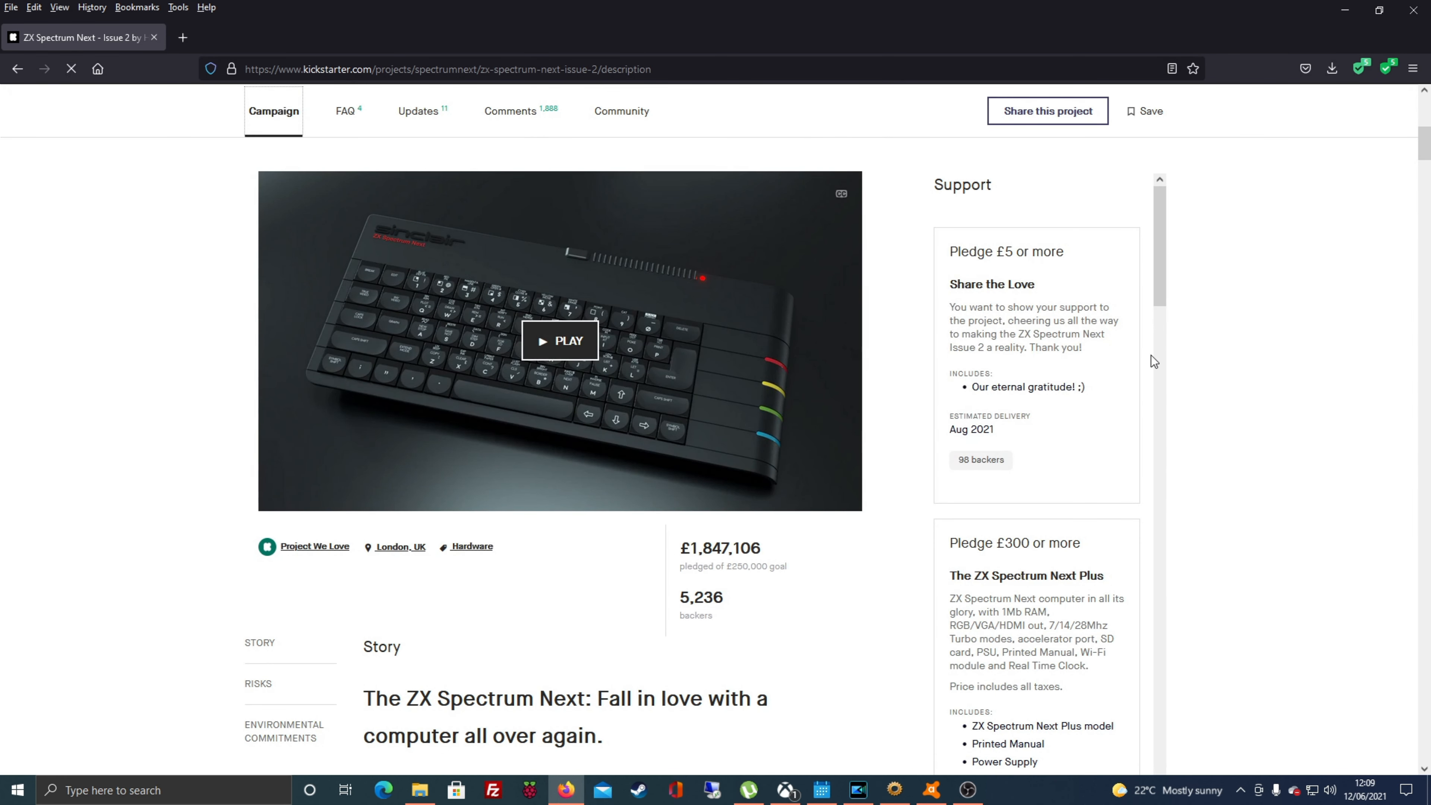
scroll("down", 3)
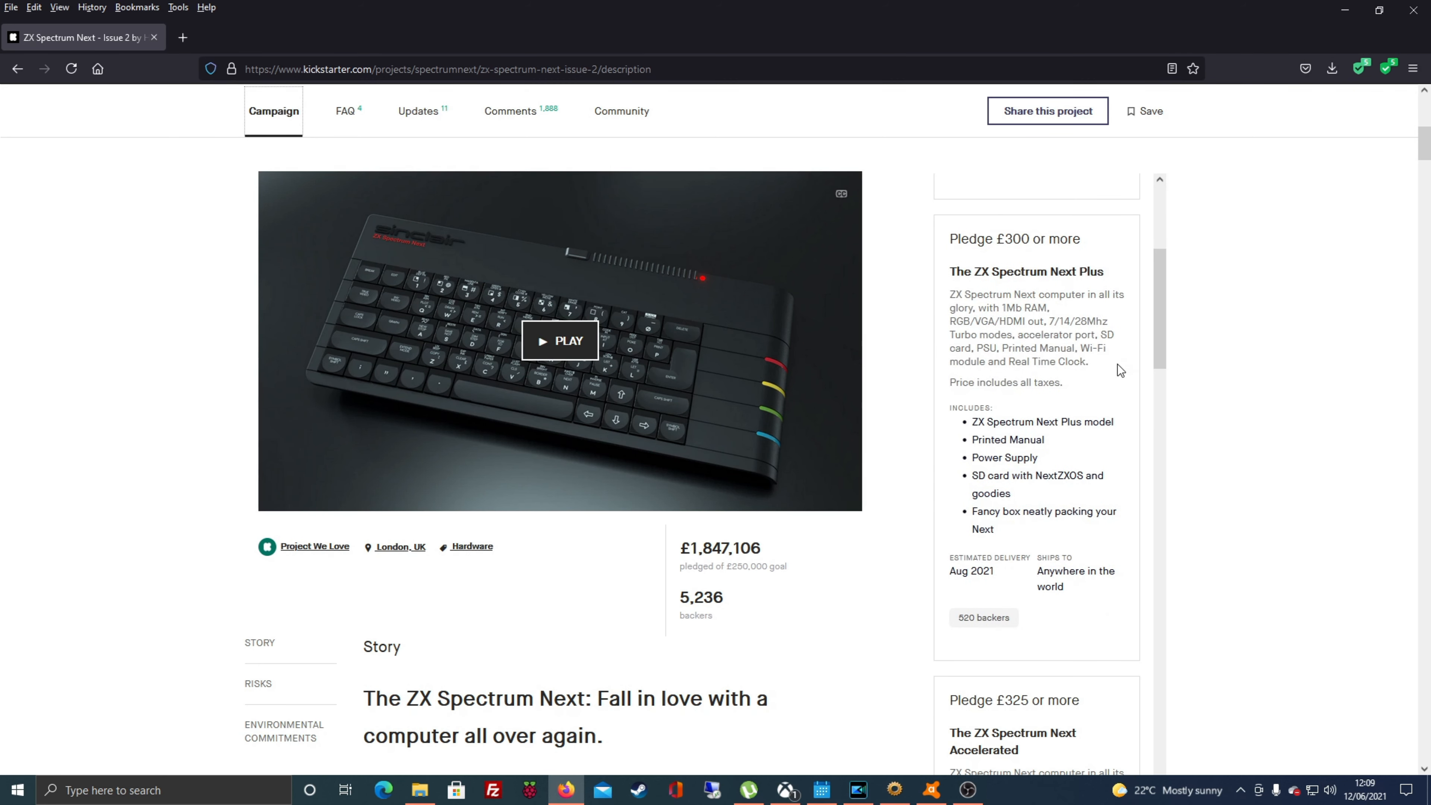
scroll("down", 3)
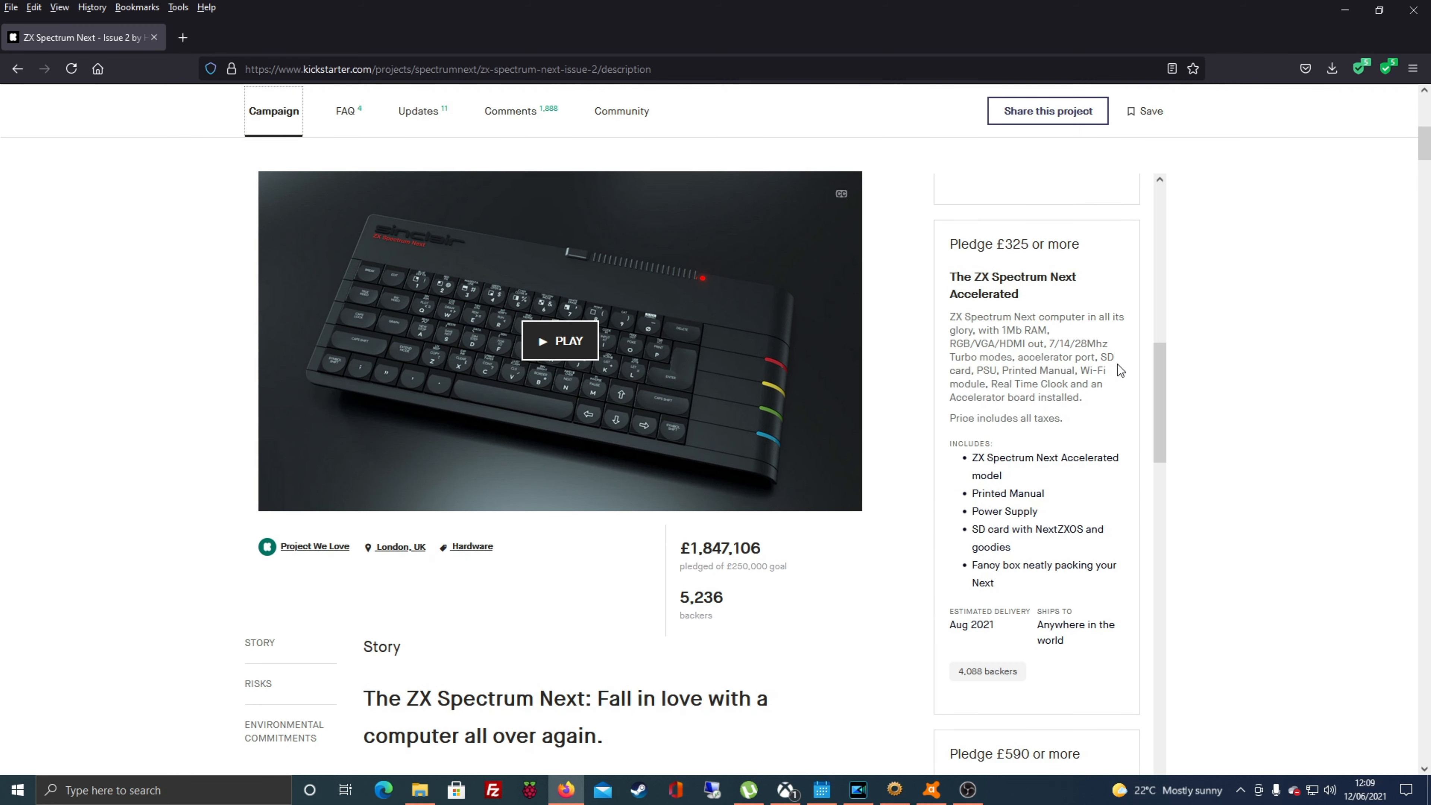
scroll("down", 3)
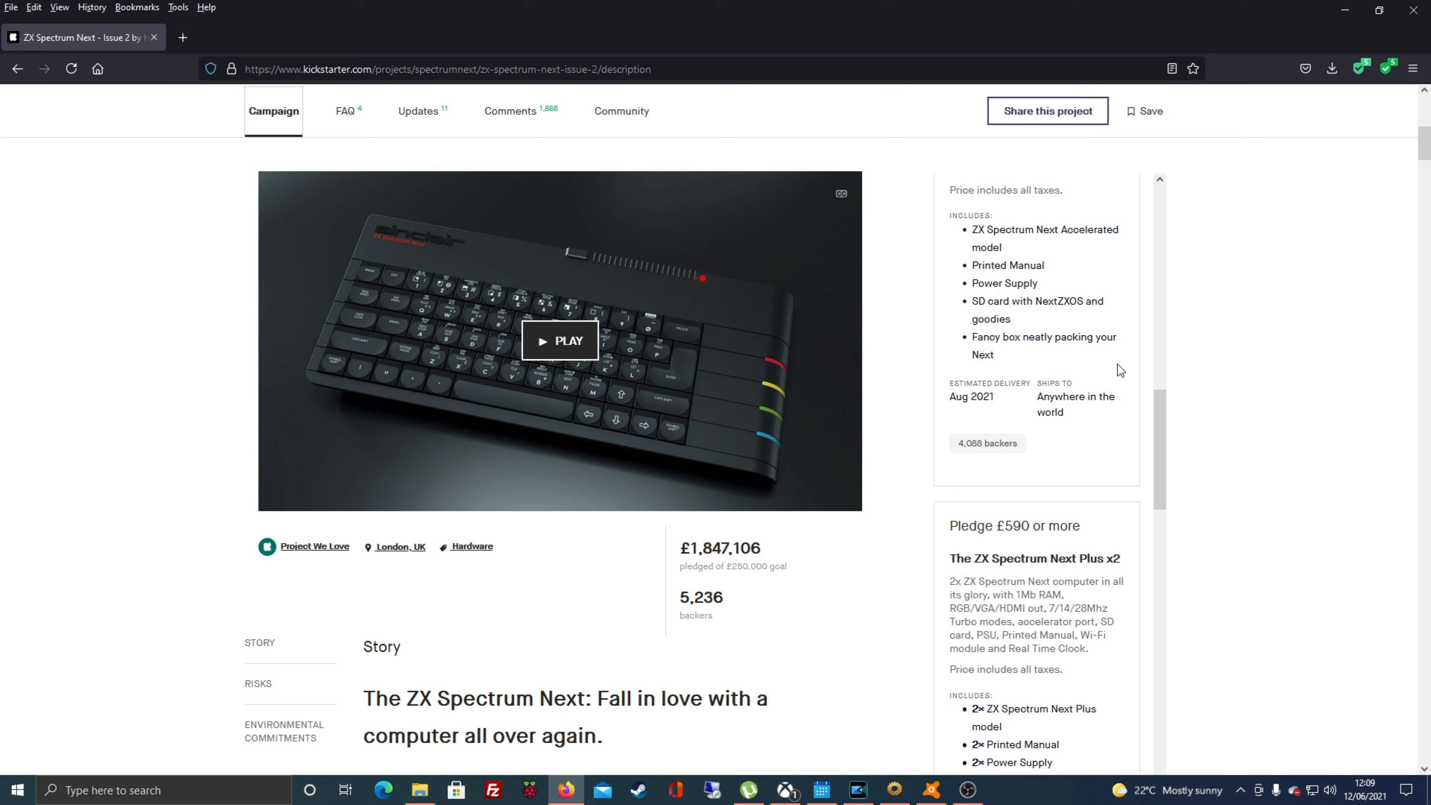
scroll("down", 3)
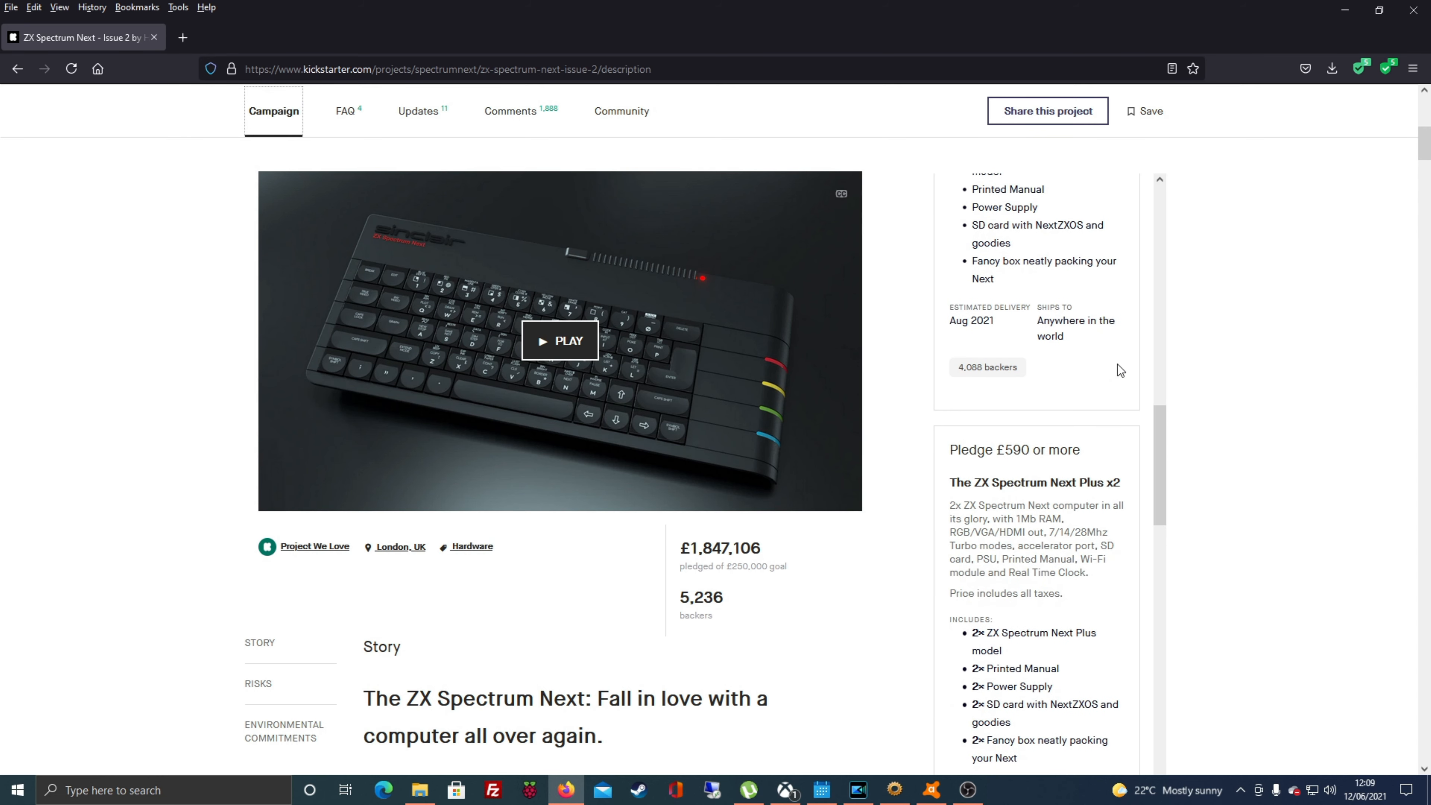
scroll("down", 3)
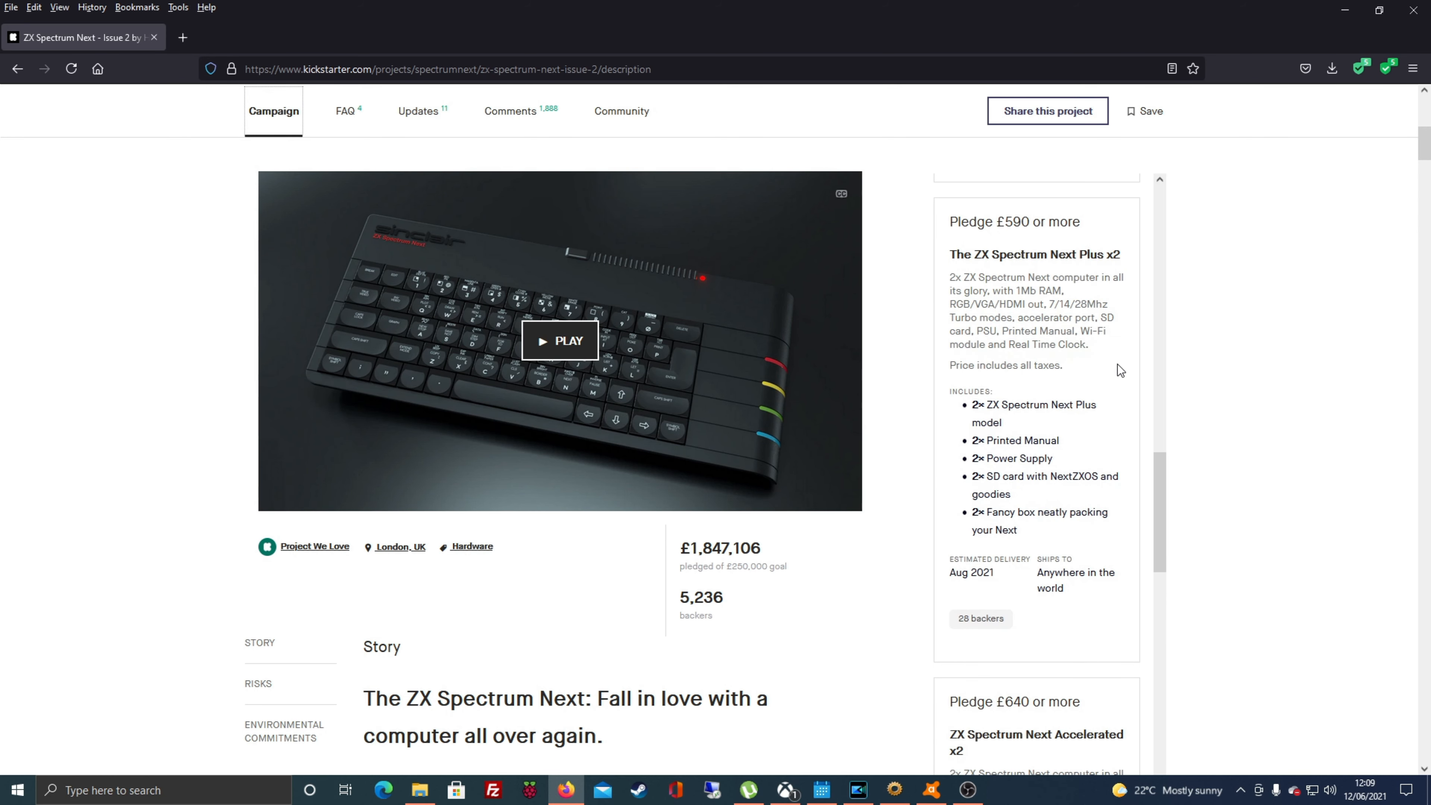
scroll("down", 3)
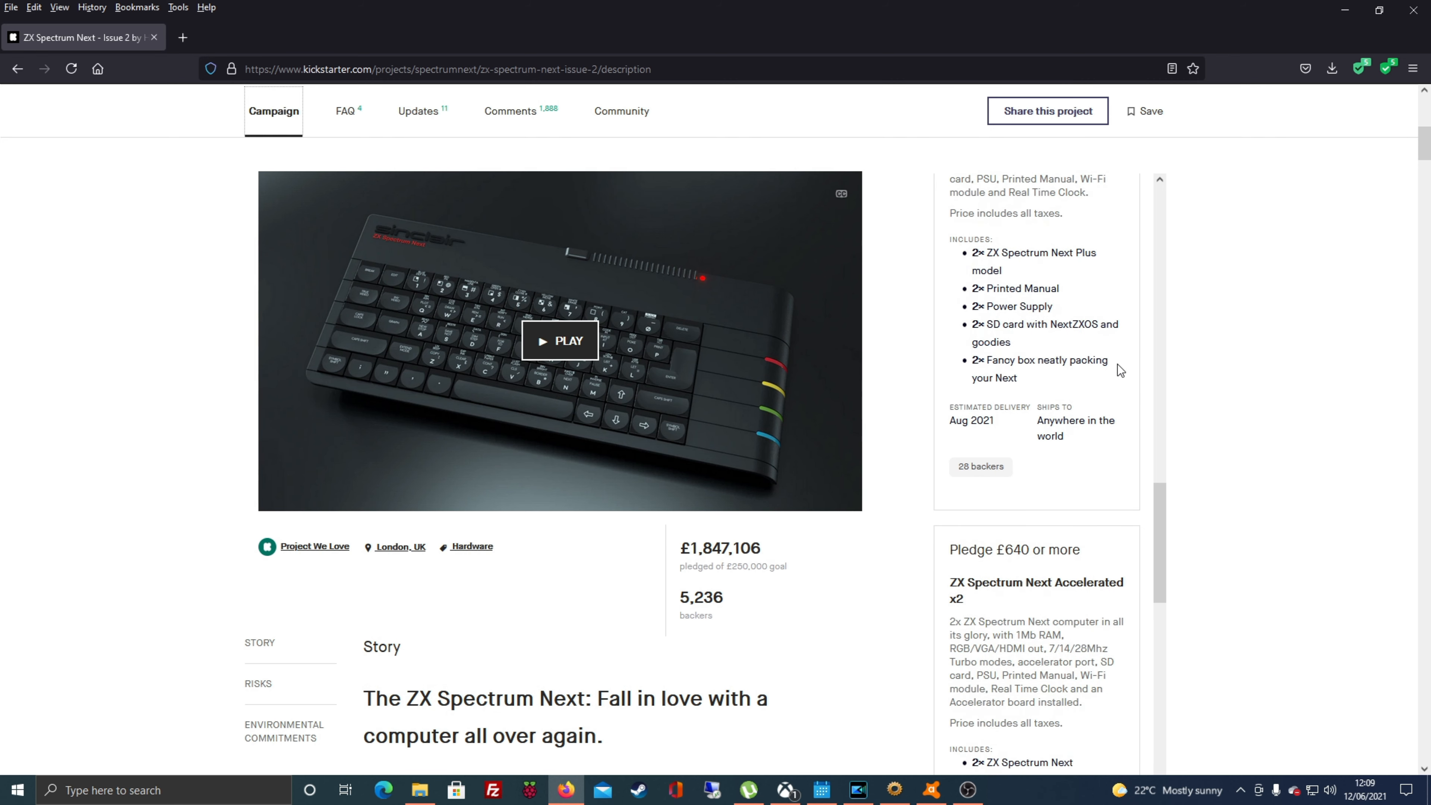
scroll("down", 3)
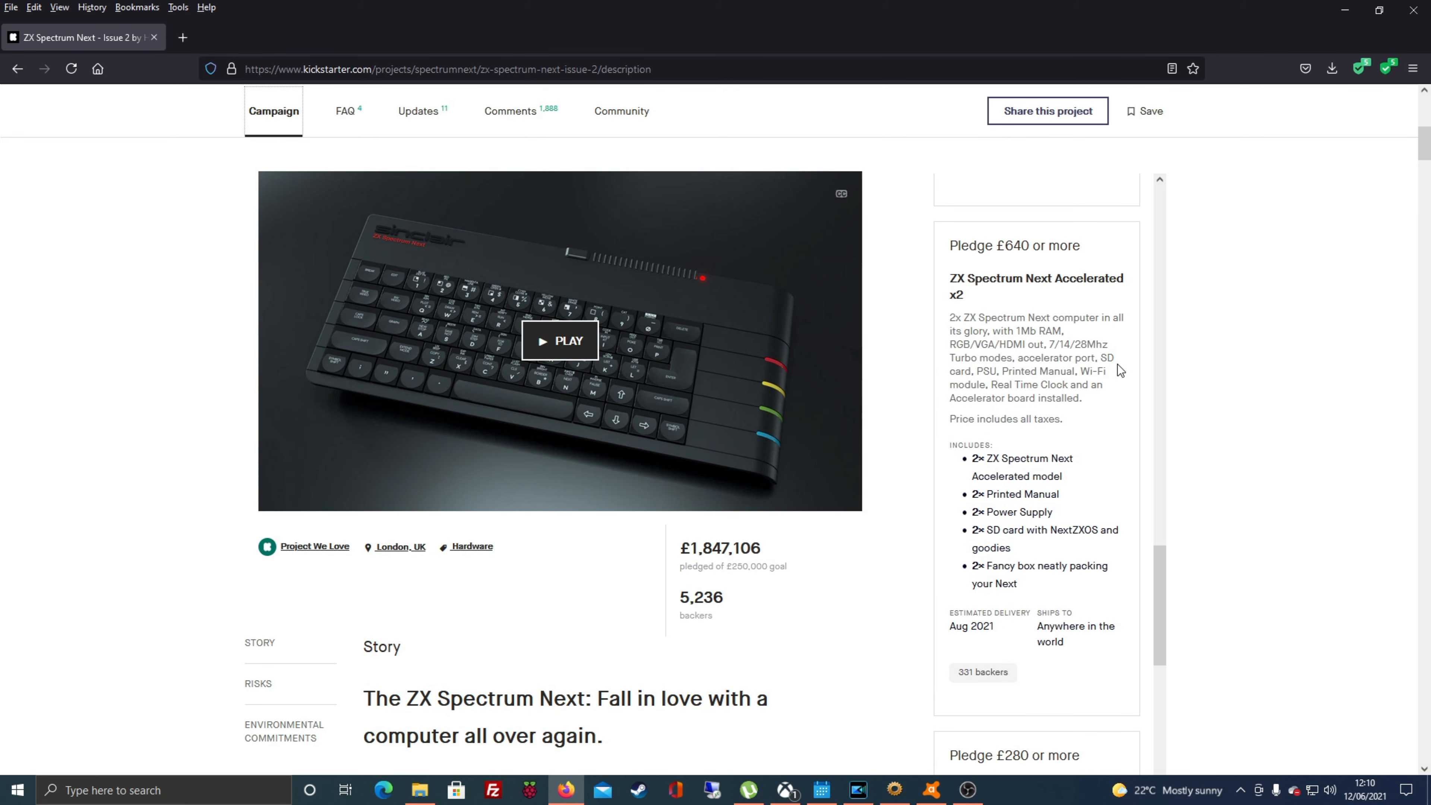
scroll("down", 3)
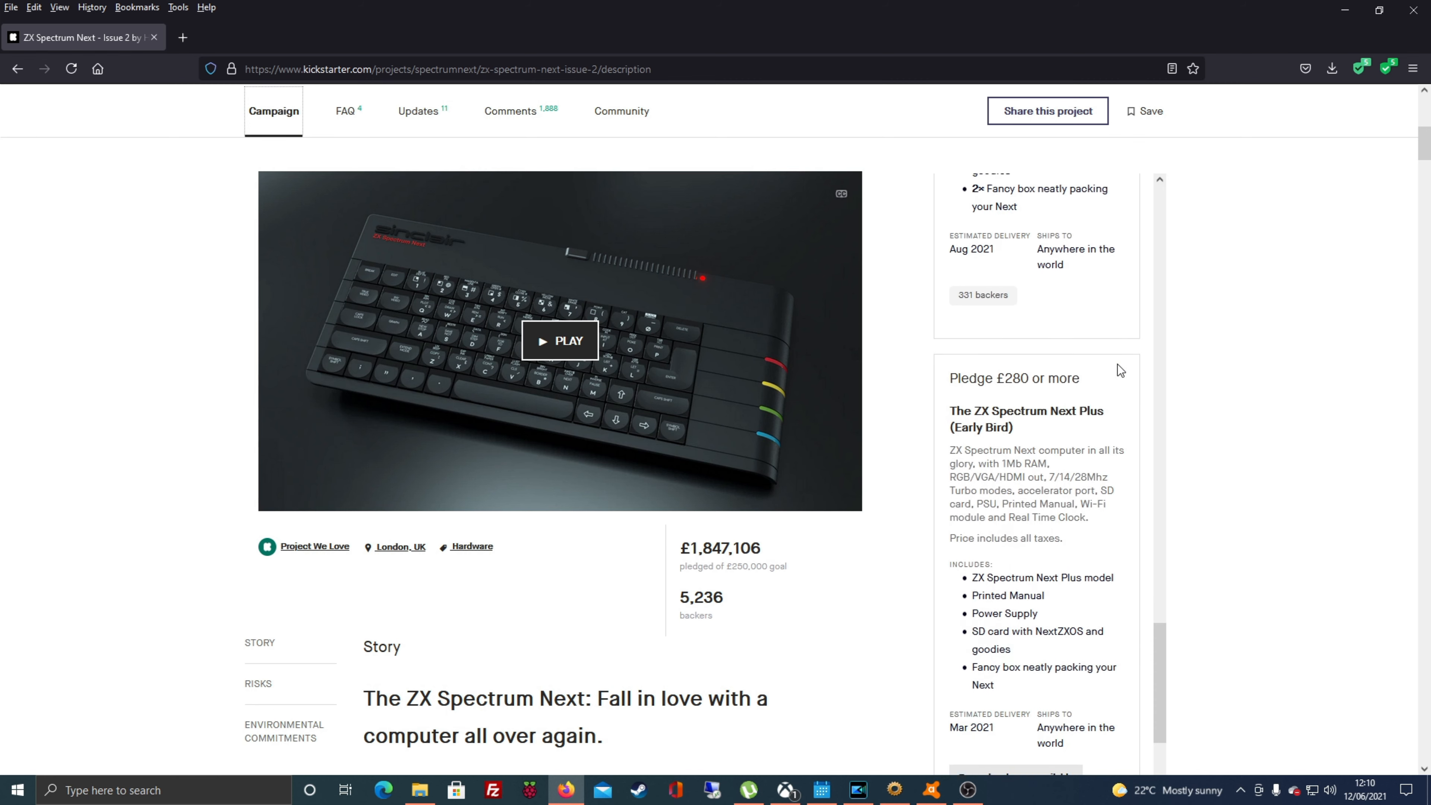
scroll("down", 3)
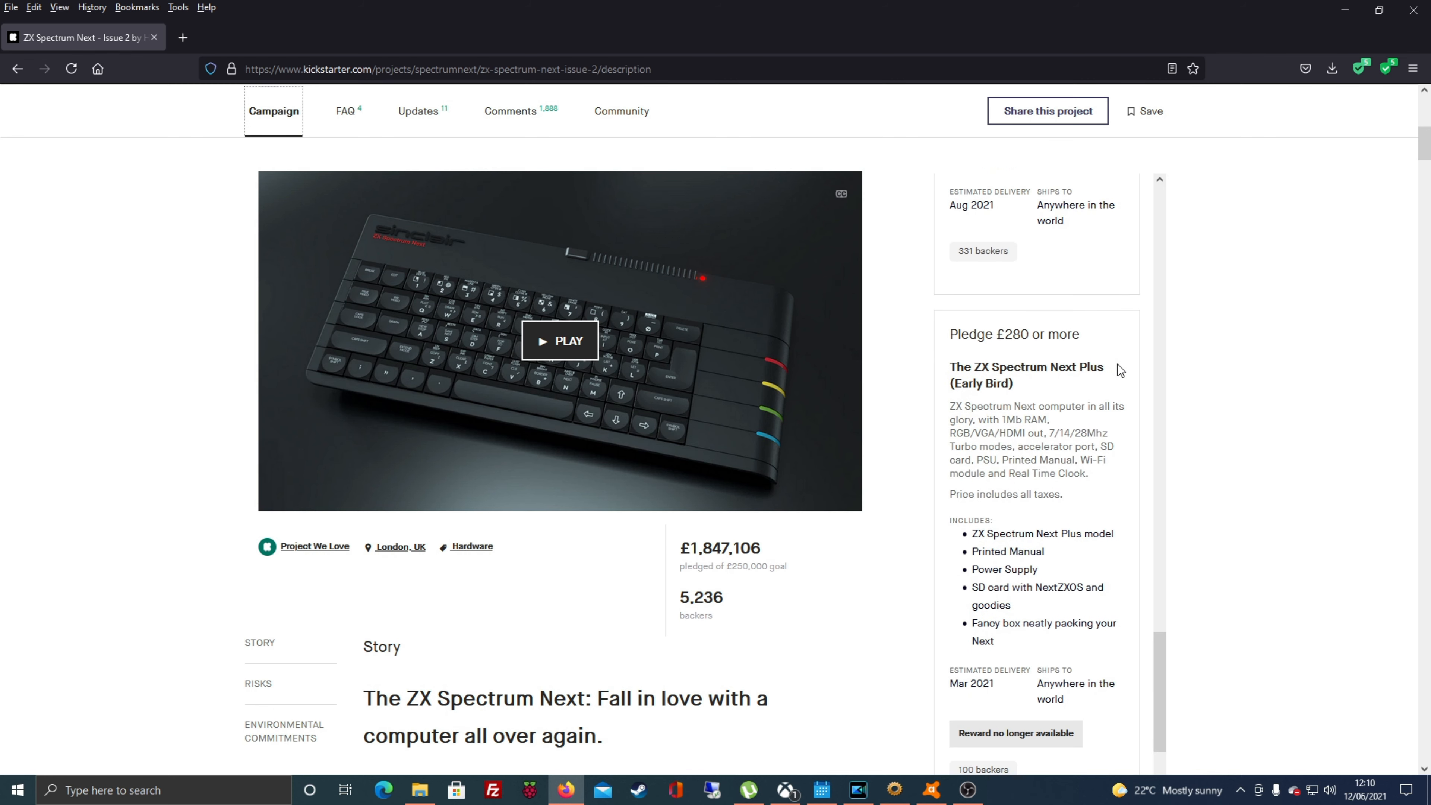
scroll("down", 3)
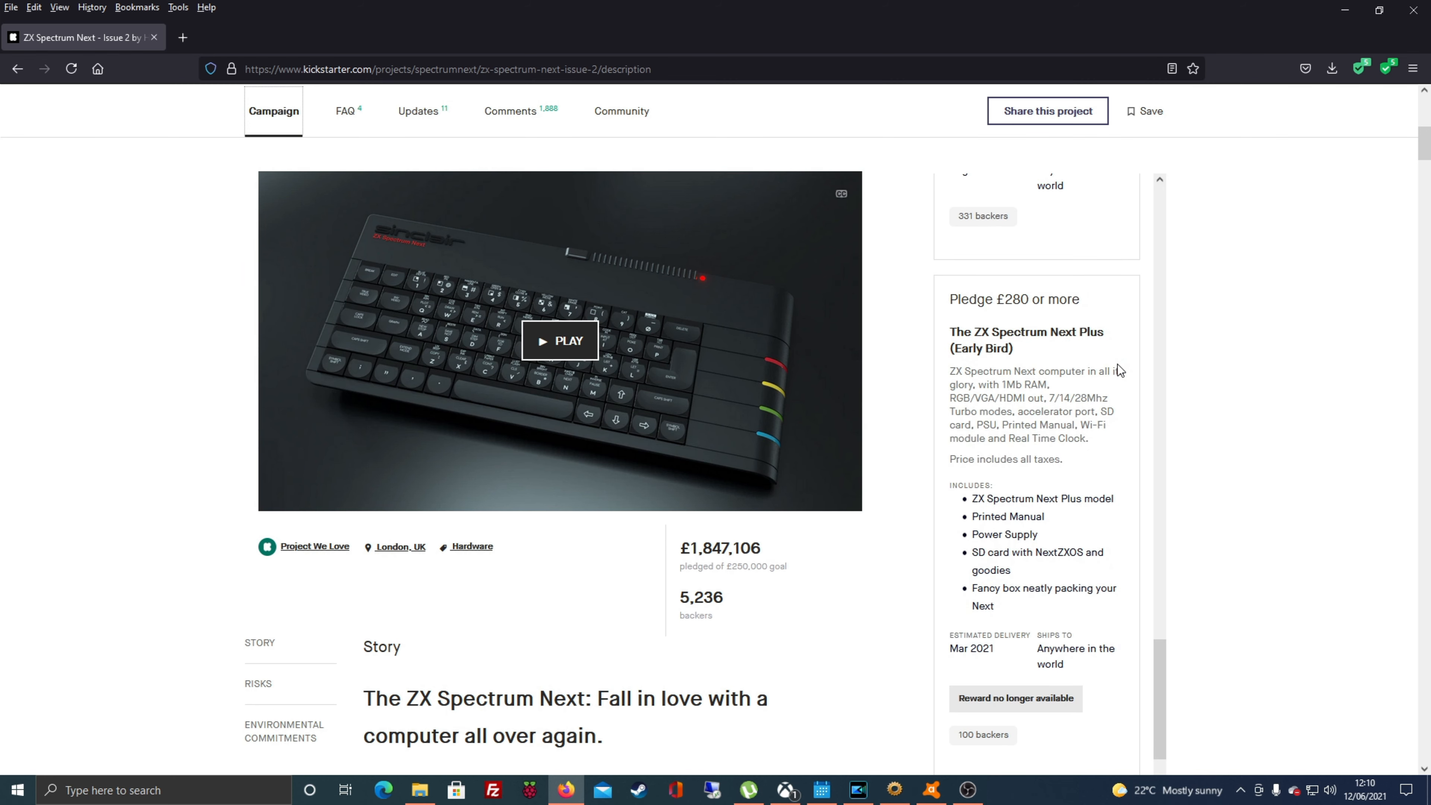
scroll("down", 3)
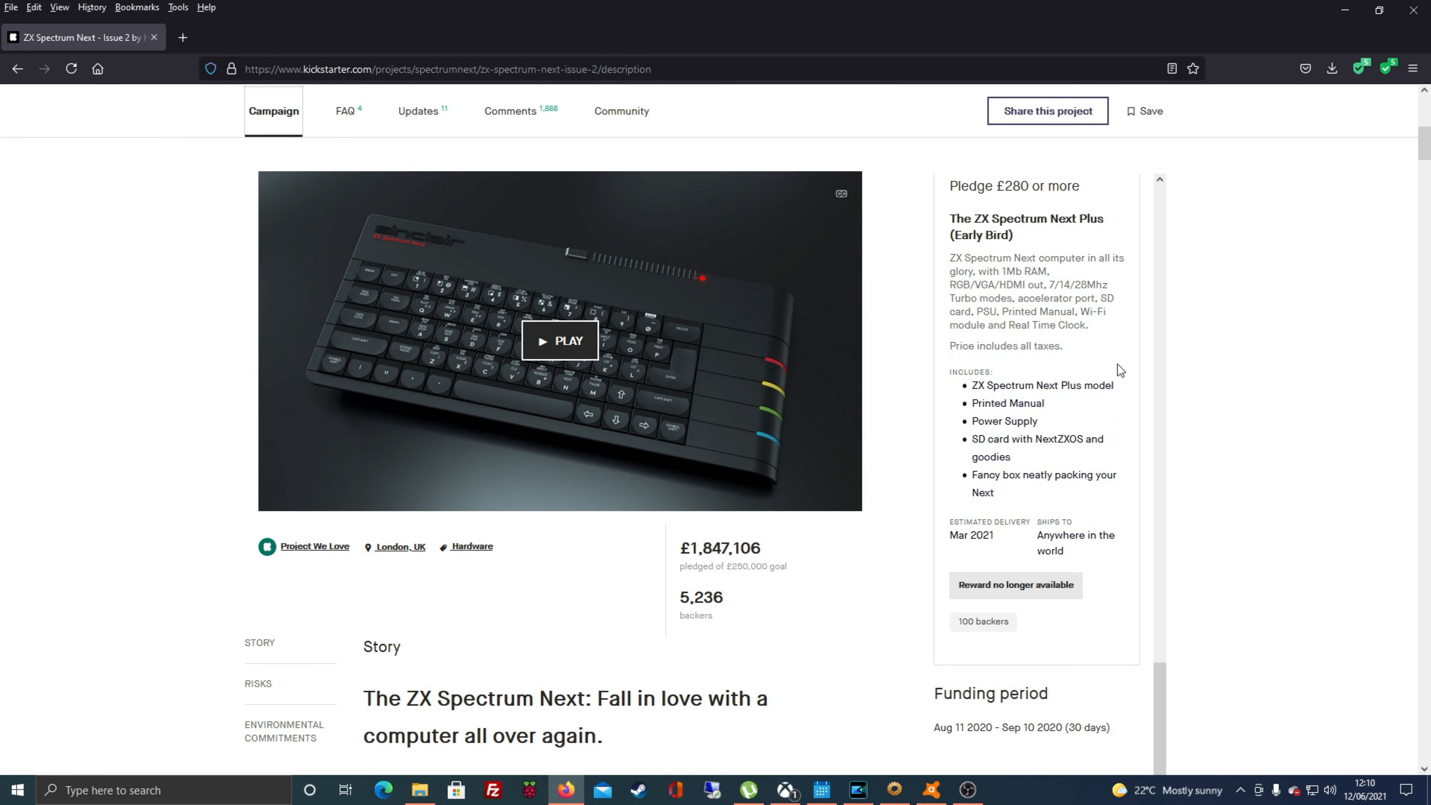
scroll("down", 3)
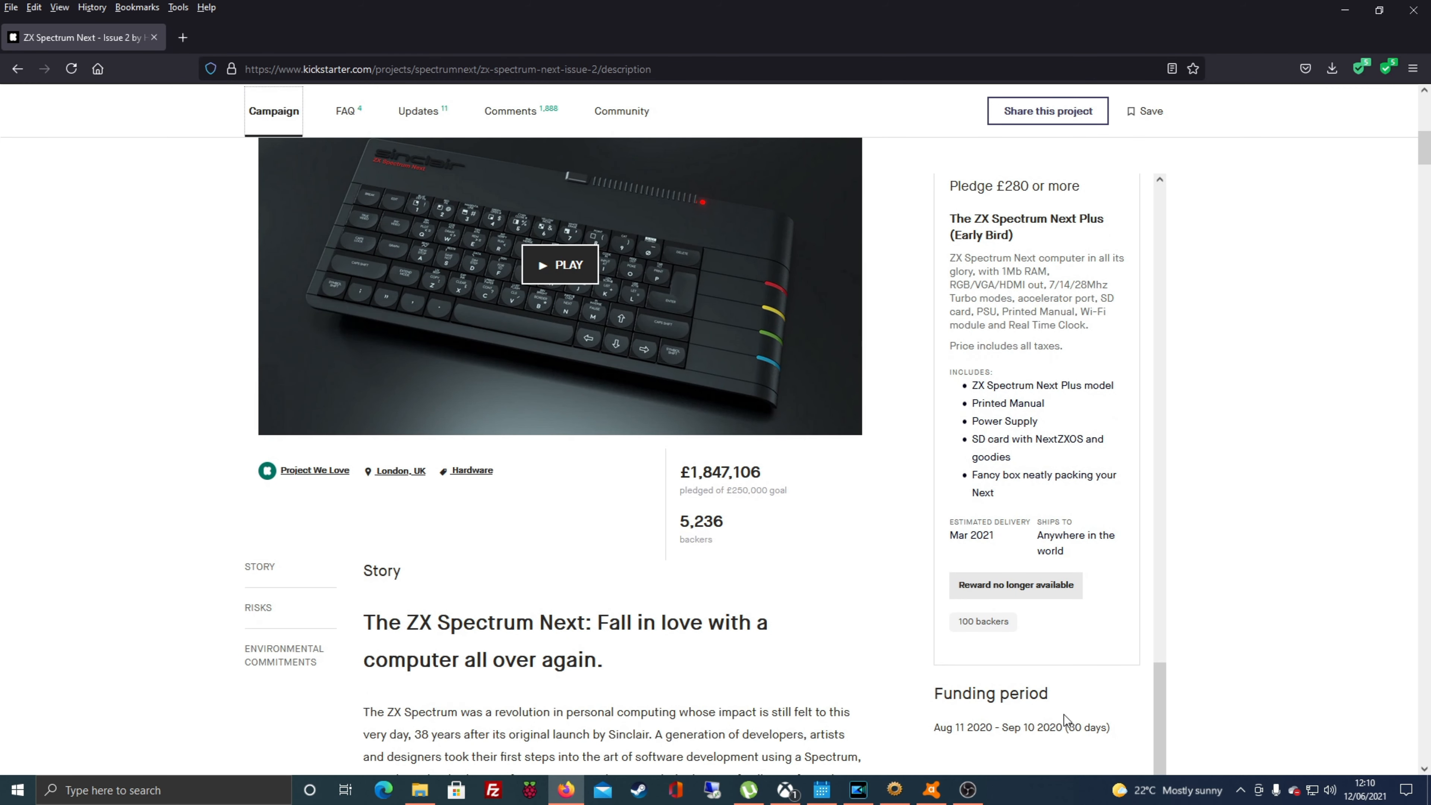
mouse_move(1011, 740)
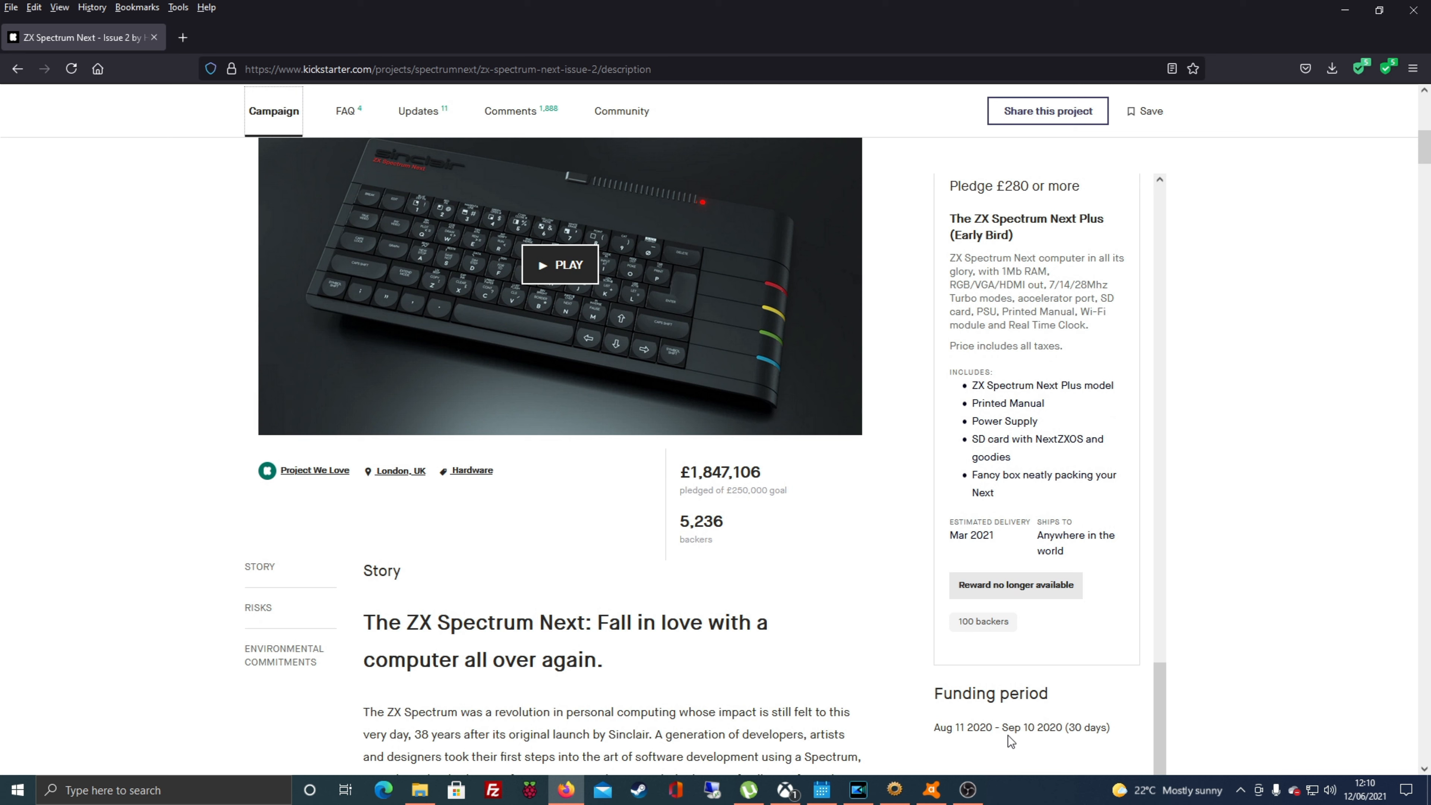
mouse_move(1028, 727)
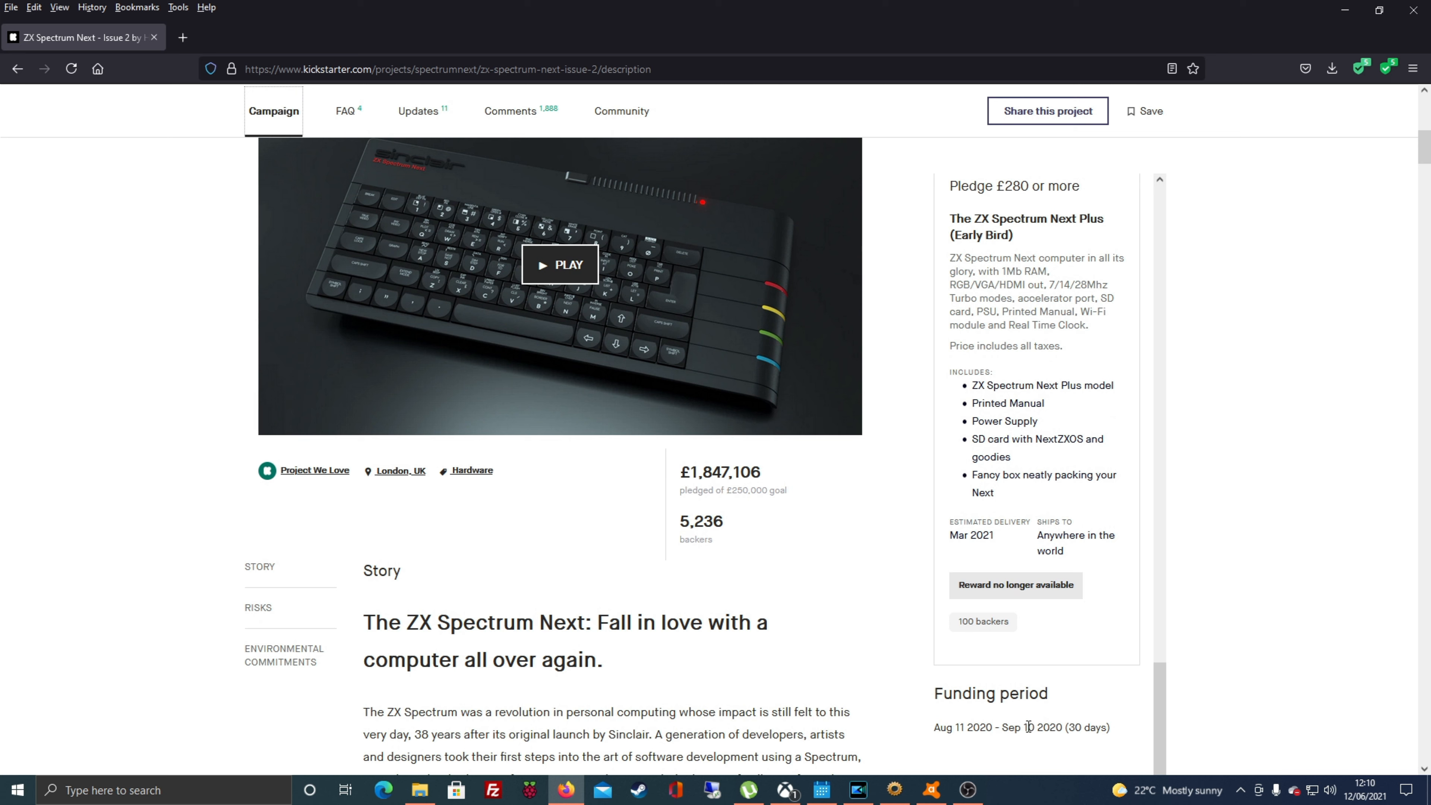
Step: Highlight the funding period dates, Aug 11 to Sep 10 2020
double_click(962, 728)
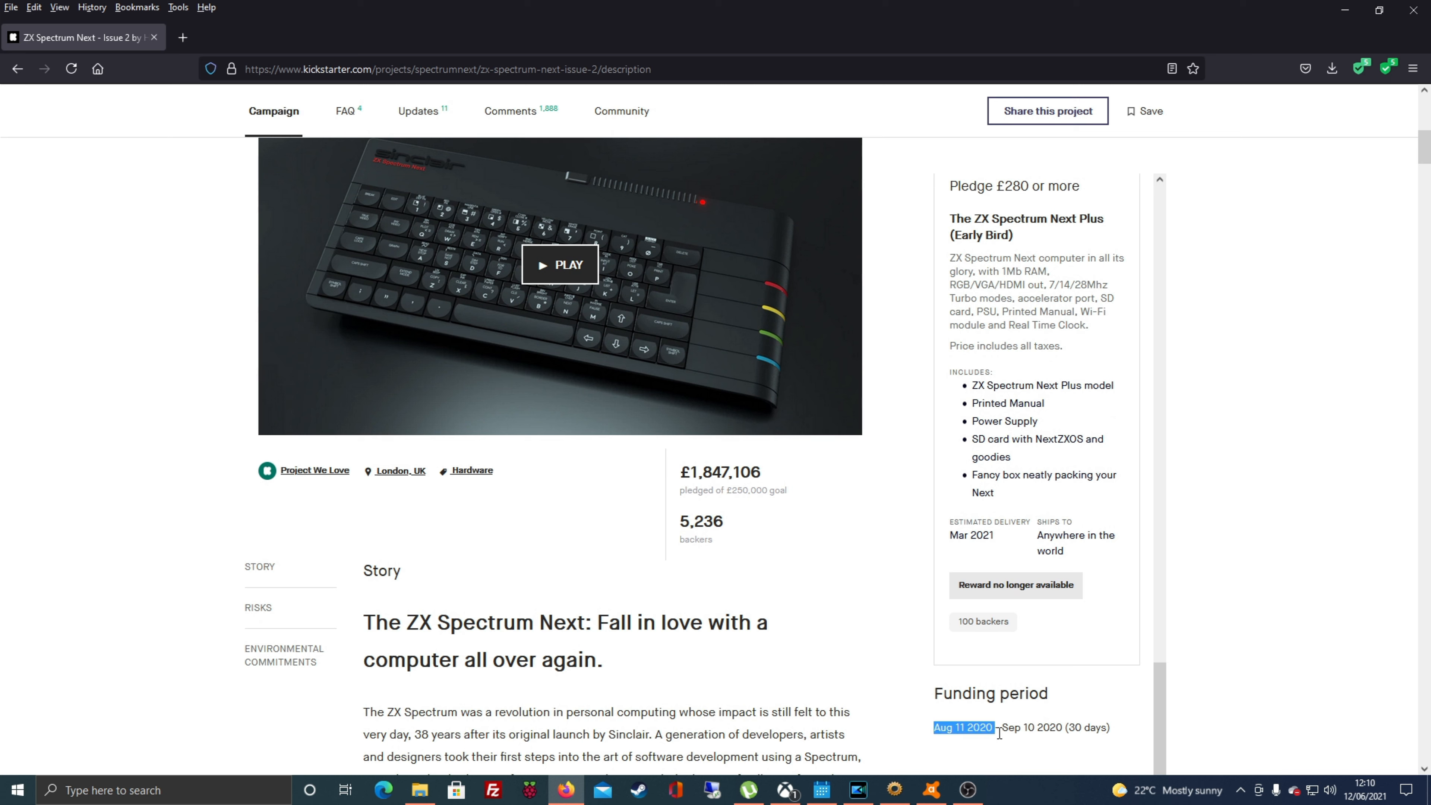
left_click_drag(935, 727, 1111, 728)
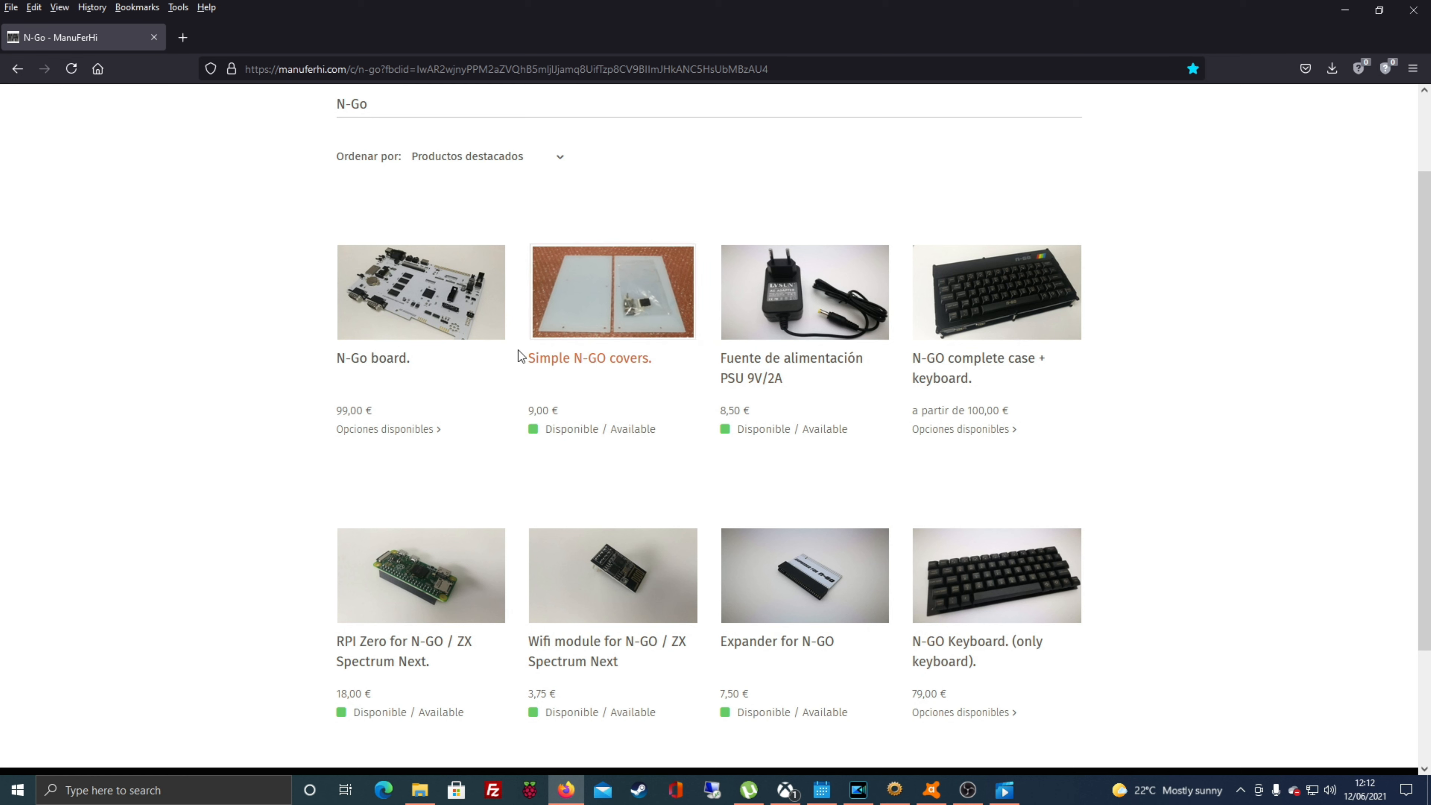
double_click(356, 358)
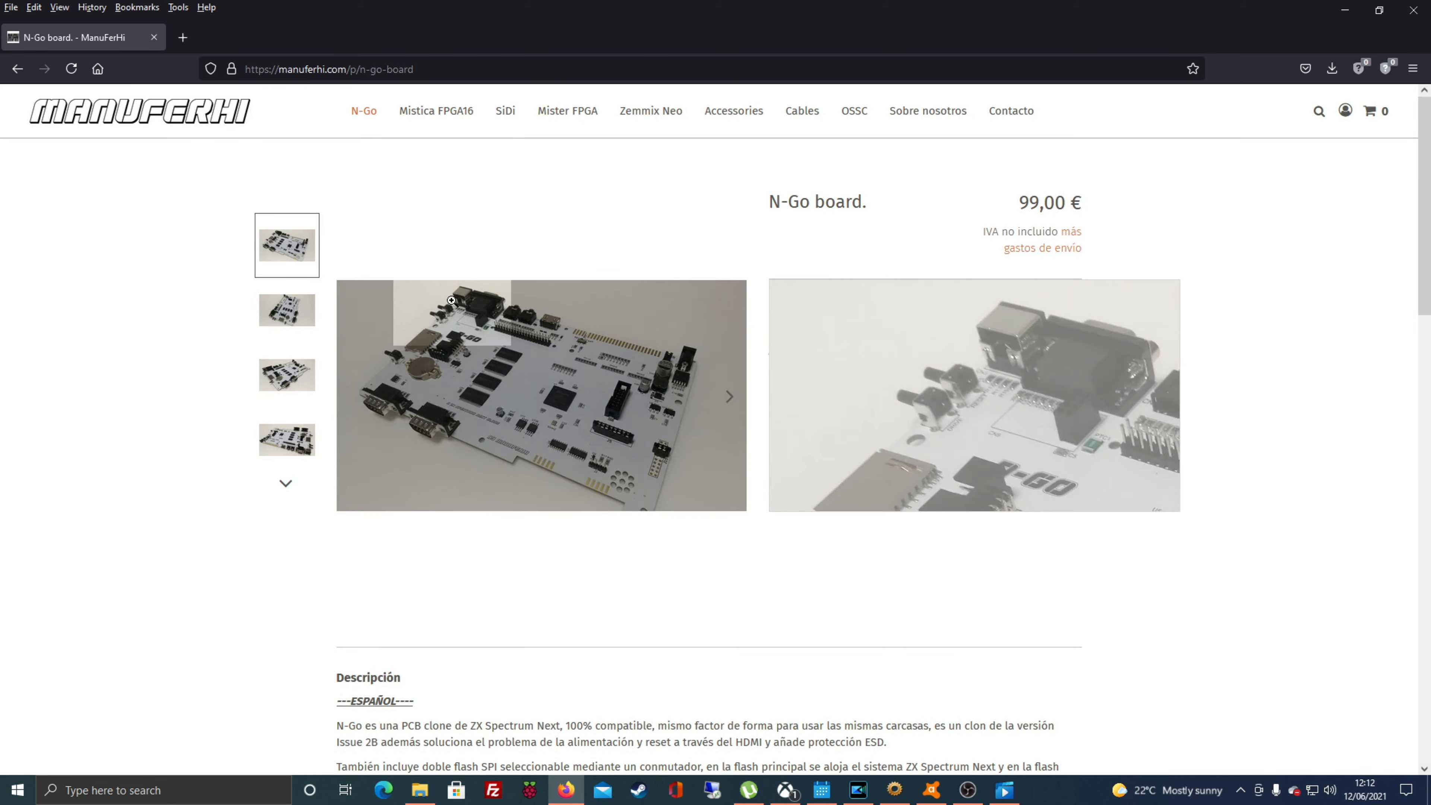
mouse_move(486, 380)
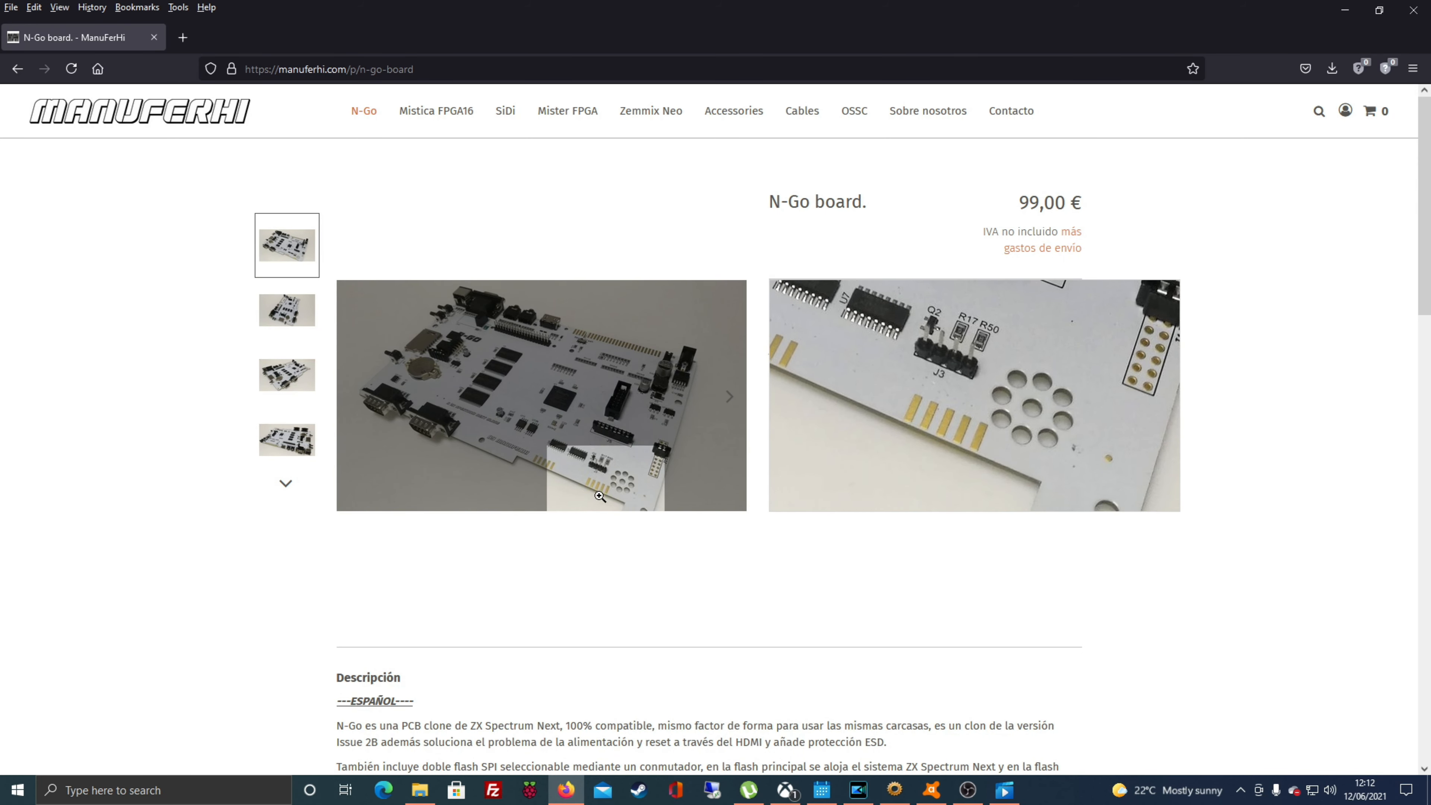
left_click(286, 284)
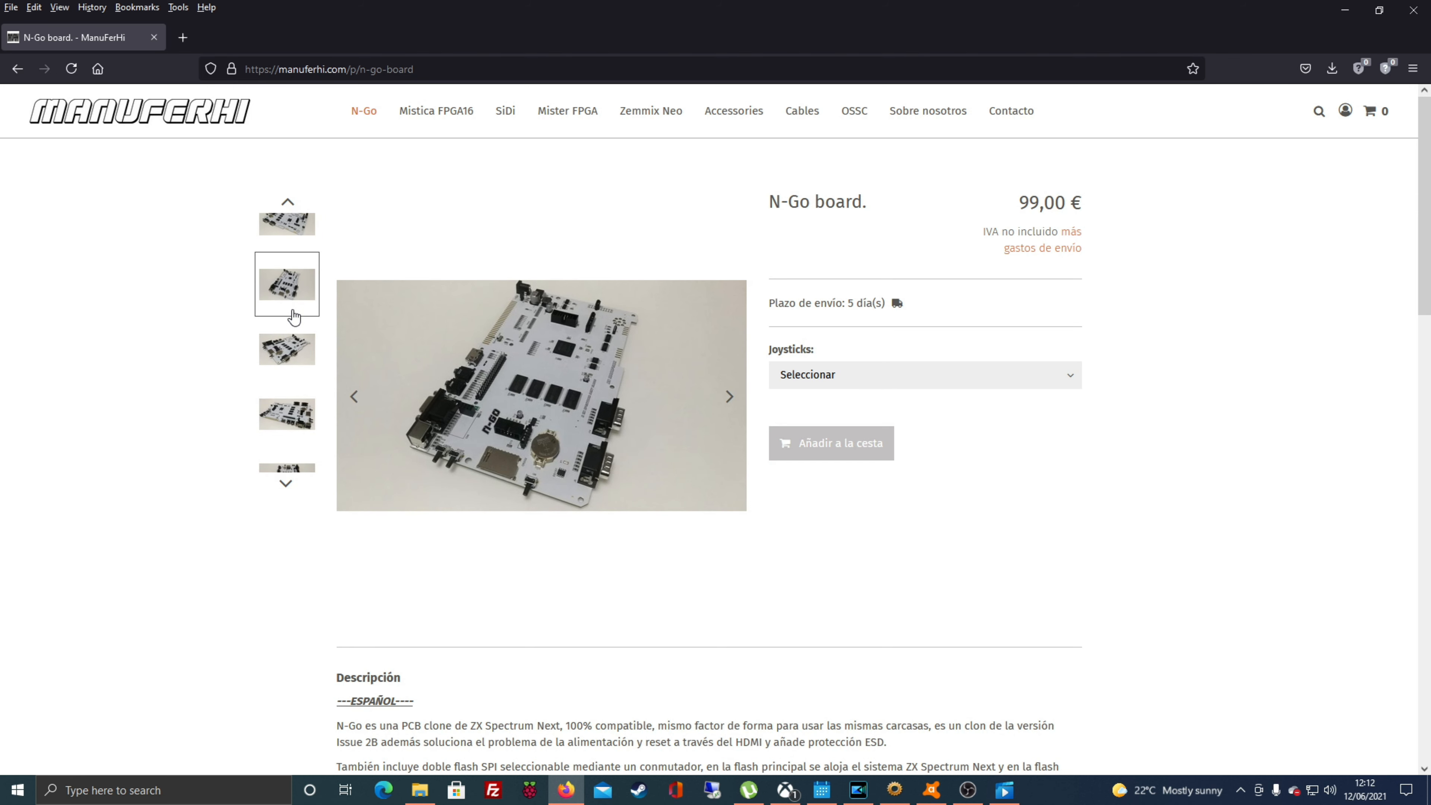
mouse_move(288, 354)
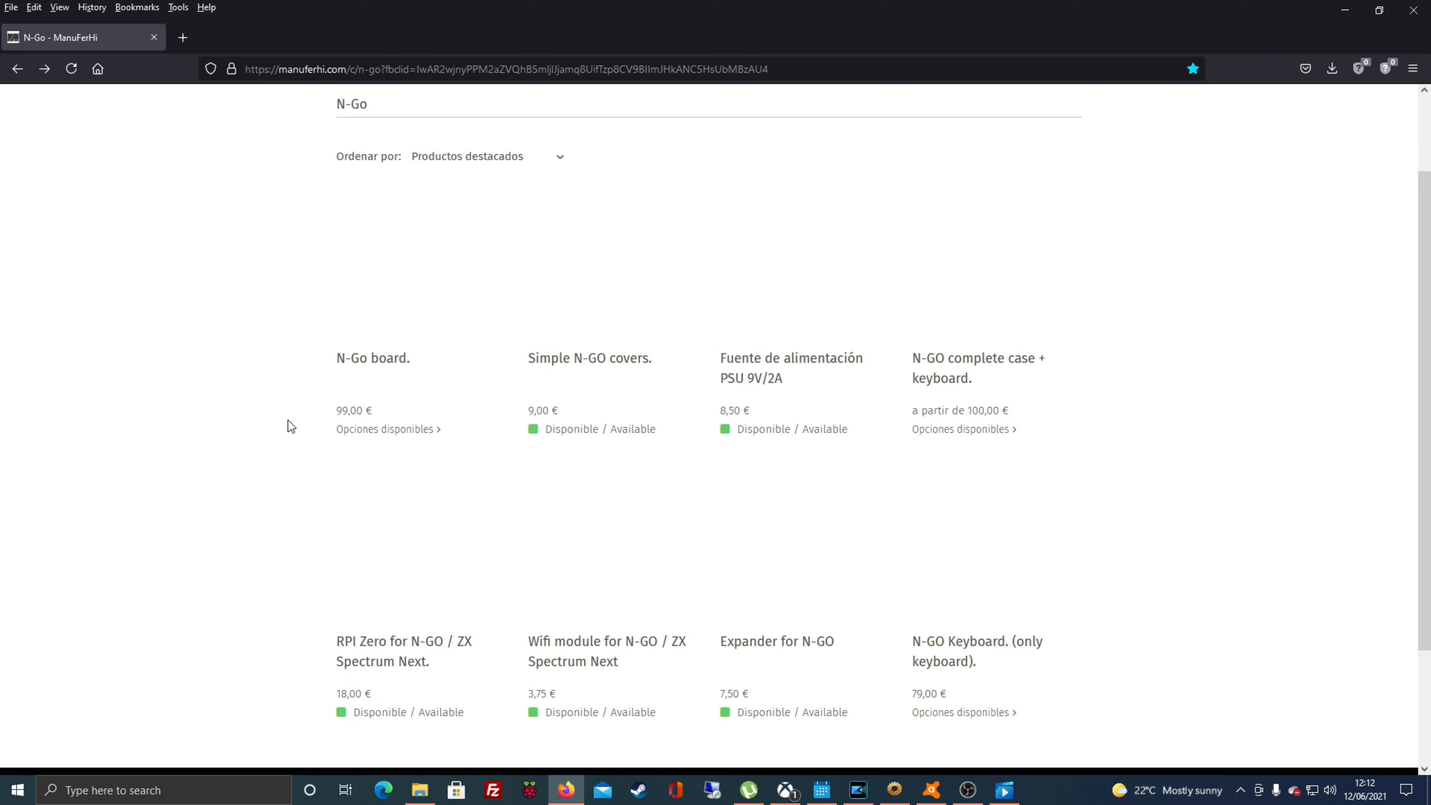
mouse_move(971, 294)
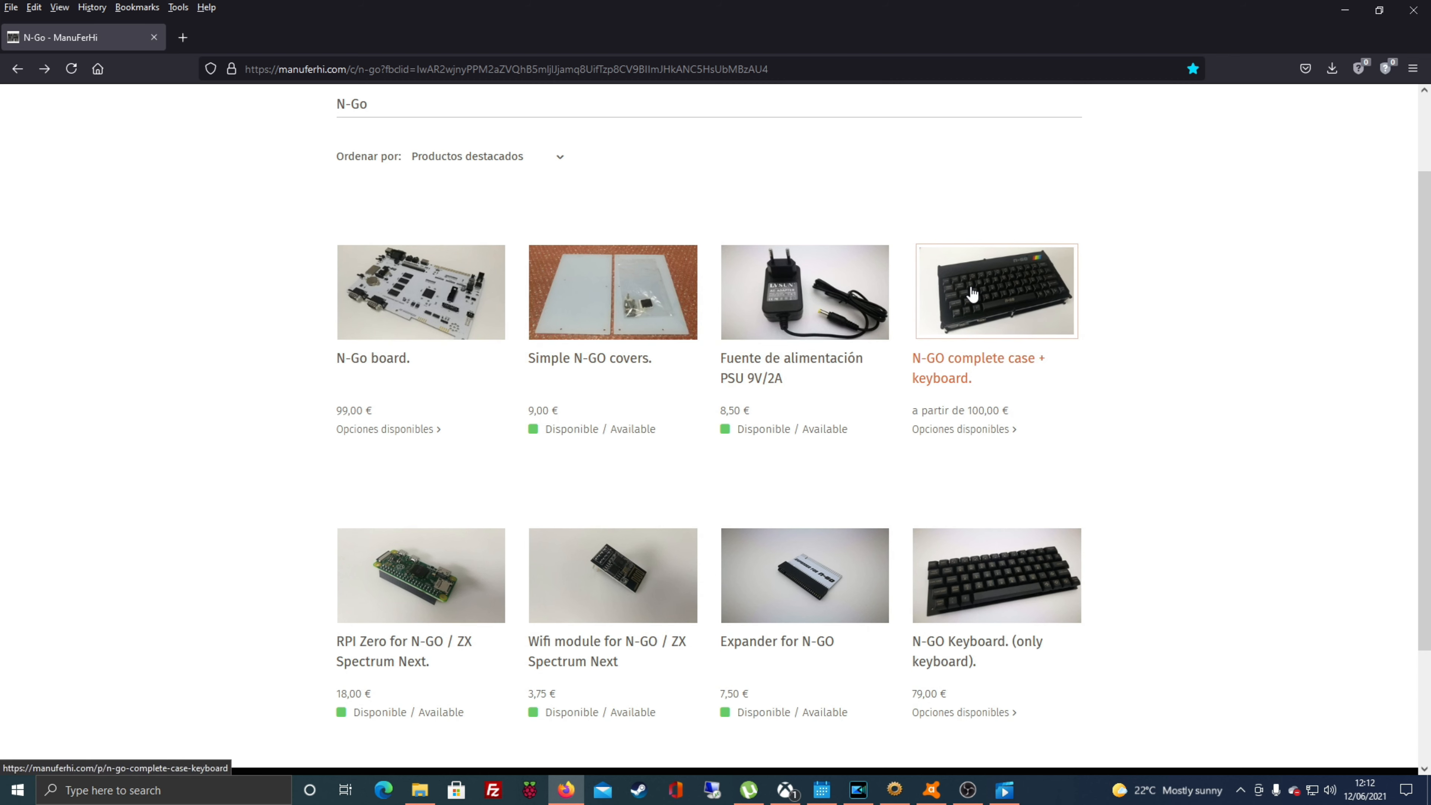
Step: Play the N-GO case video on the complete case + keyboard page, then move to the keyboard-only product
left_click(995, 292)
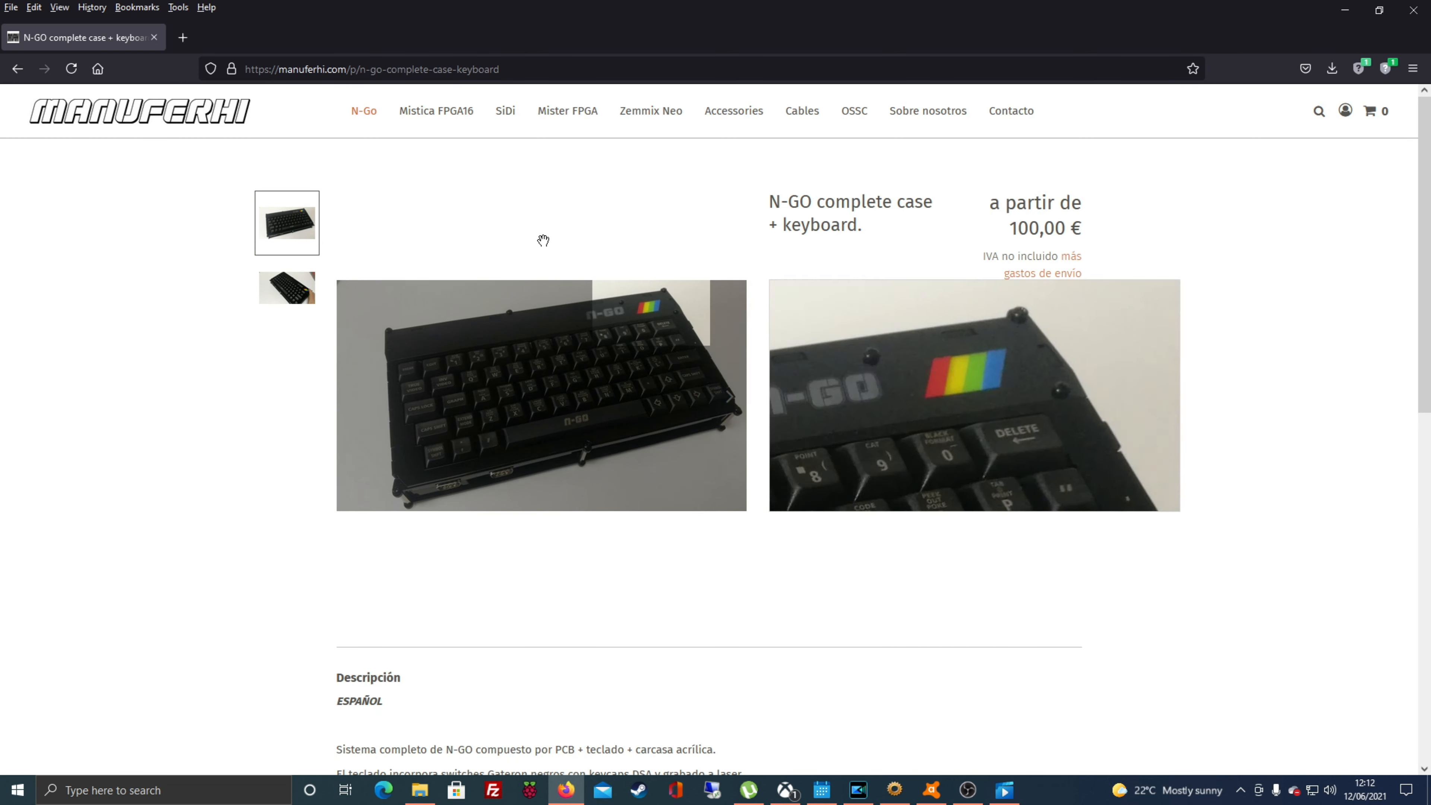
left_click(286, 288)
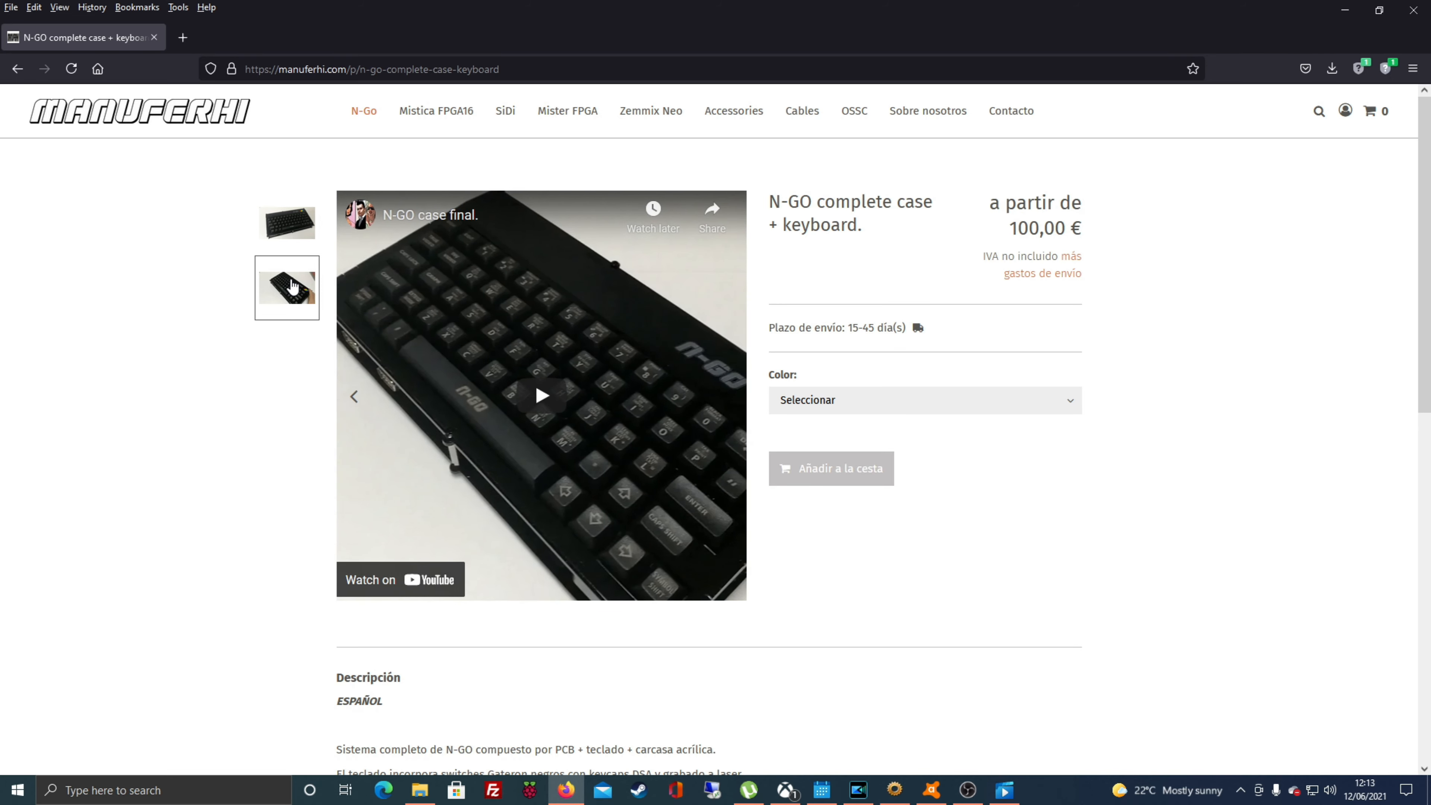
left_click(540, 395)
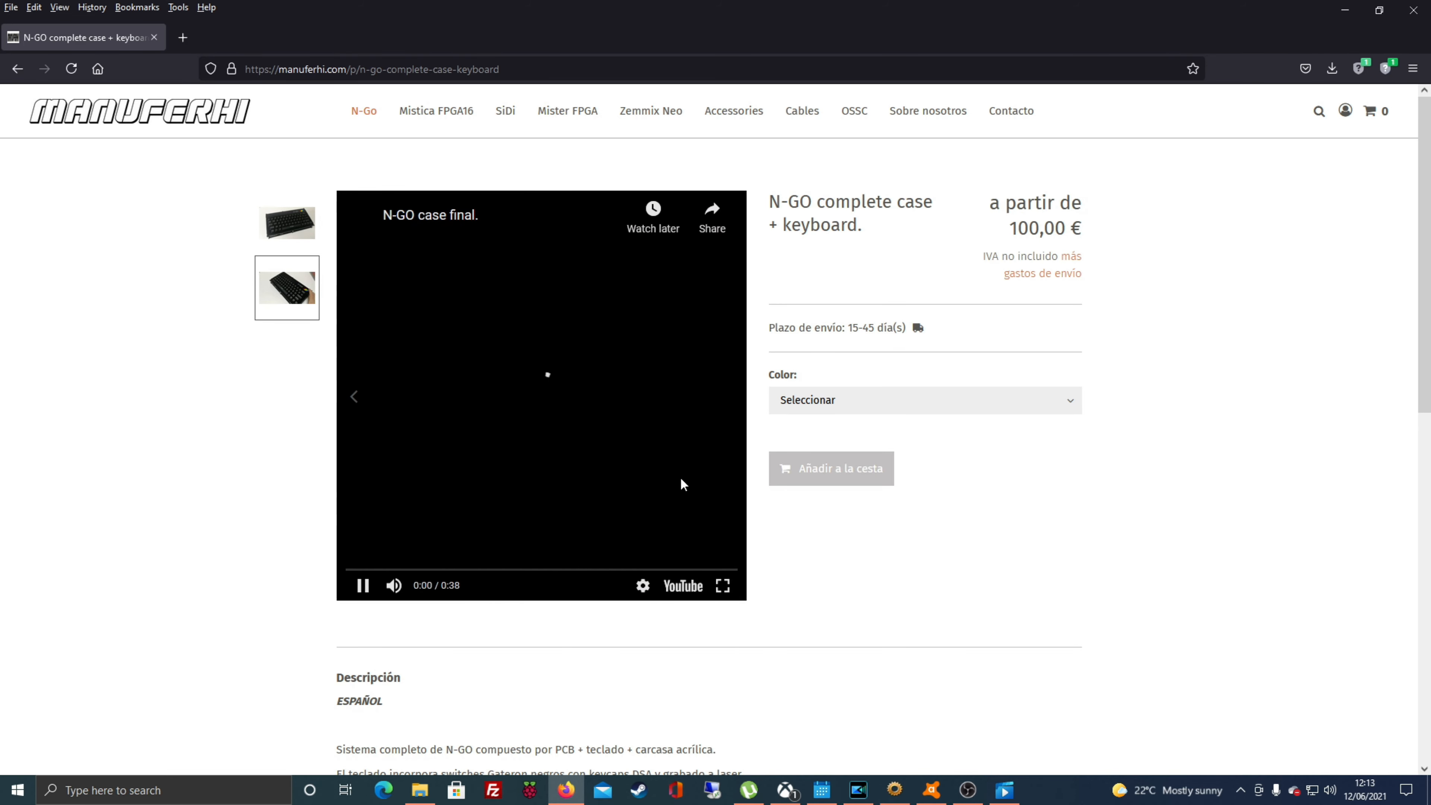
left_click(722, 585)
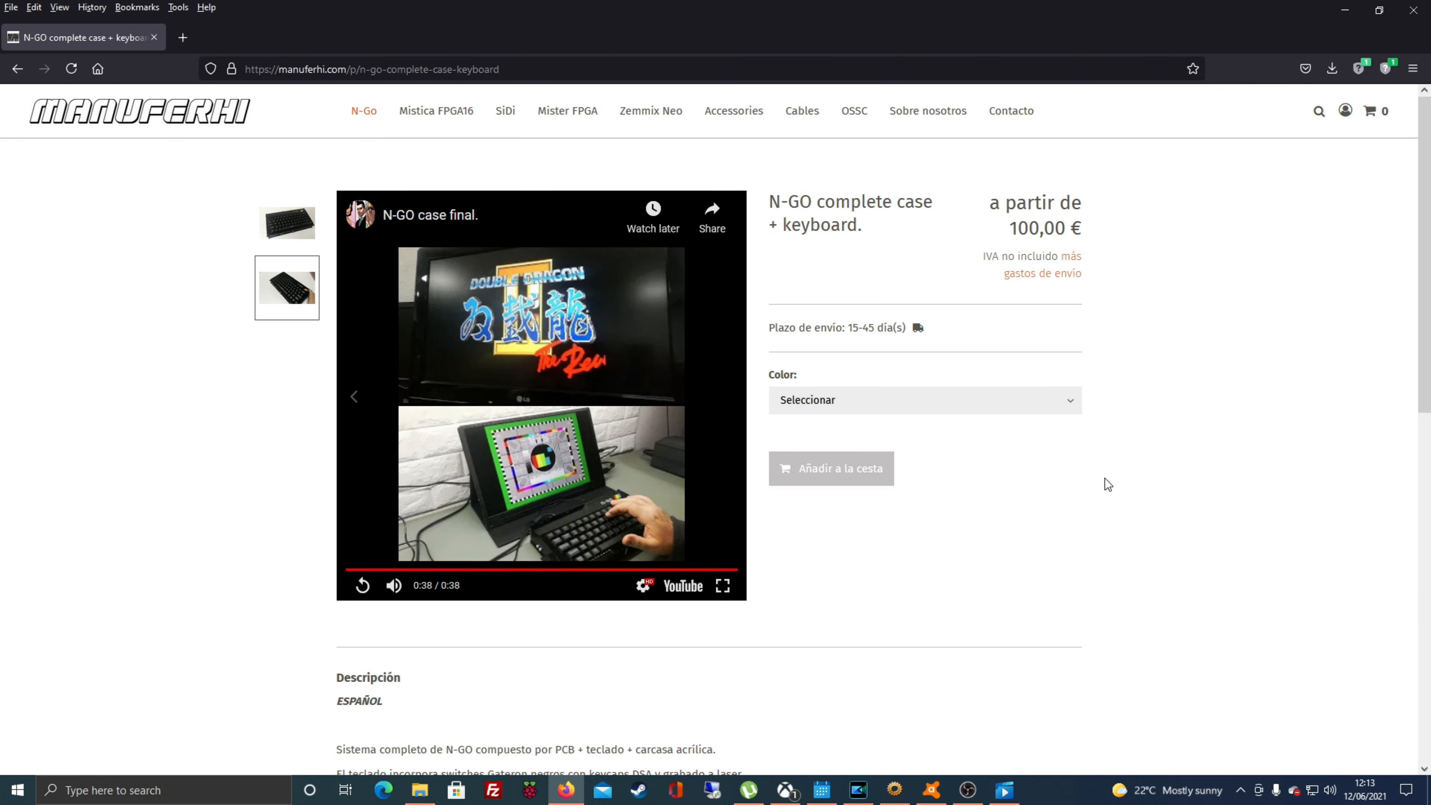
left_click(363, 111)
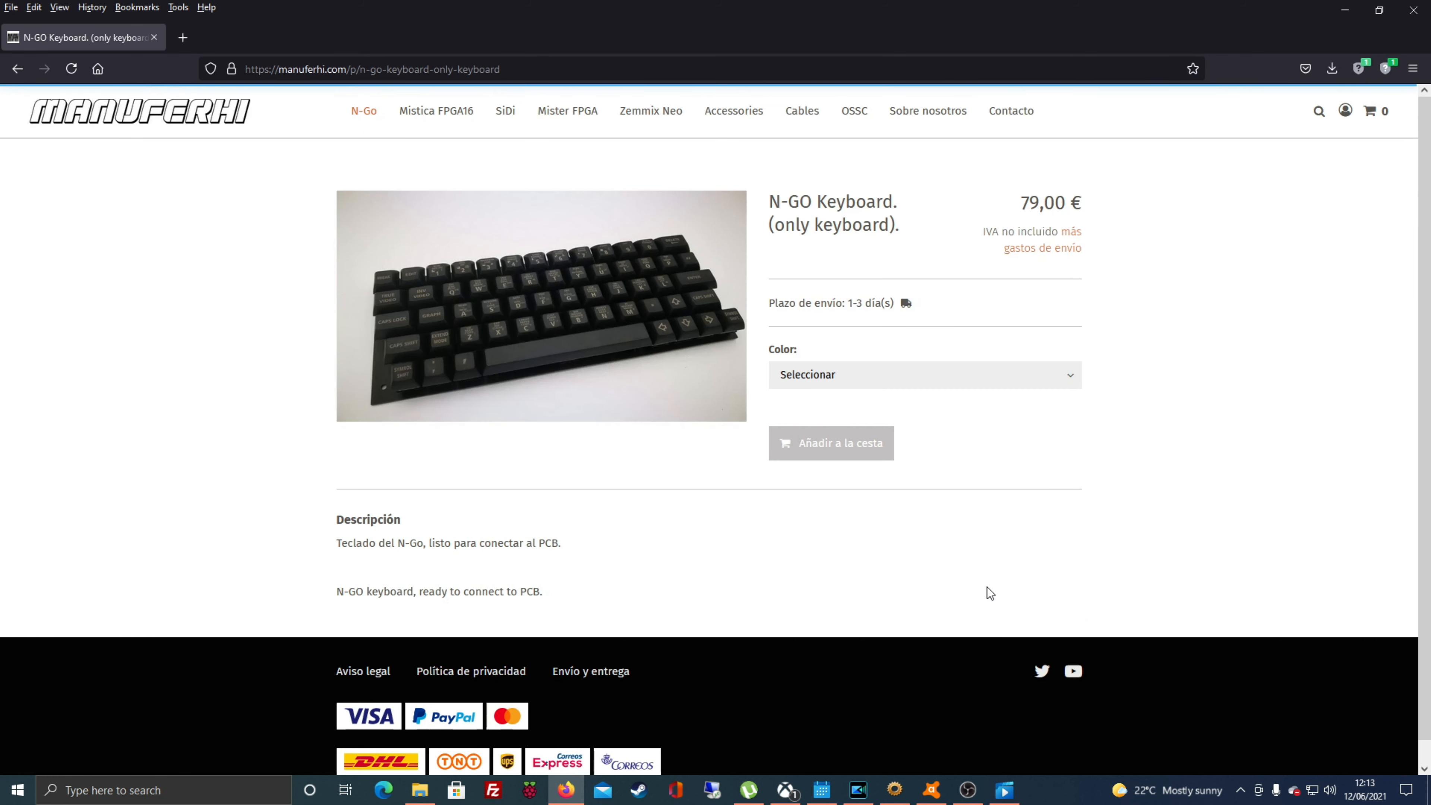
mouse_move(777, 442)
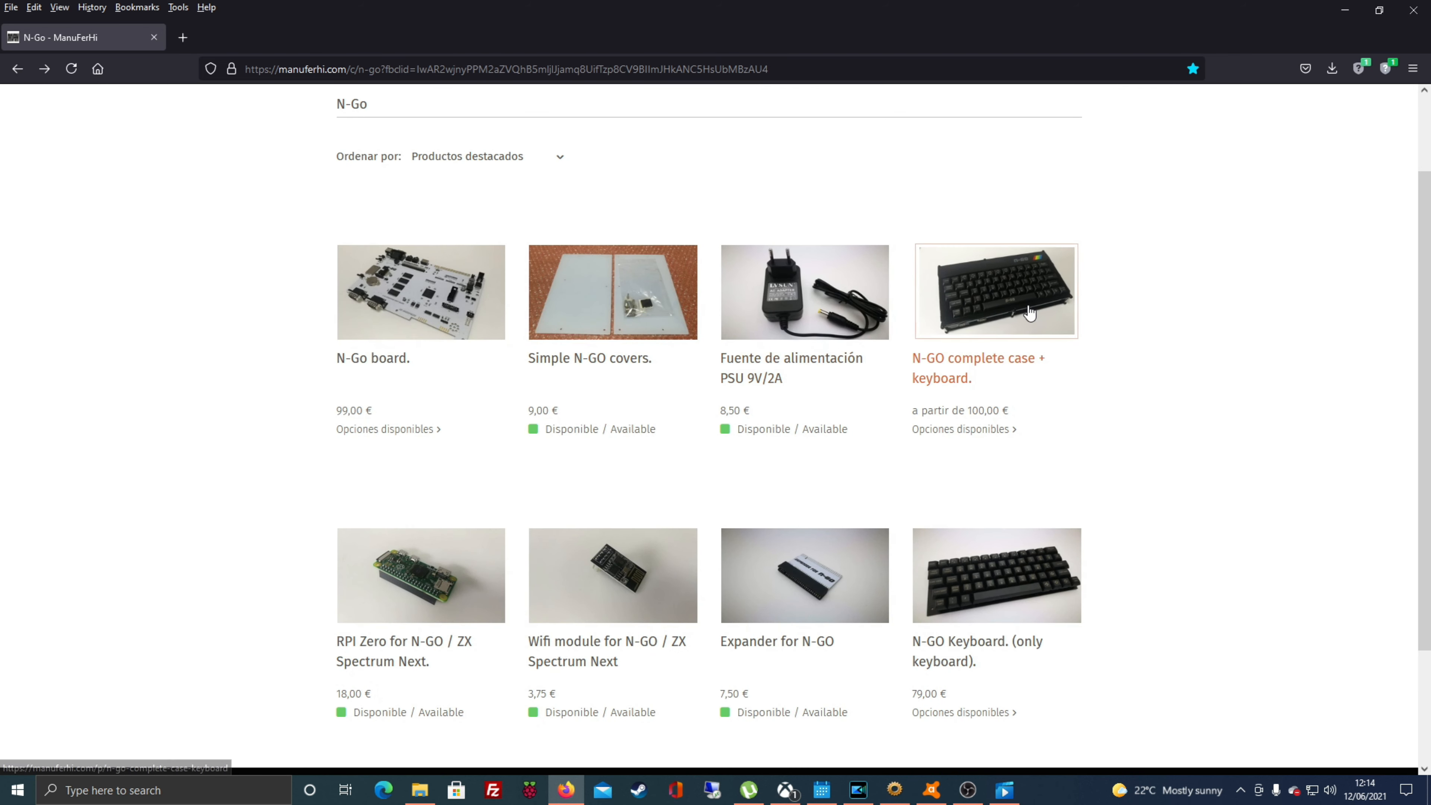
Step: Choose Blanco / White for the N-GO complete case + keyboard (199,00 €) and view its second photo
left_click(995, 291)
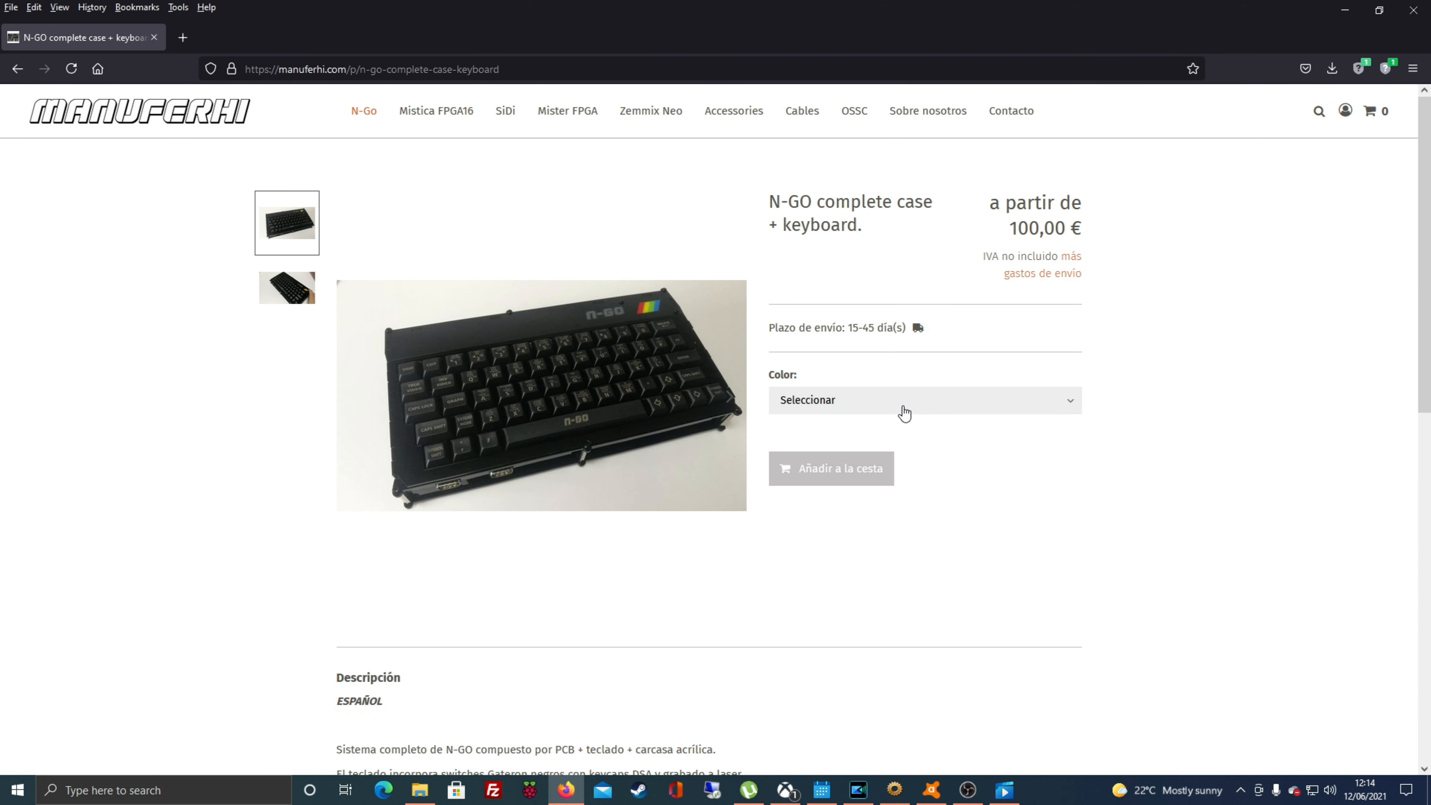
left_click(922, 399)
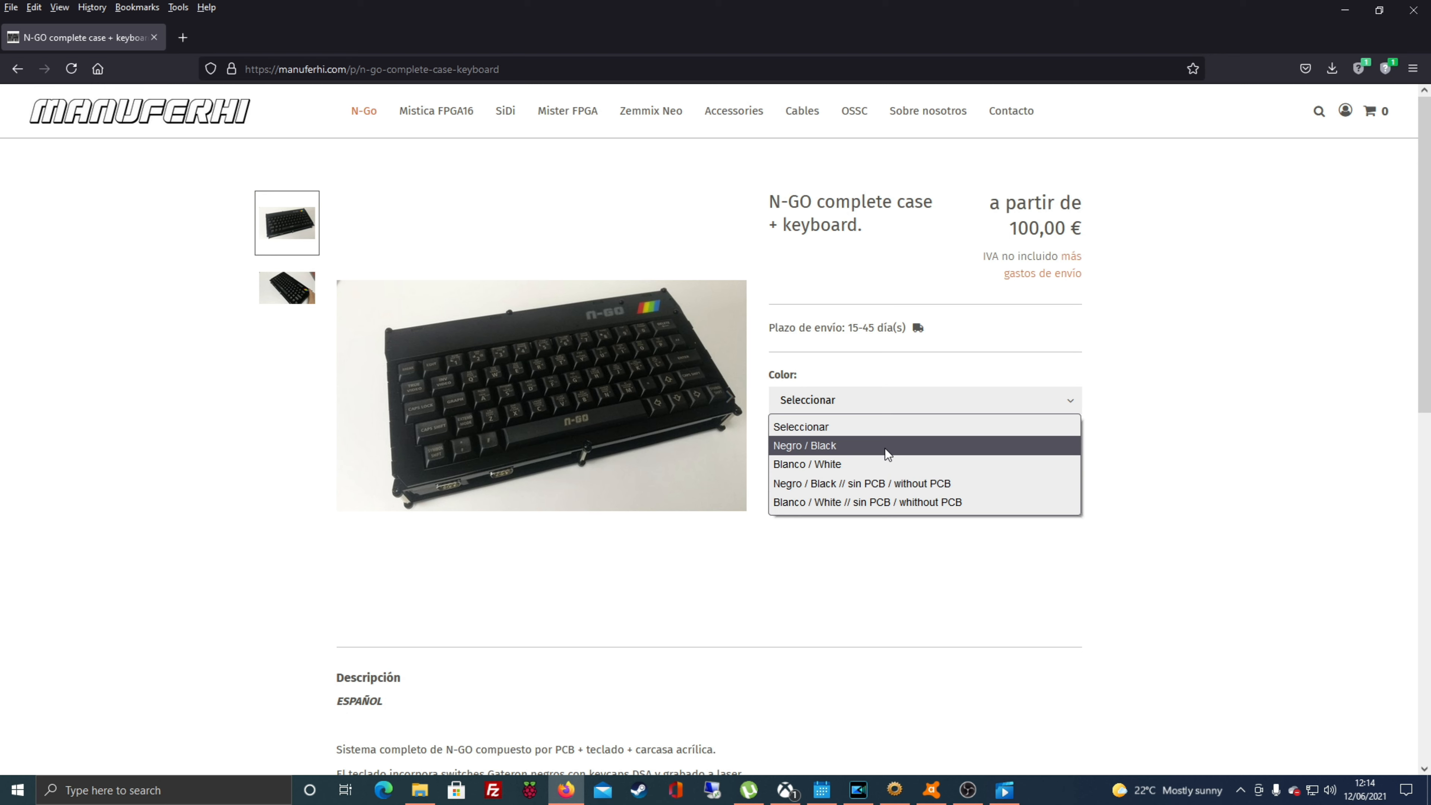
left_click(806, 463)
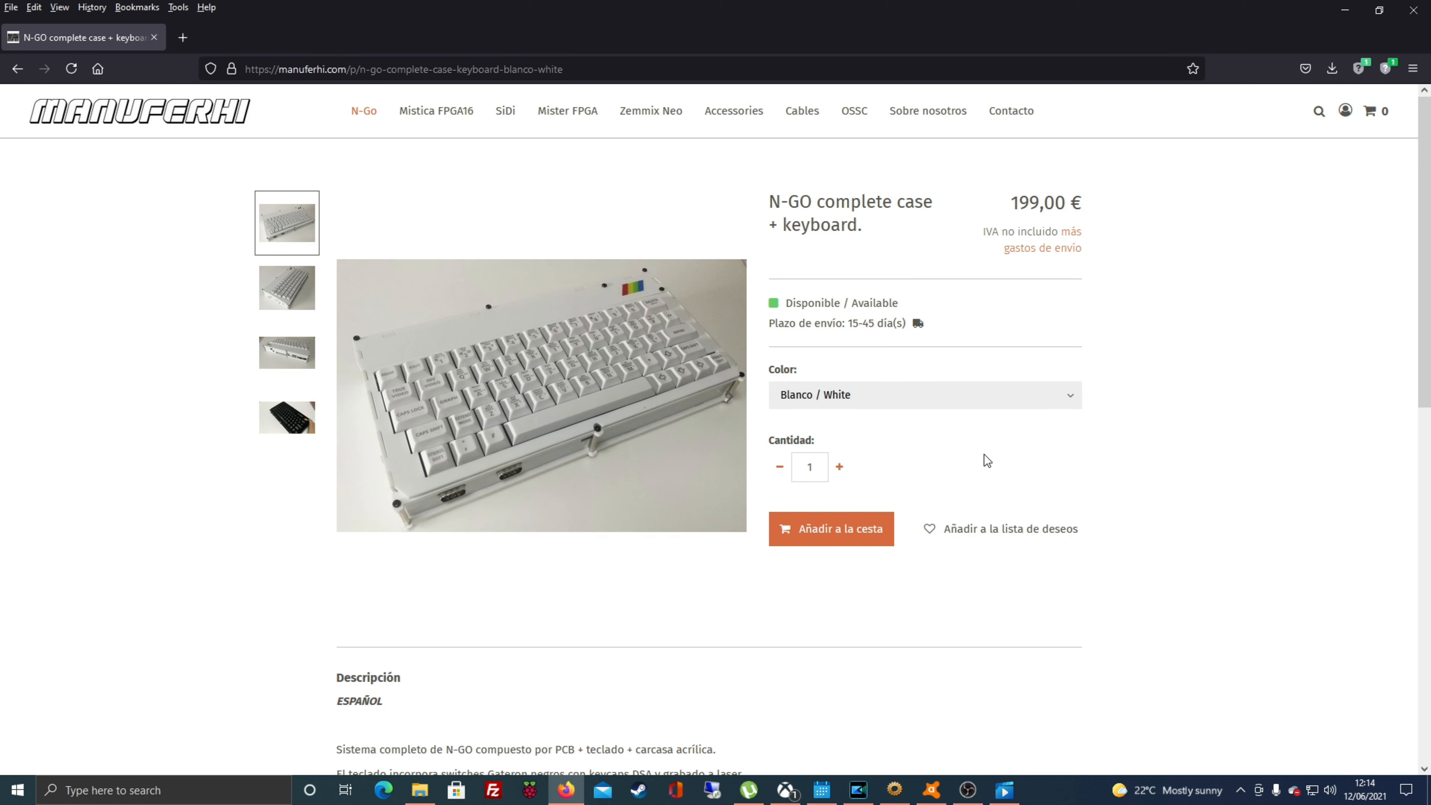
mouse_move(282, 302)
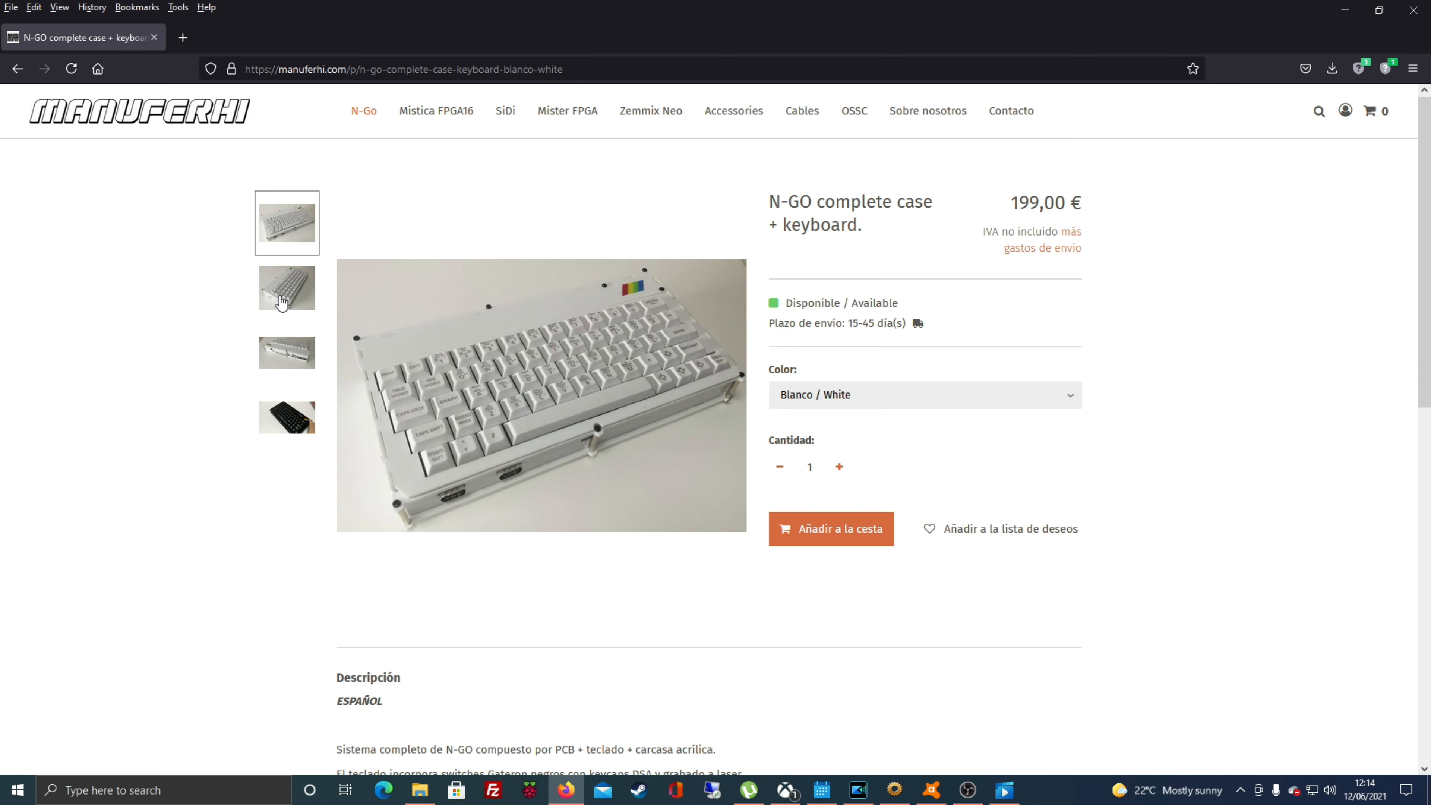
left_click(286, 289)
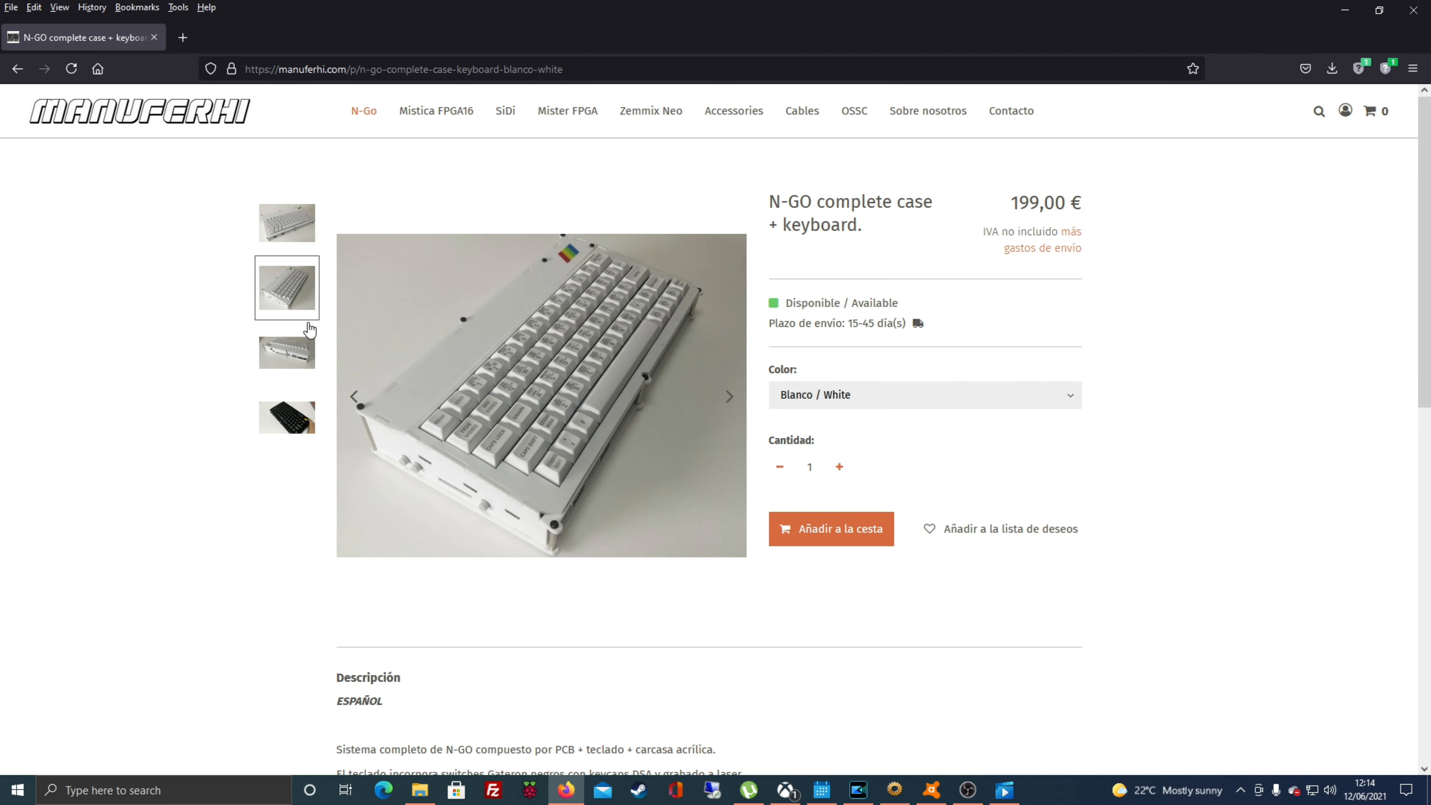
mouse_move(243, 537)
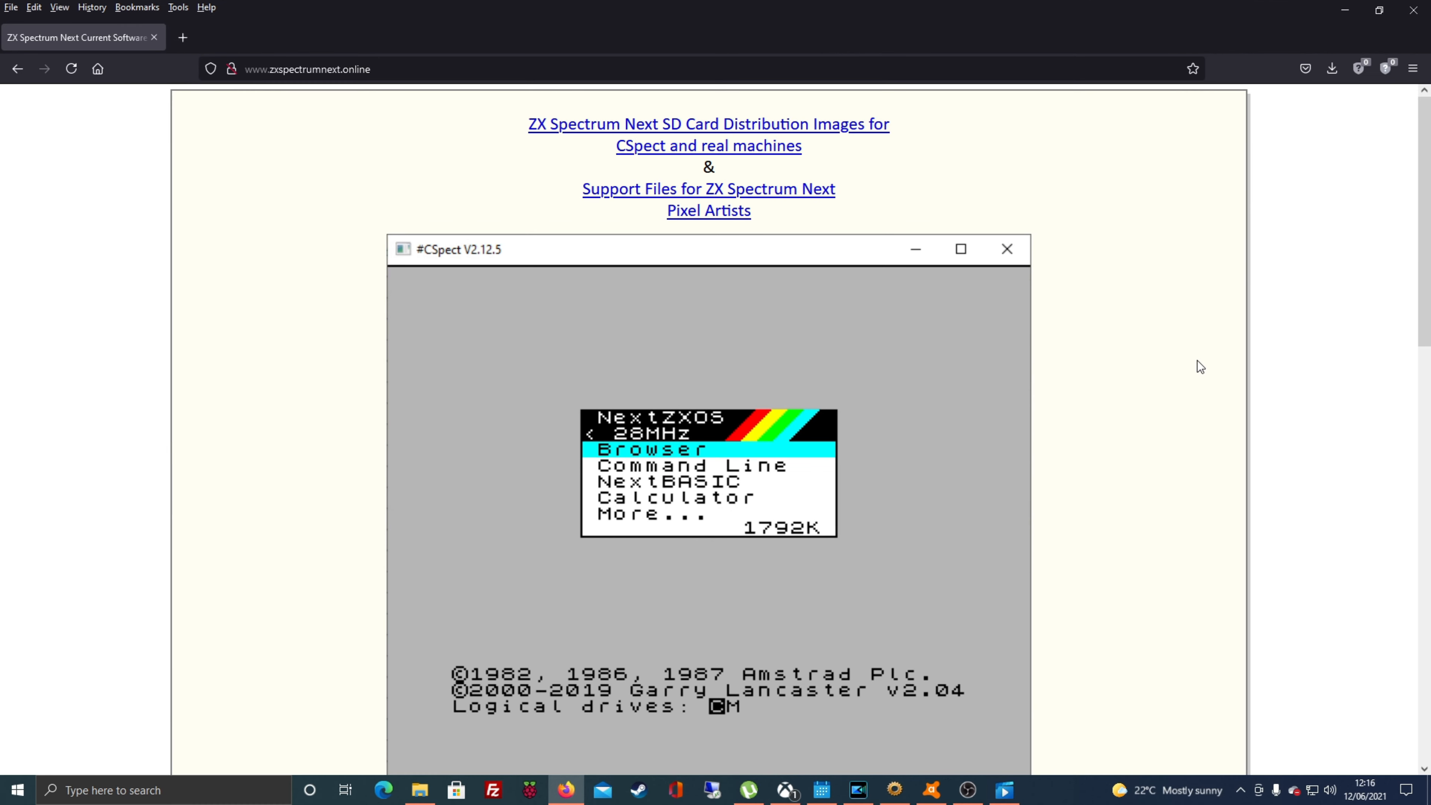
mouse_move(608, 264)
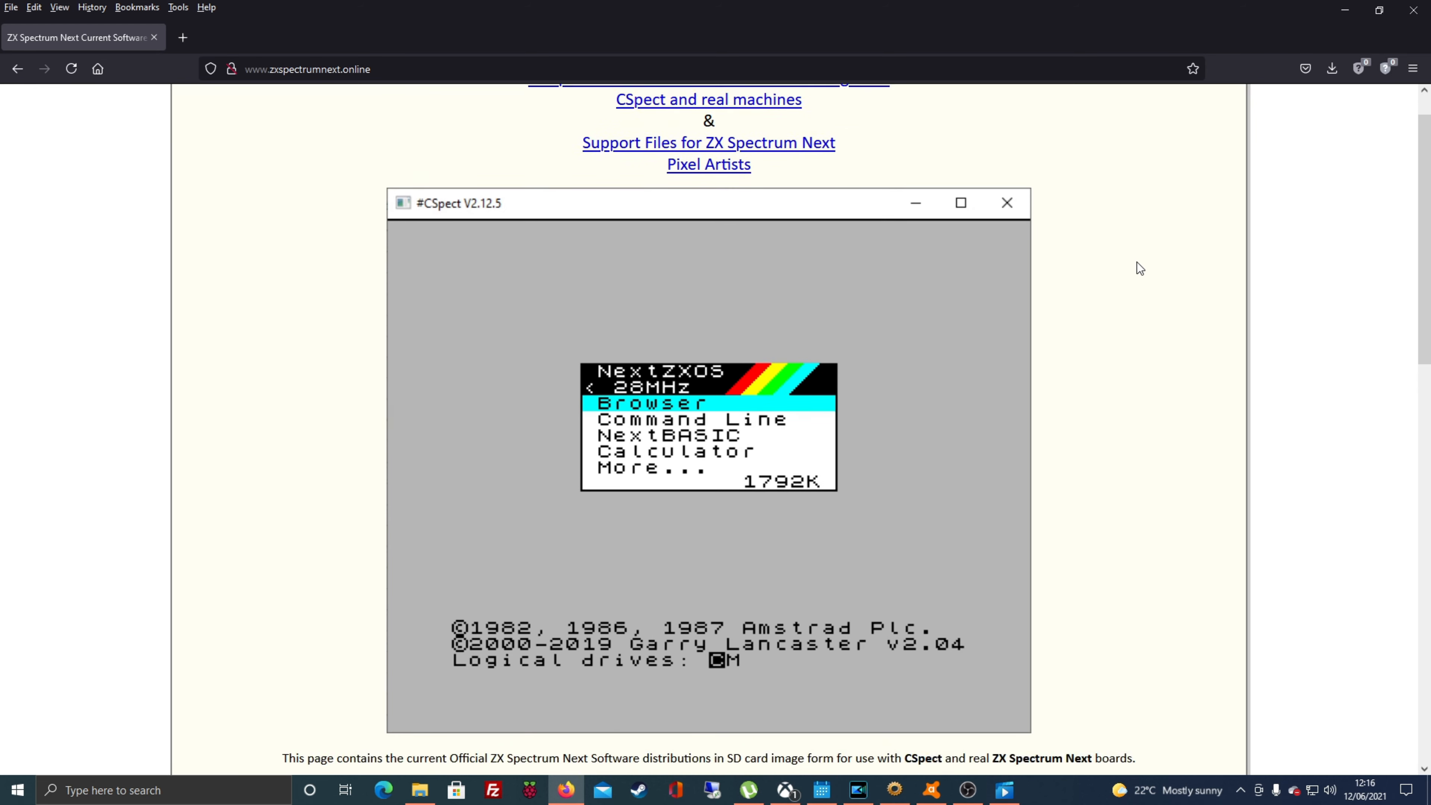
scroll("down", 3)
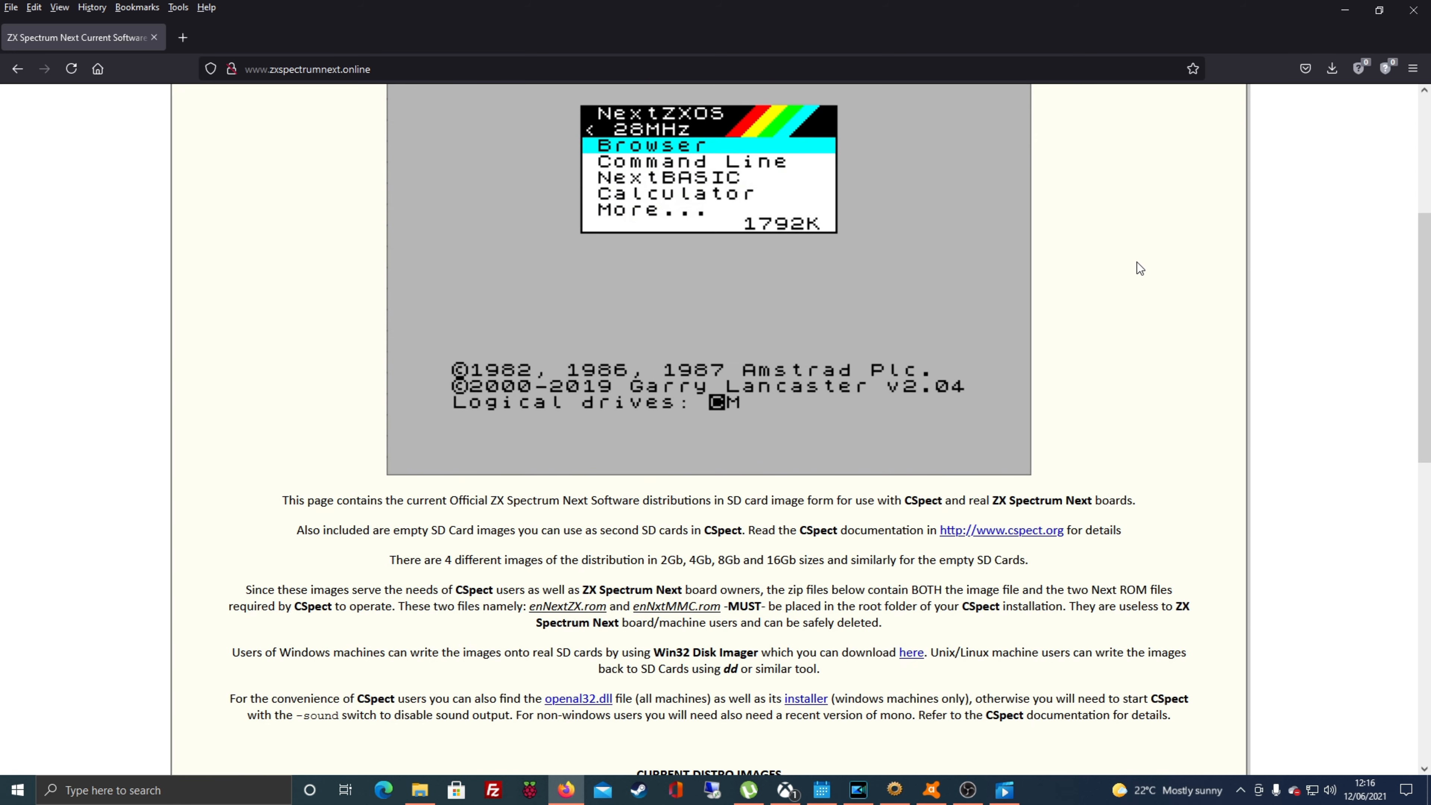
scroll("down", 3)
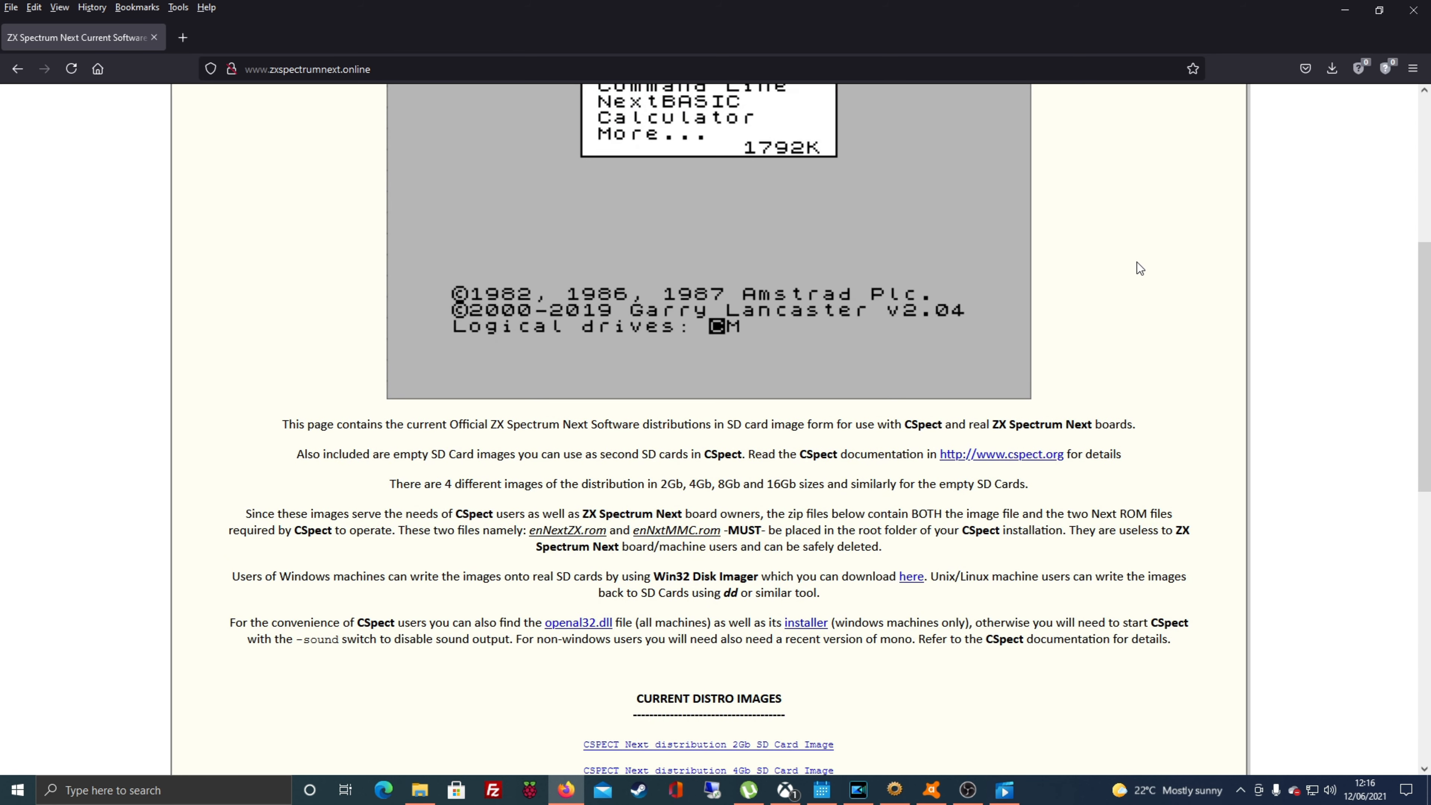
mouse_move(1133, 277)
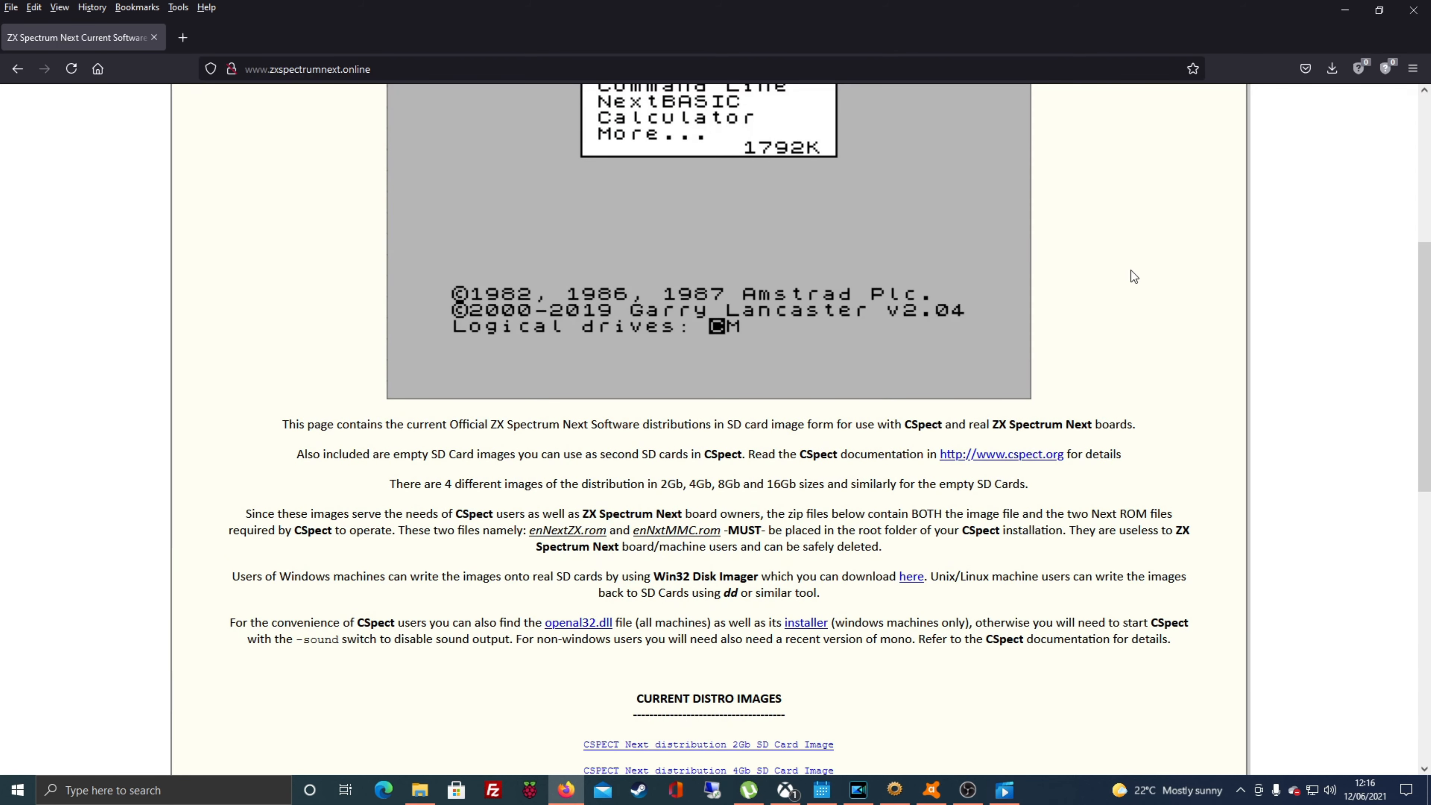
left_click(1000, 455)
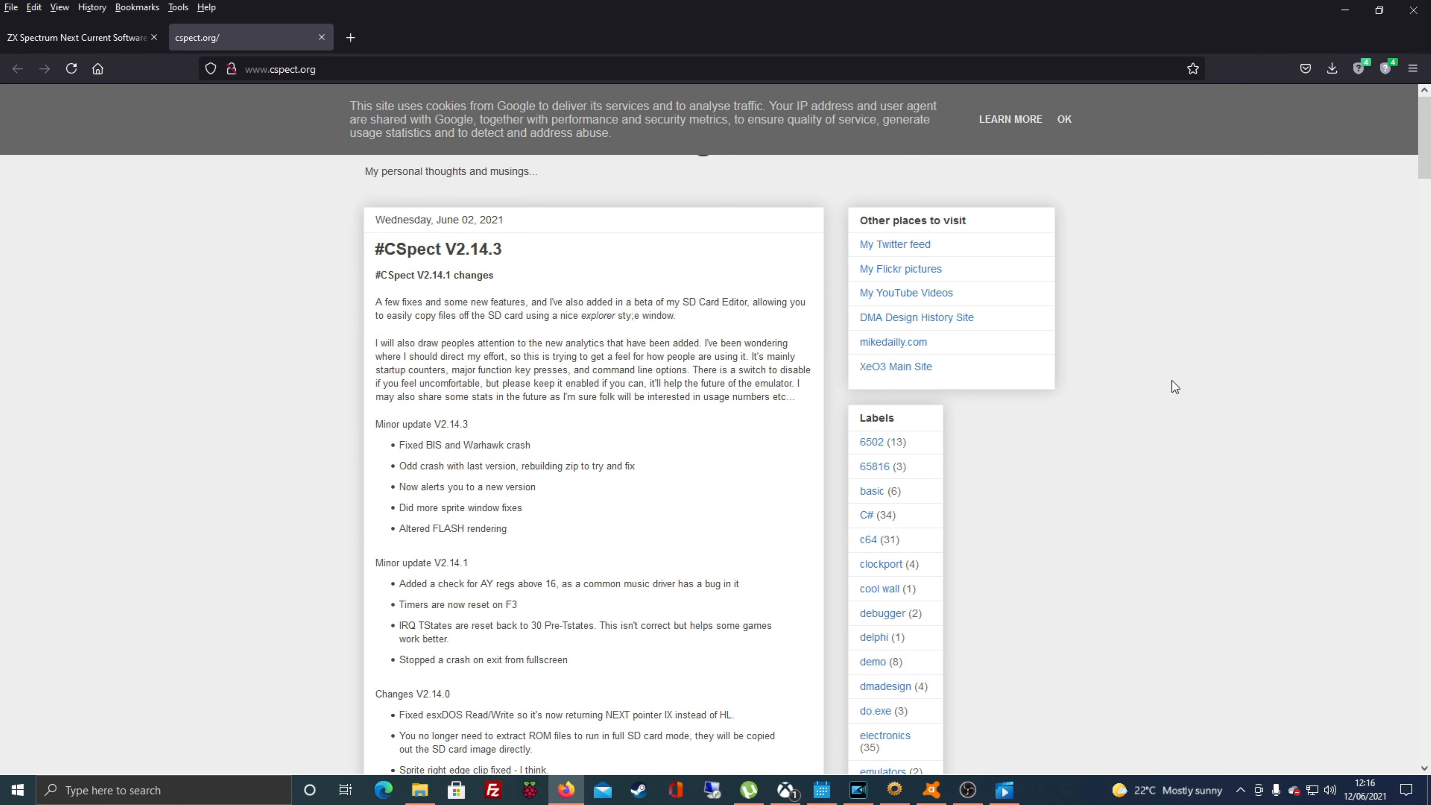
Step: Read the CSpect V2.14.3 changelog down to the emulator download link
scroll("down", 3)
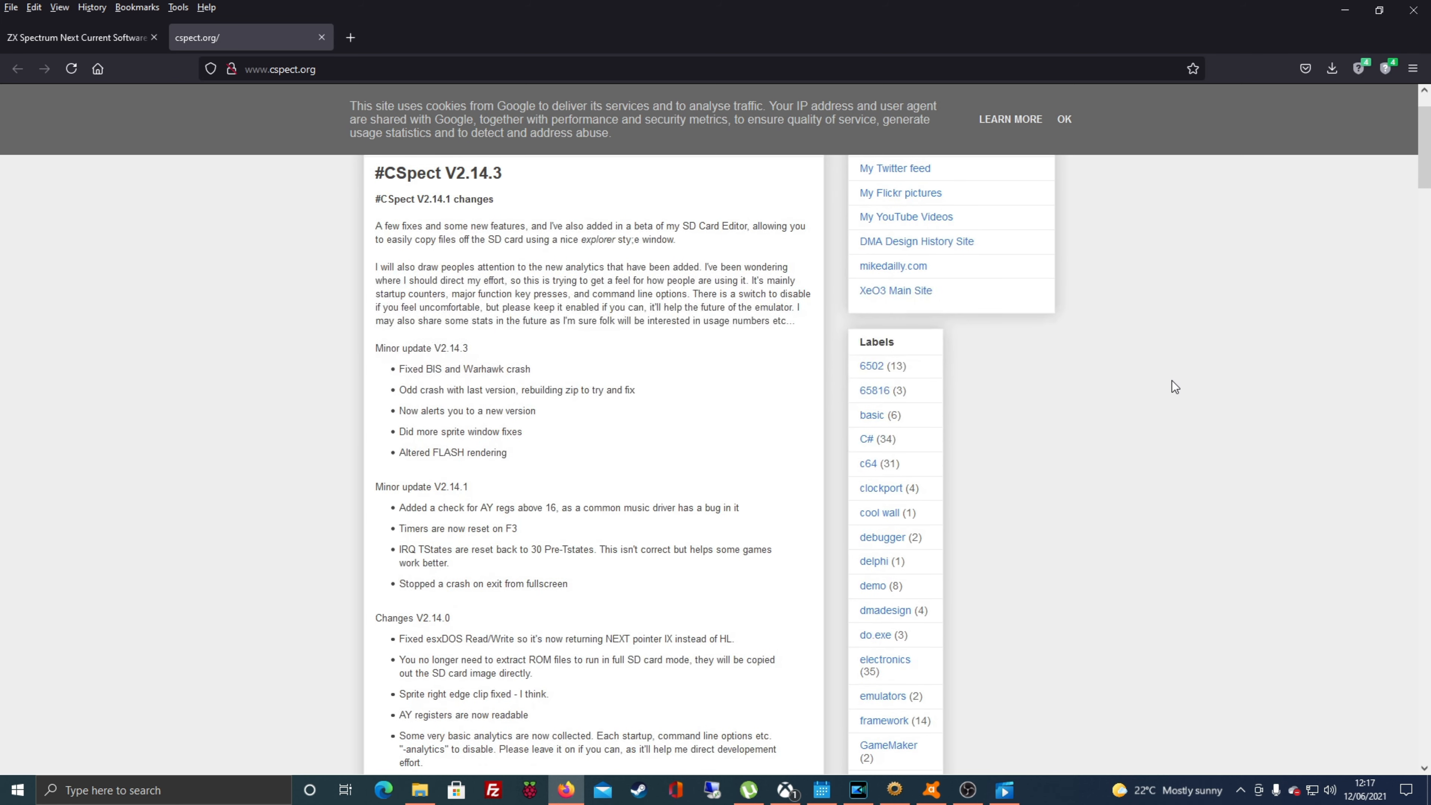
scroll("down", 3)
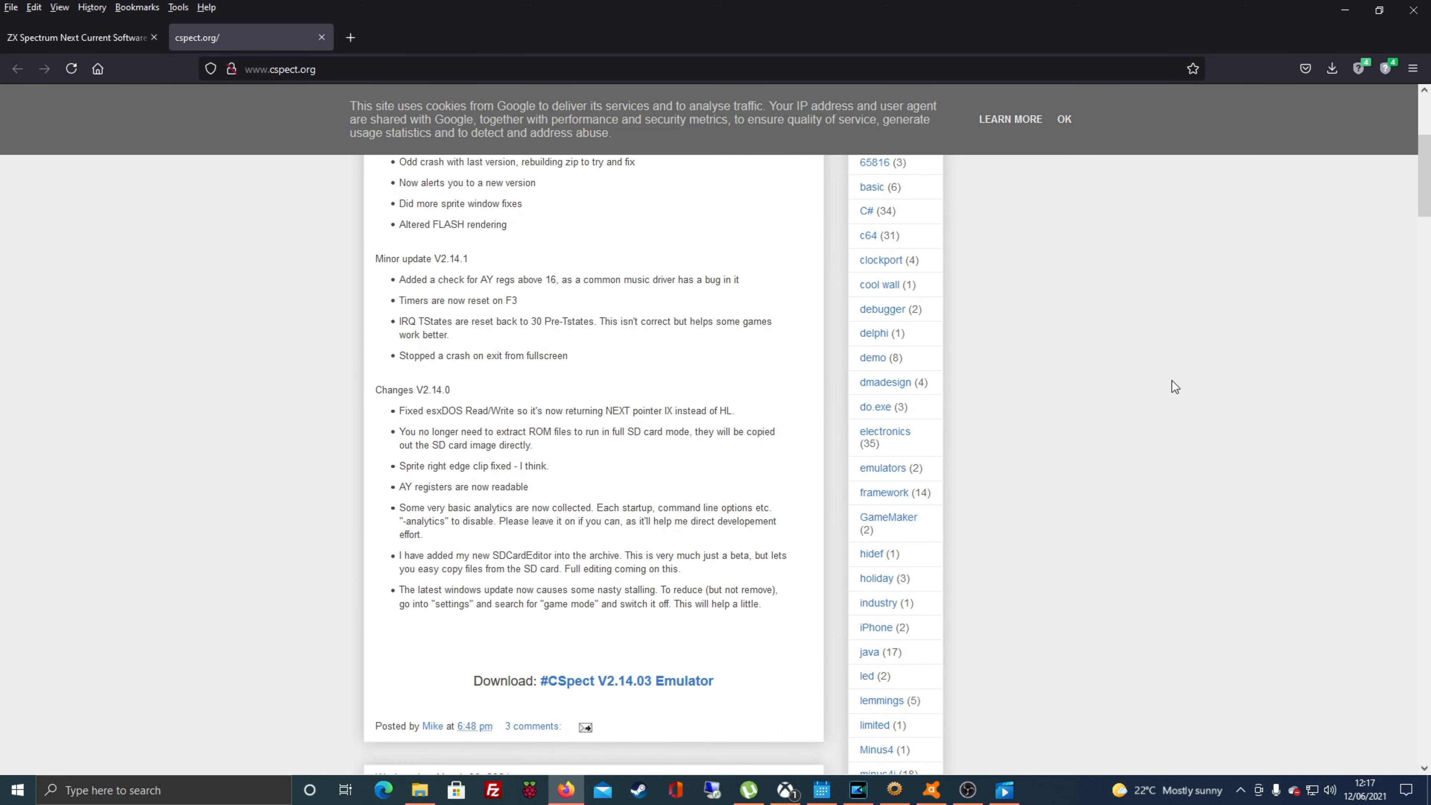
mouse_move(751, 683)
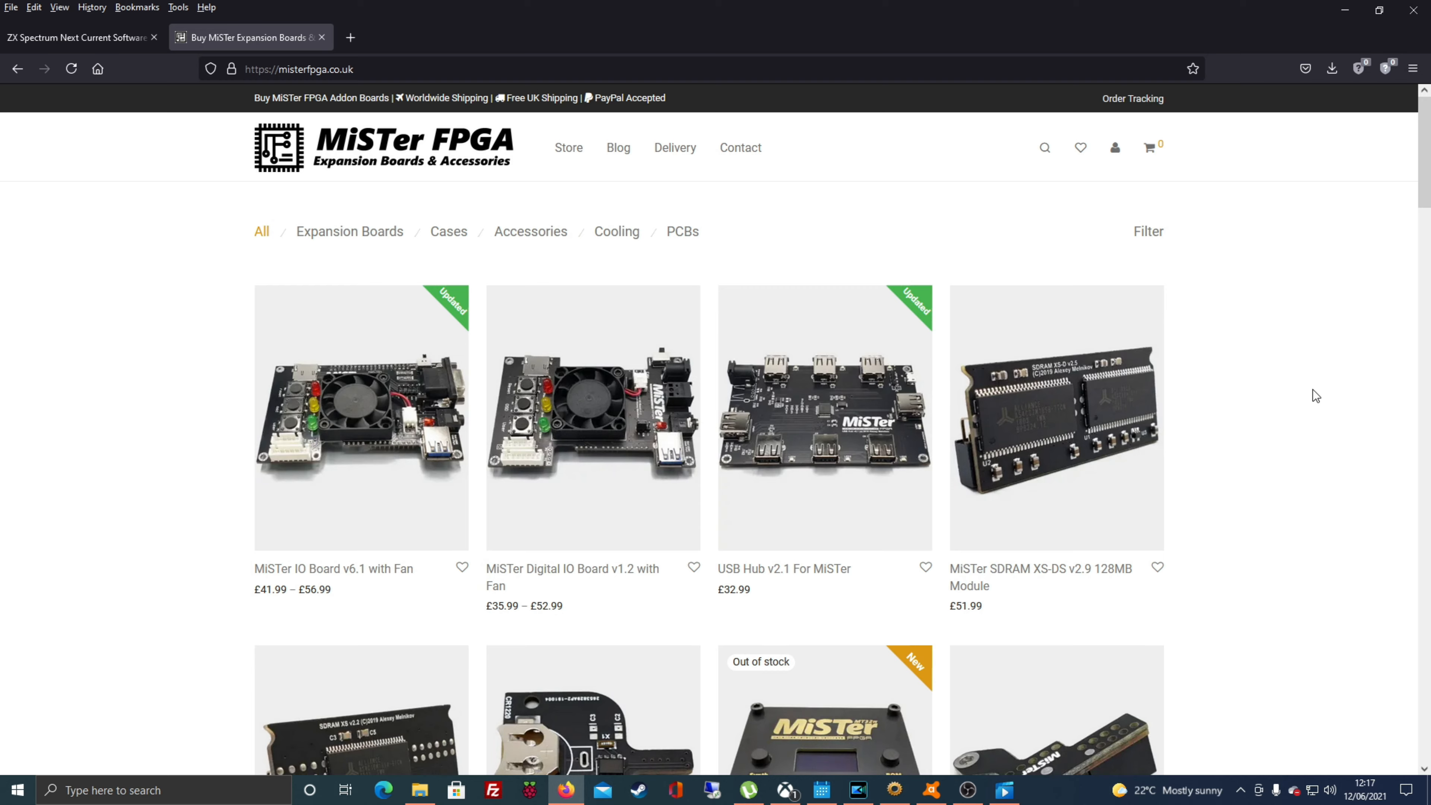
scroll("down", 3)
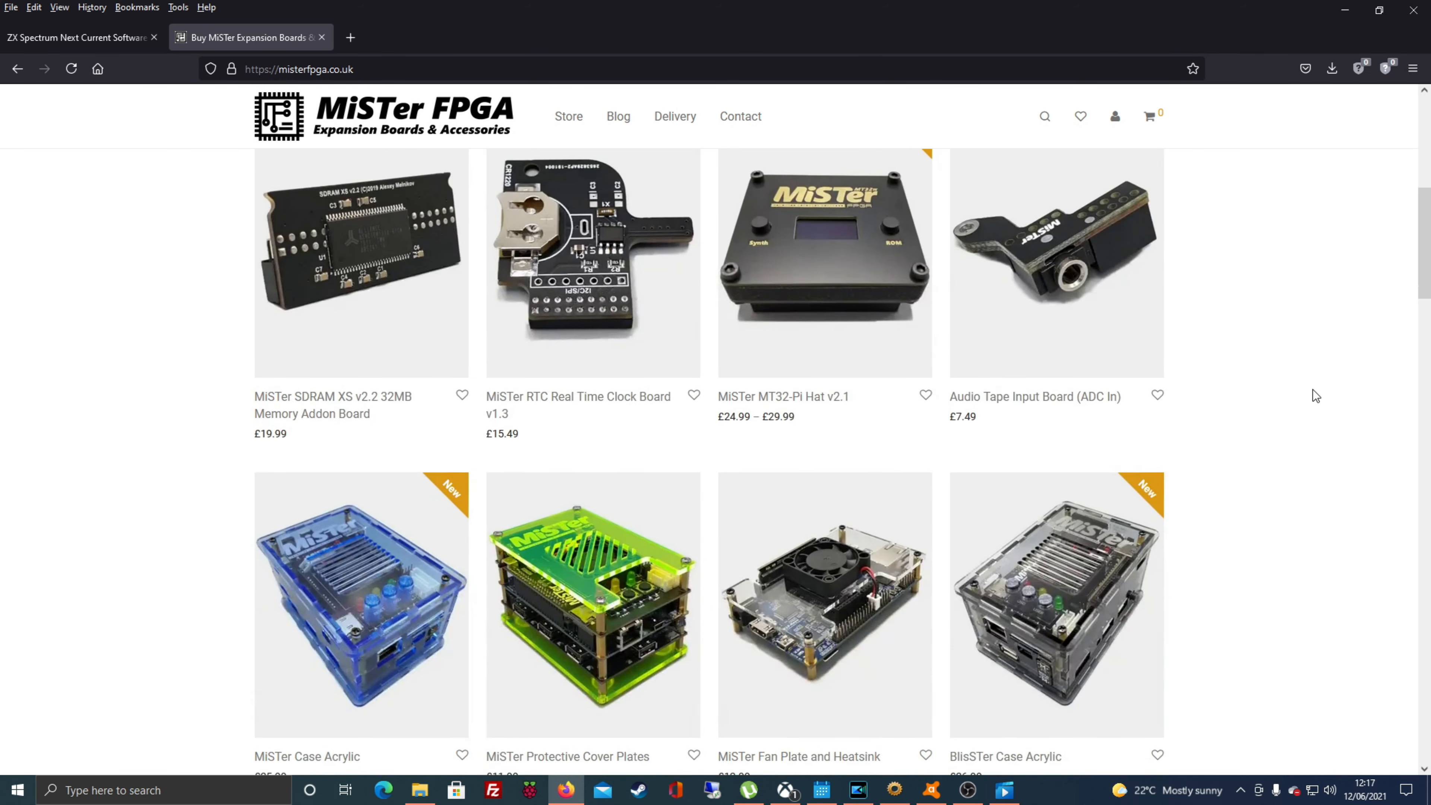
scroll("down", 3)
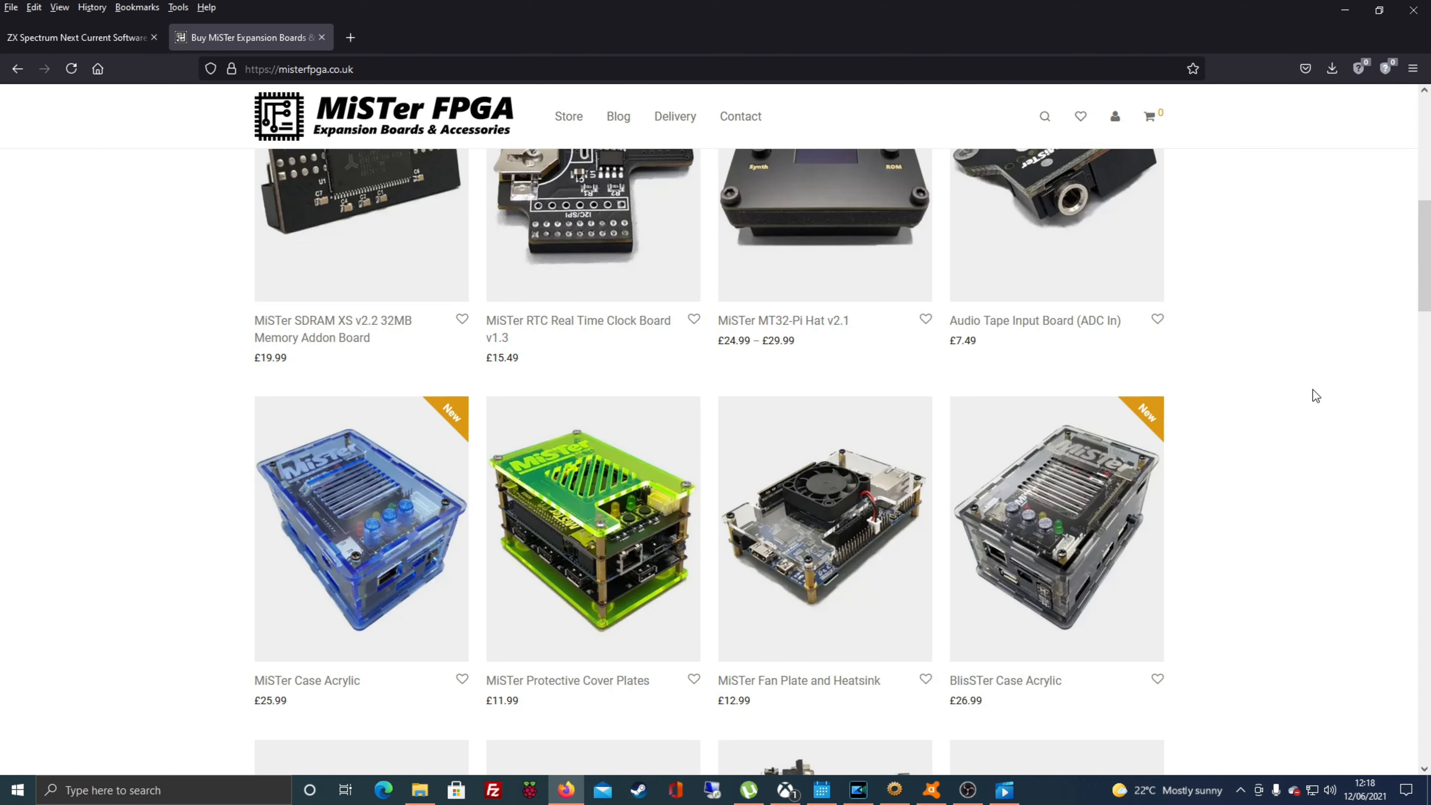
scroll("down", 3)
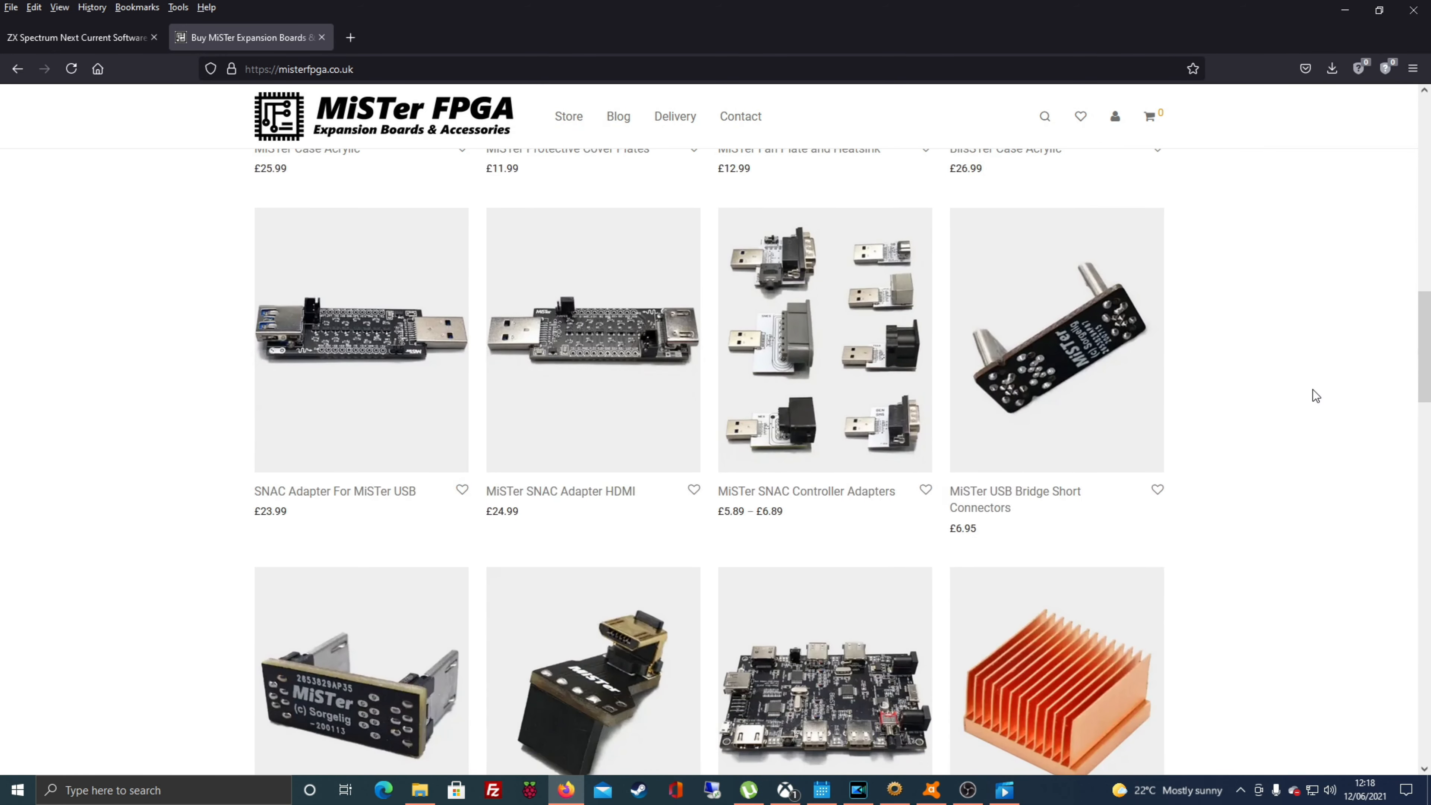
scroll("down", 3)
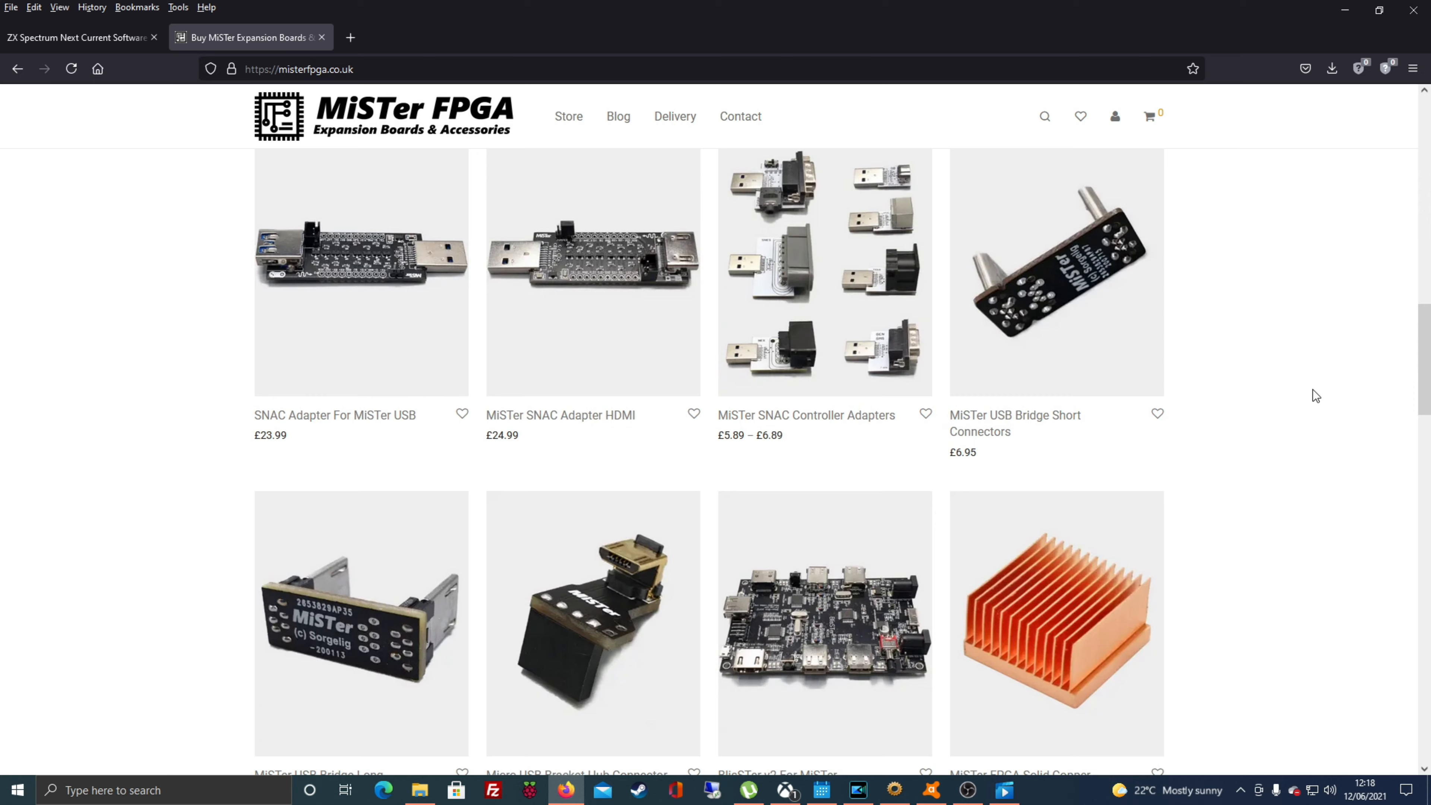
scroll("down", 3)
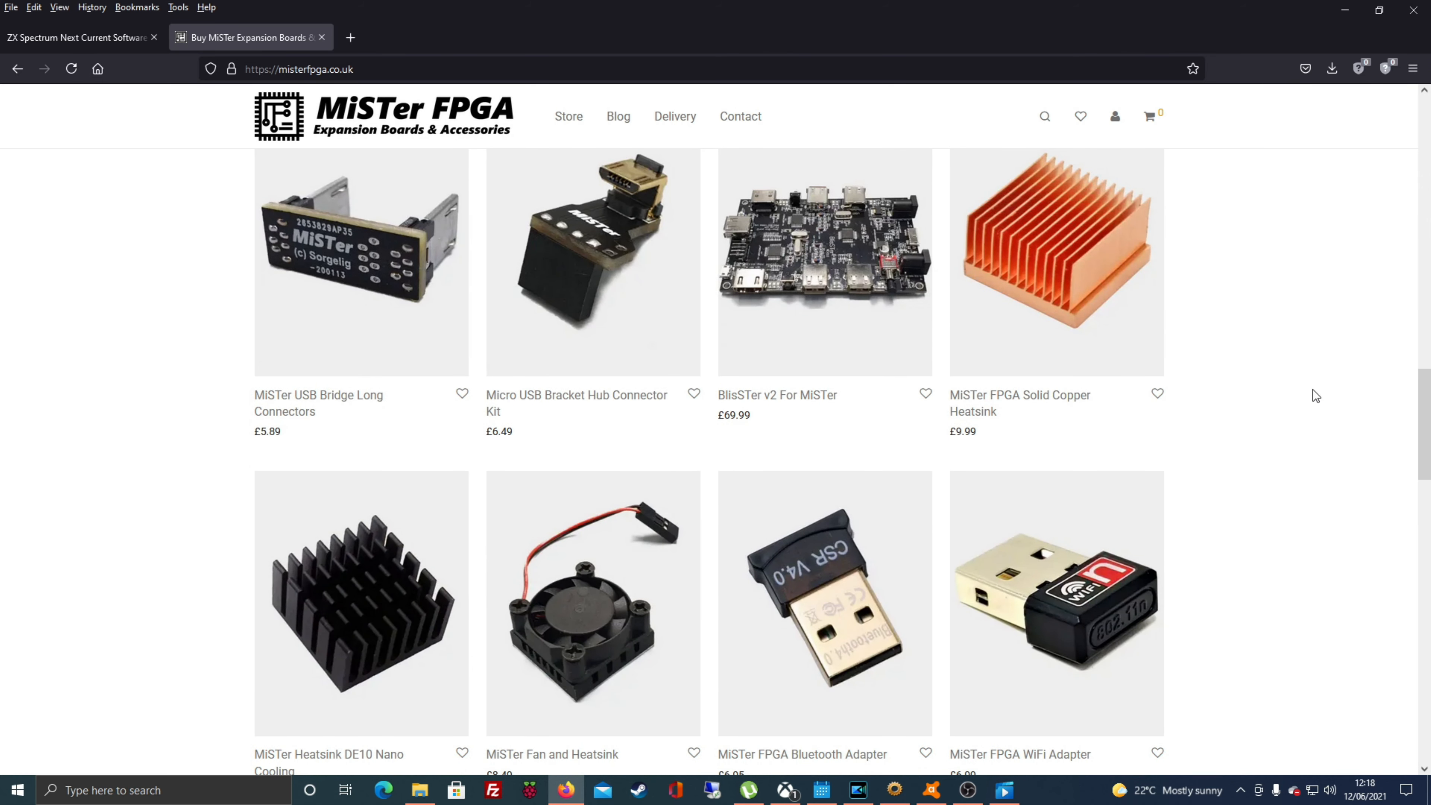
scroll("down", 3)
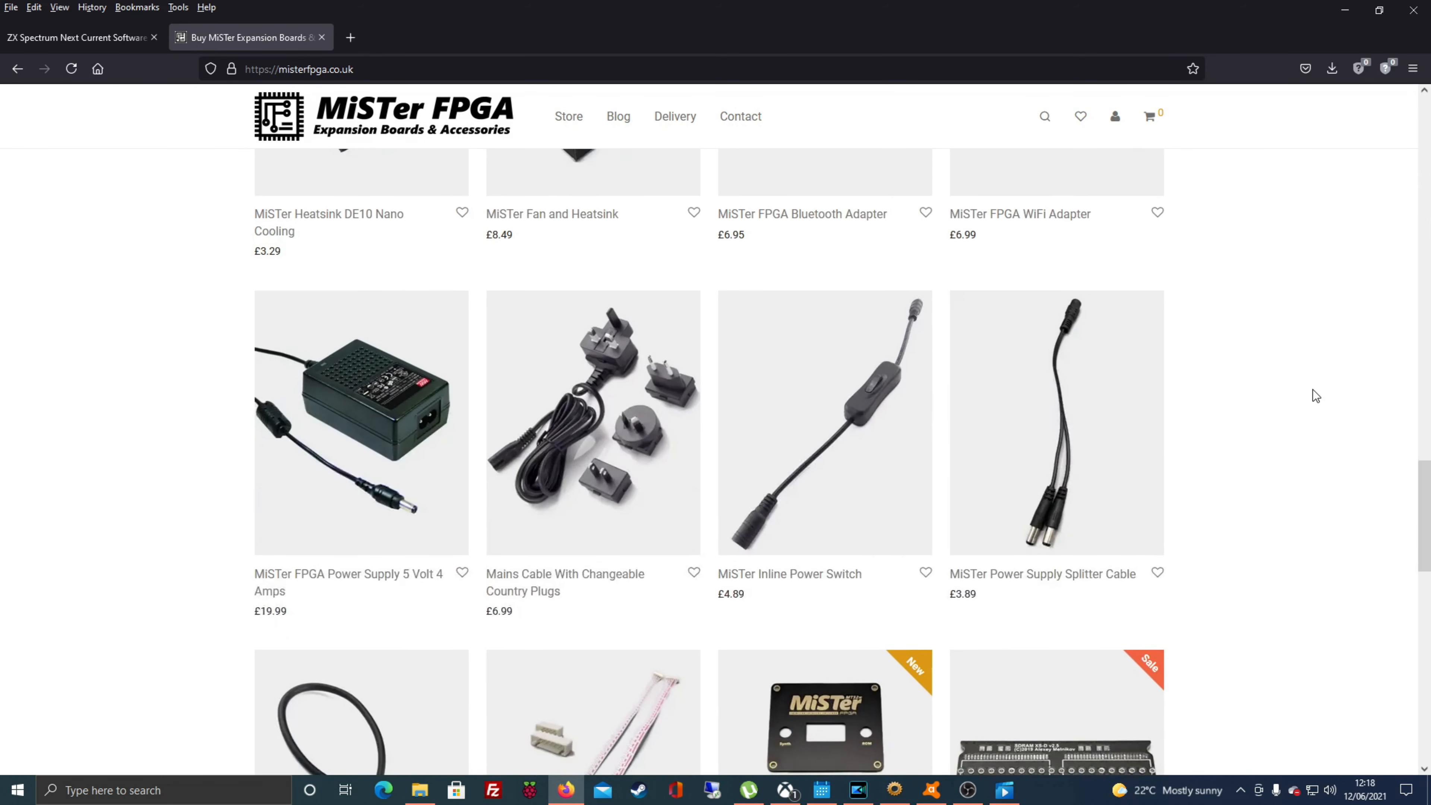
scroll("down", 3)
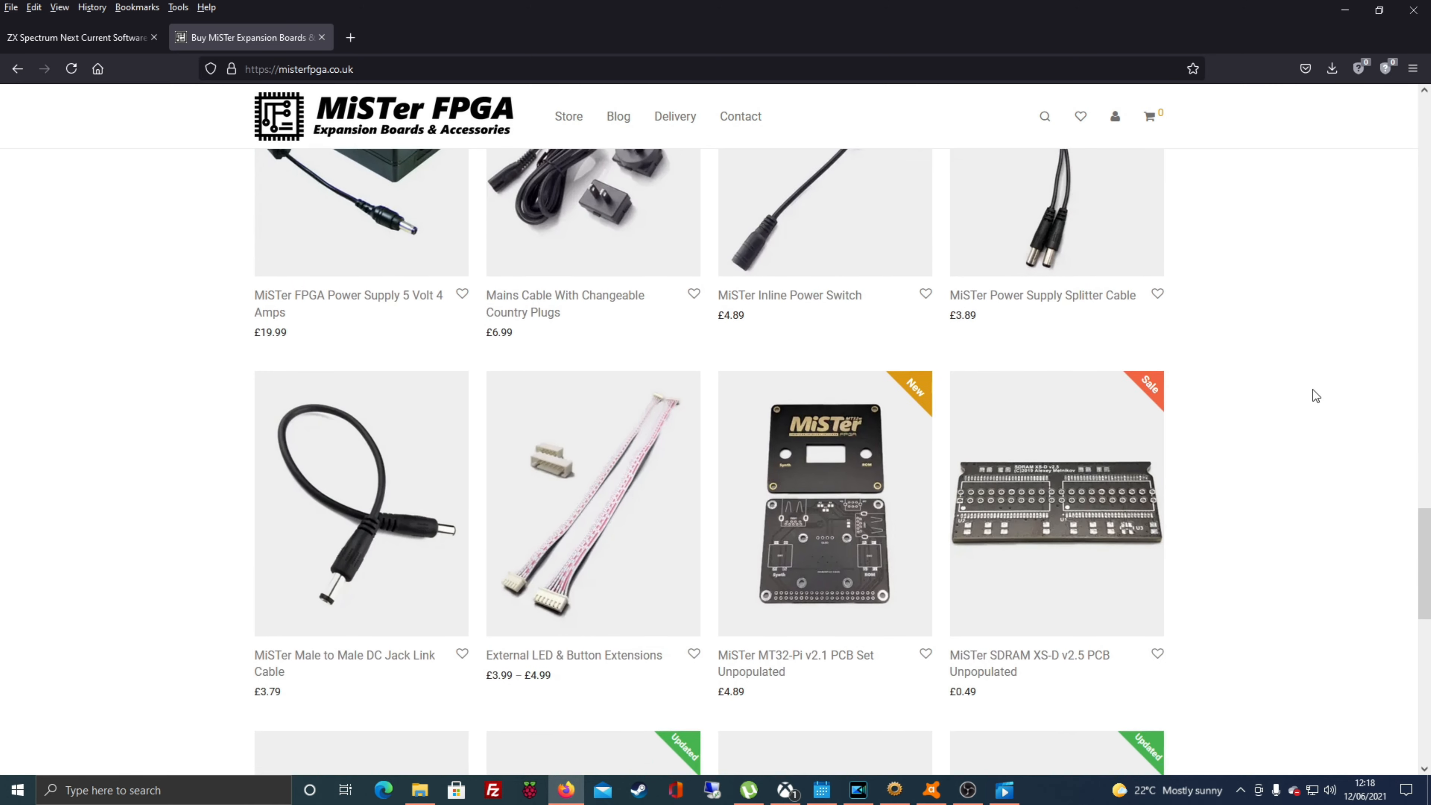
scroll("down", 3)
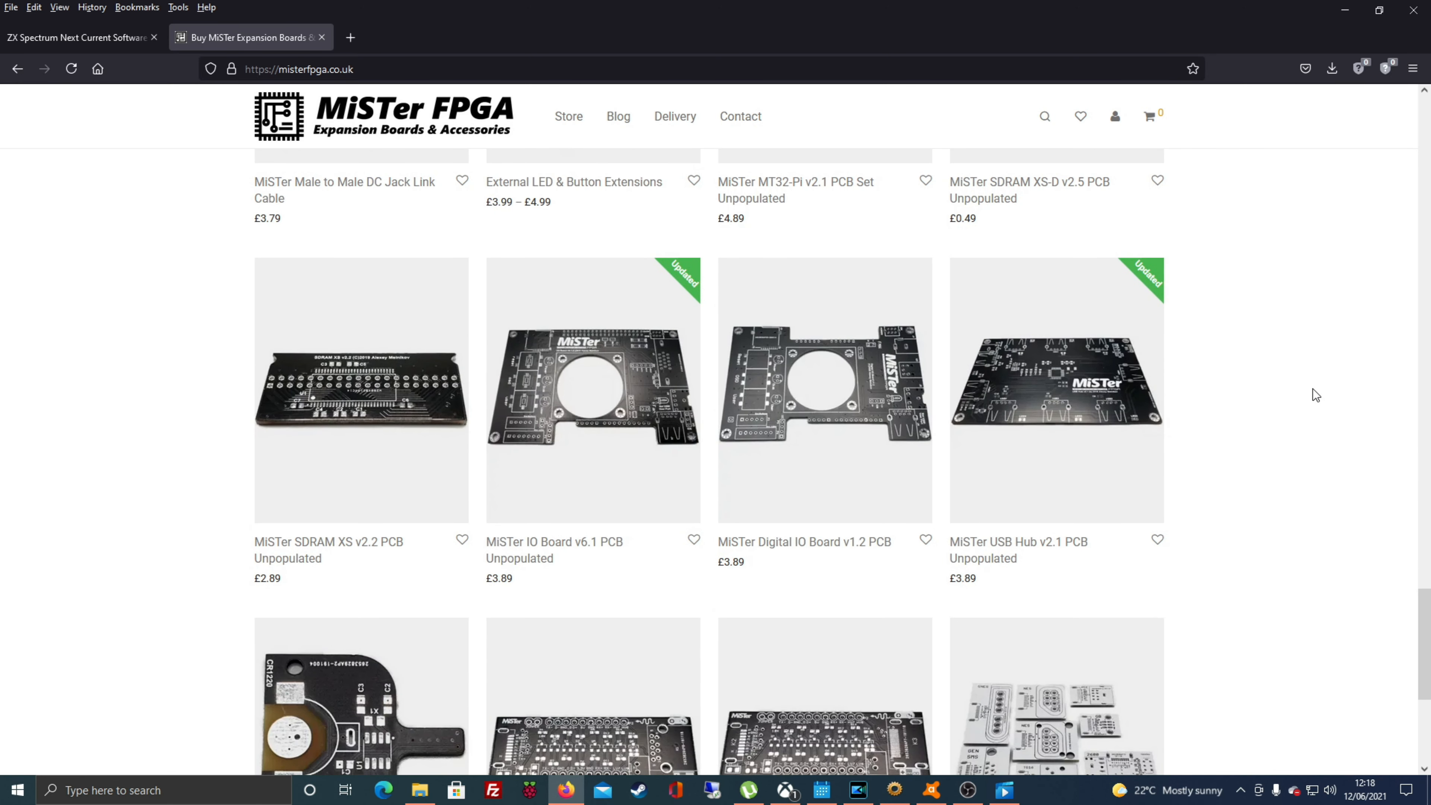
scroll("down", 3)
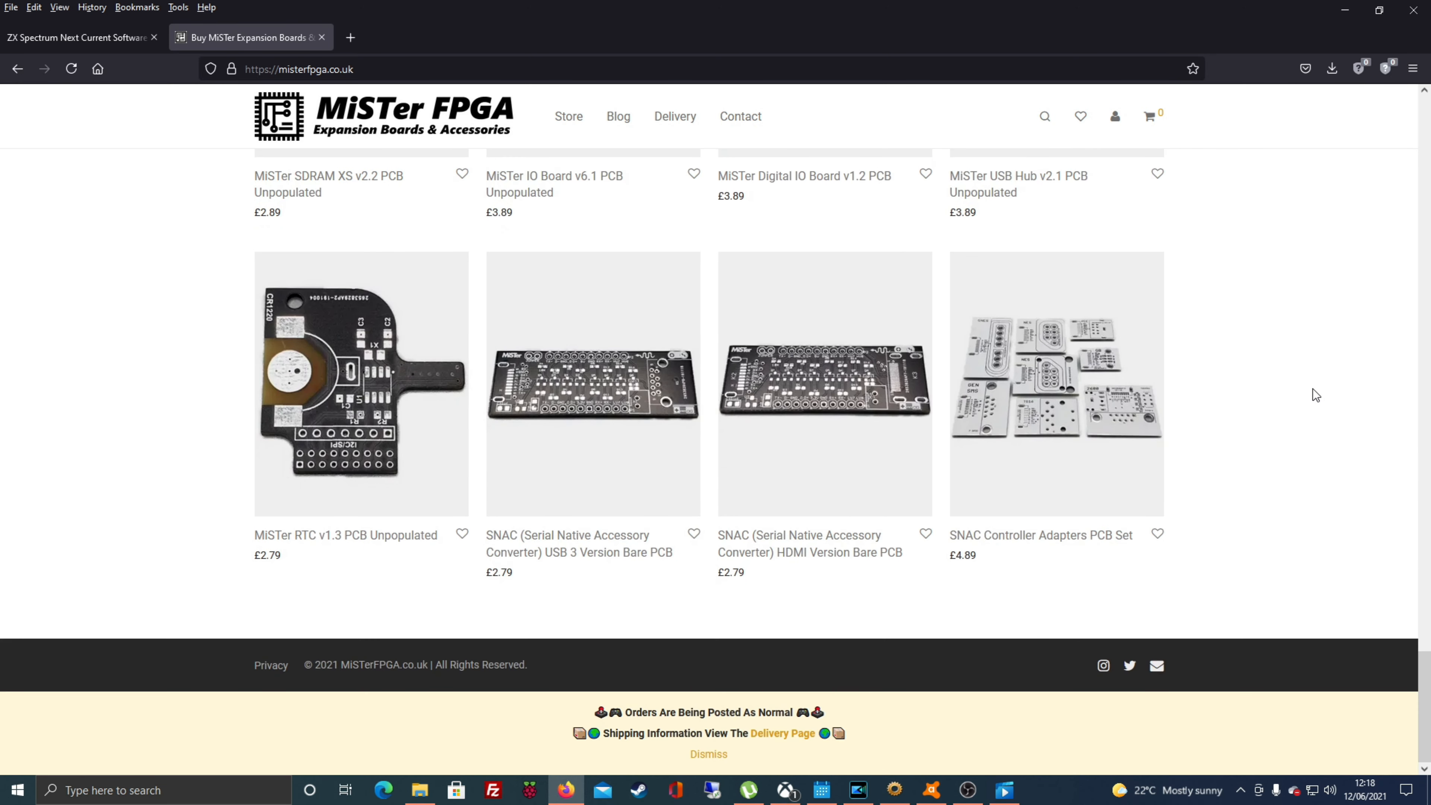
scroll("up", 3)
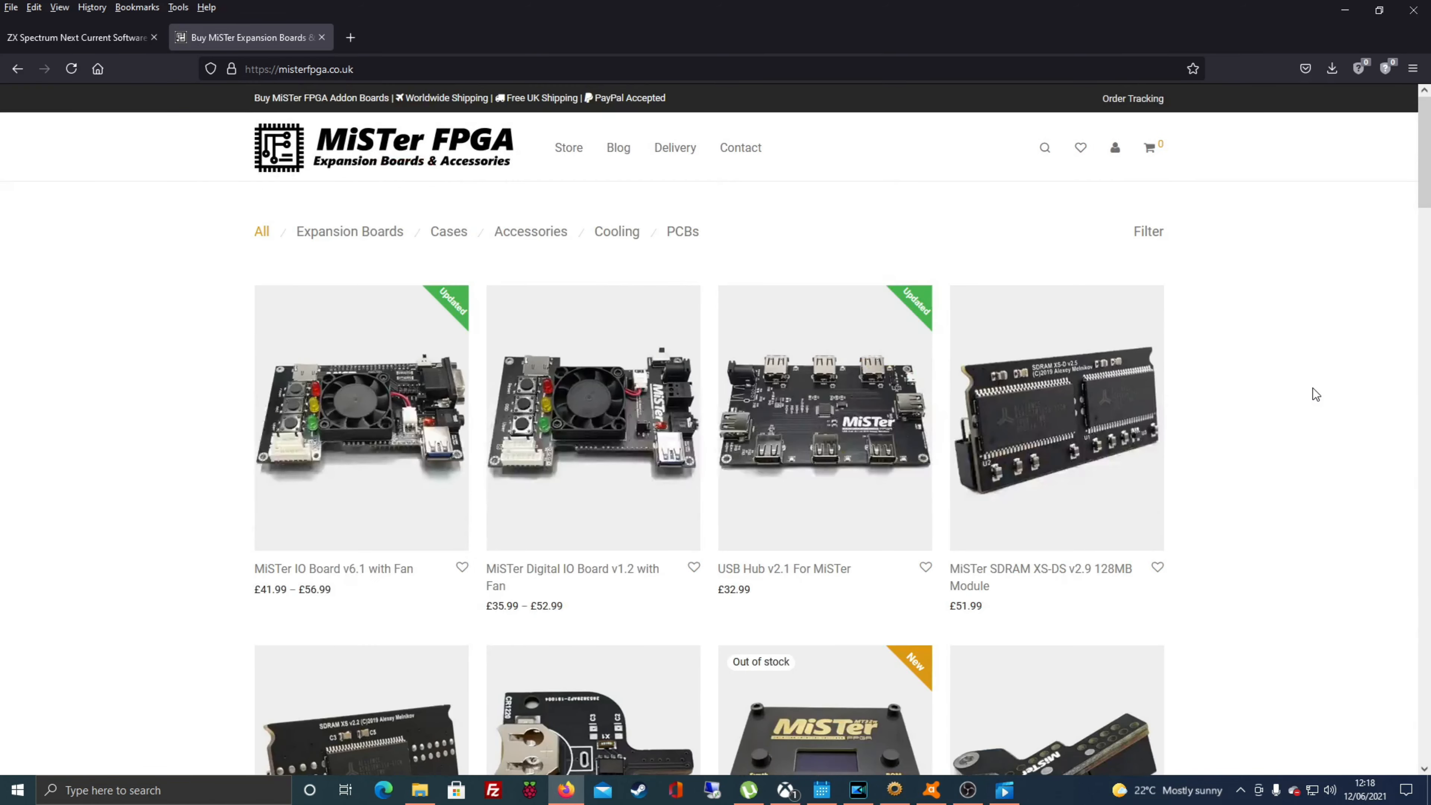
mouse_move(340, 460)
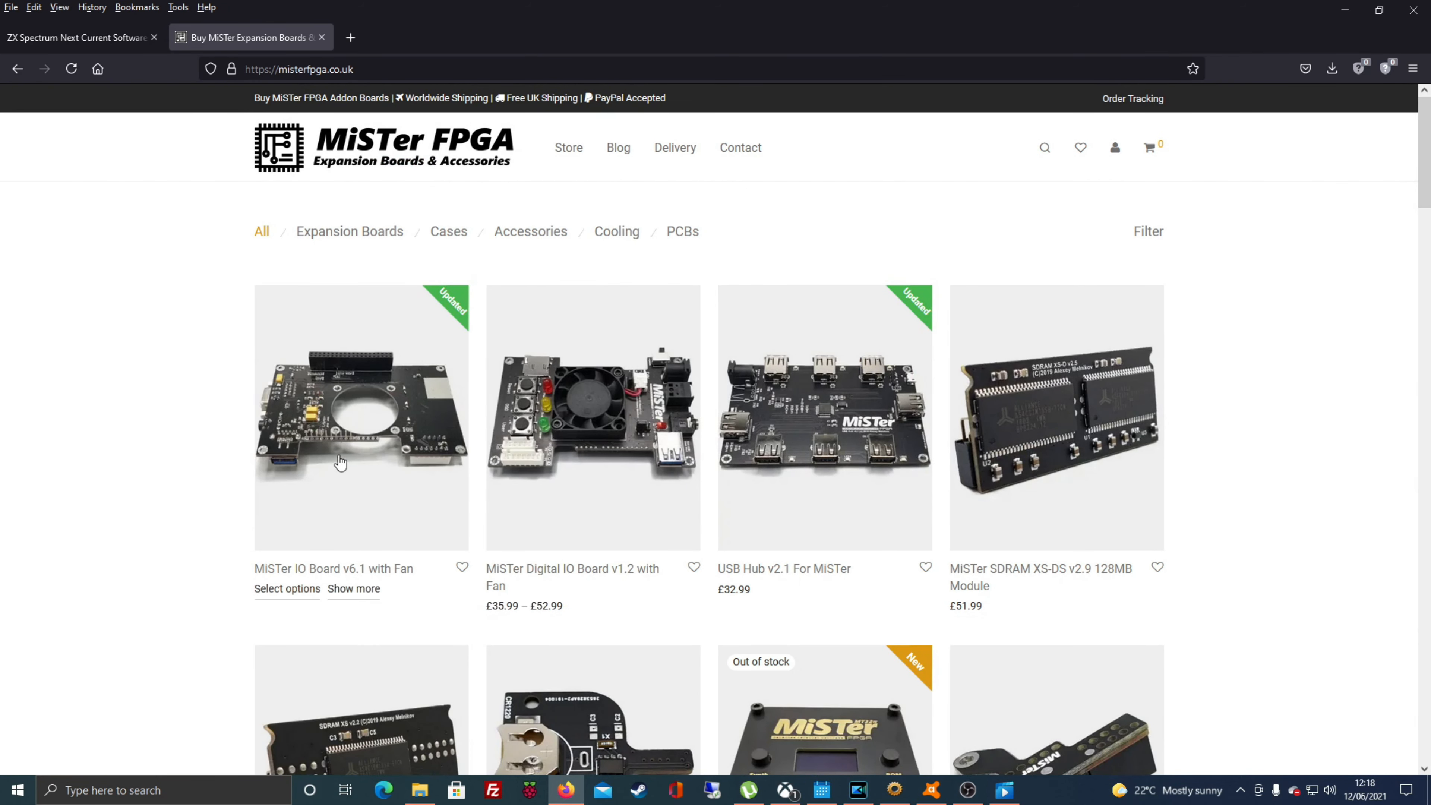
mouse_move(365, 426)
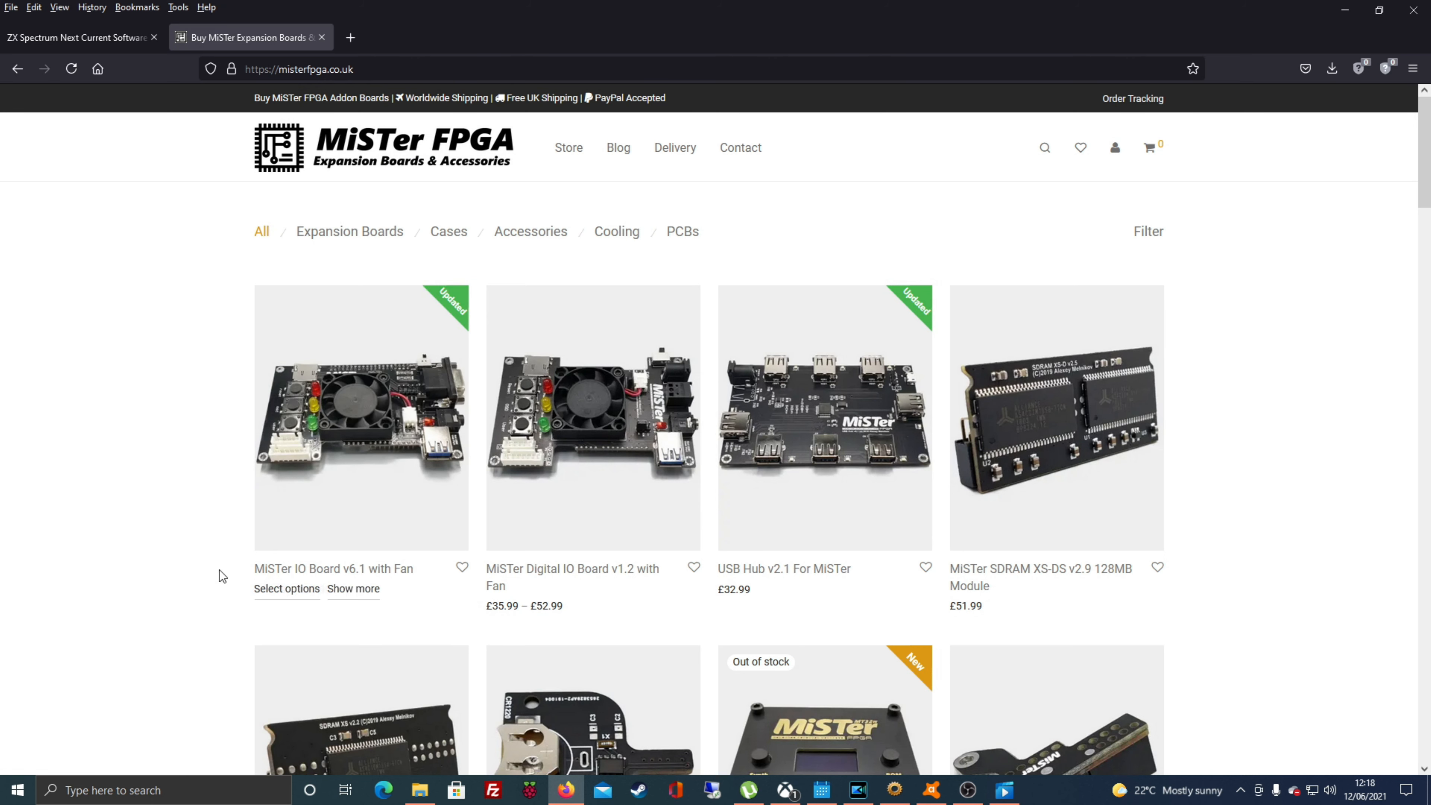
mouse_move(326, 563)
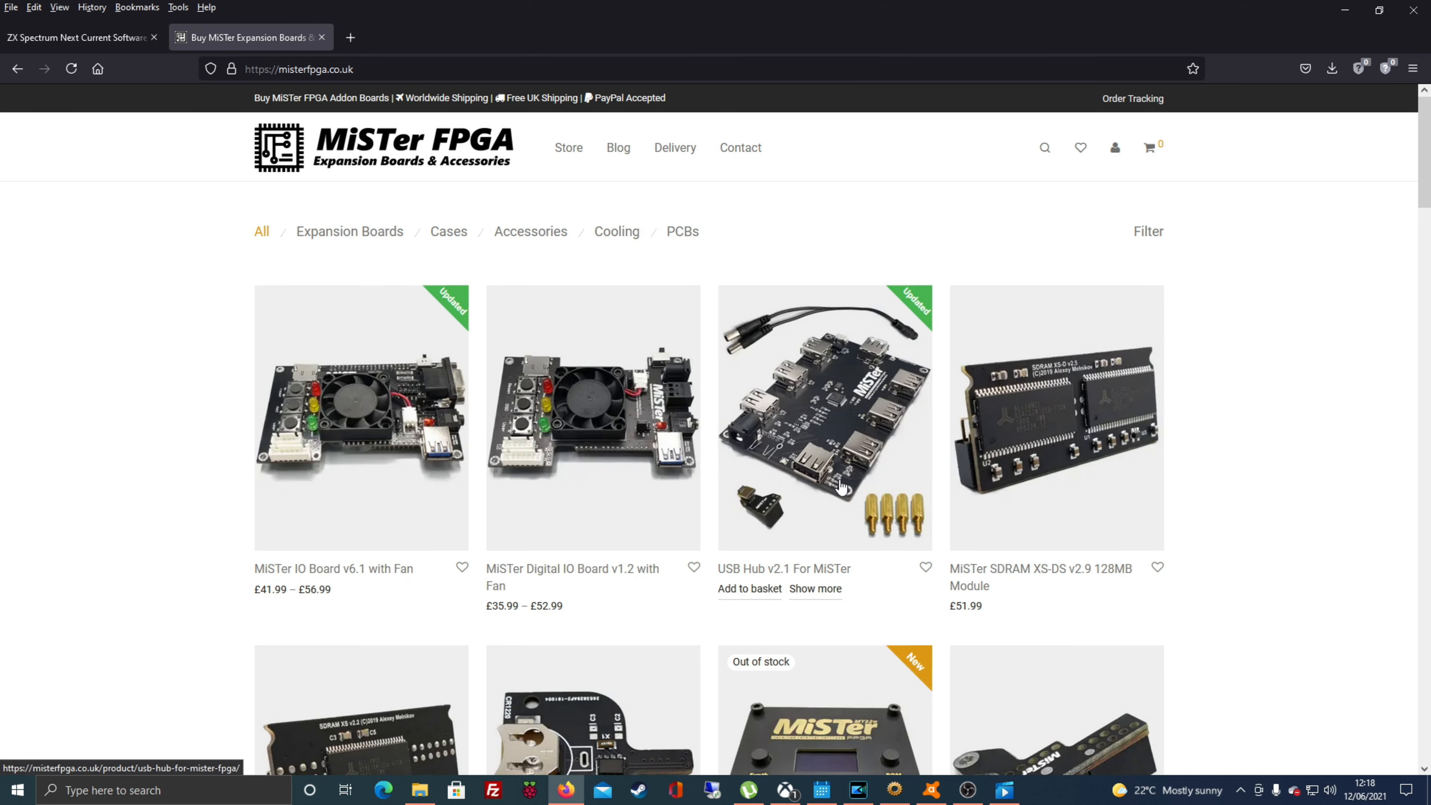
scroll("down", 3)
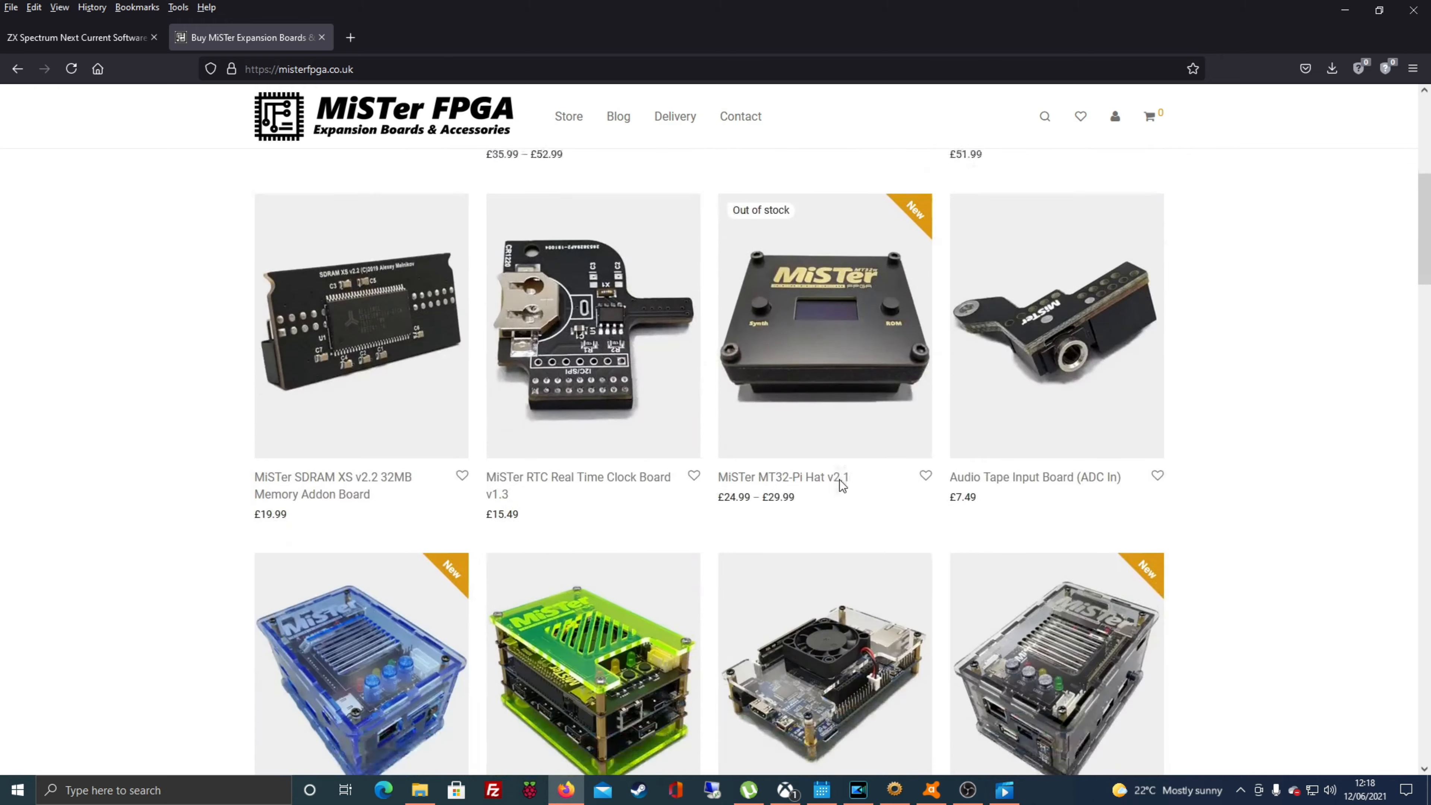
scroll("down", 3)
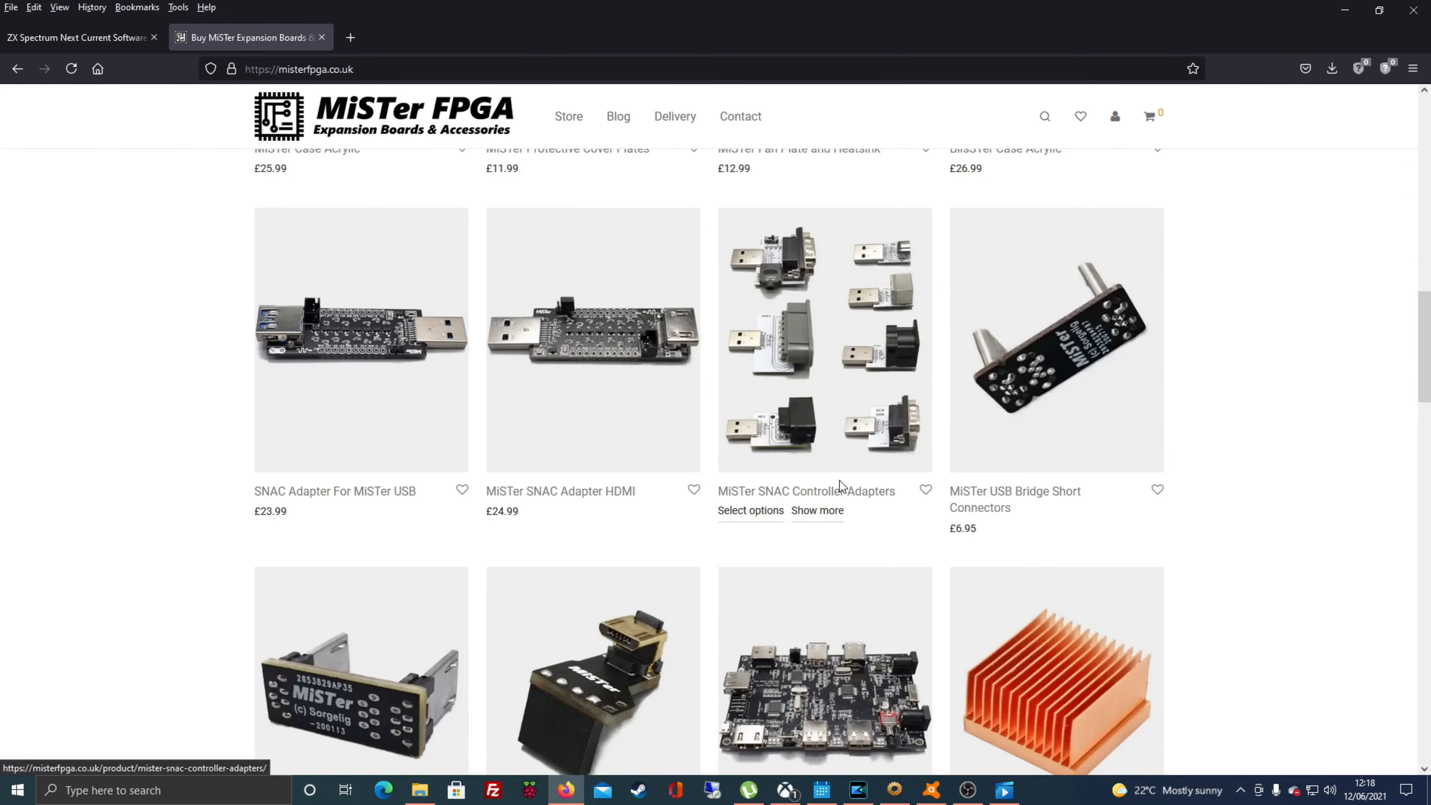
scroll("down", 3)
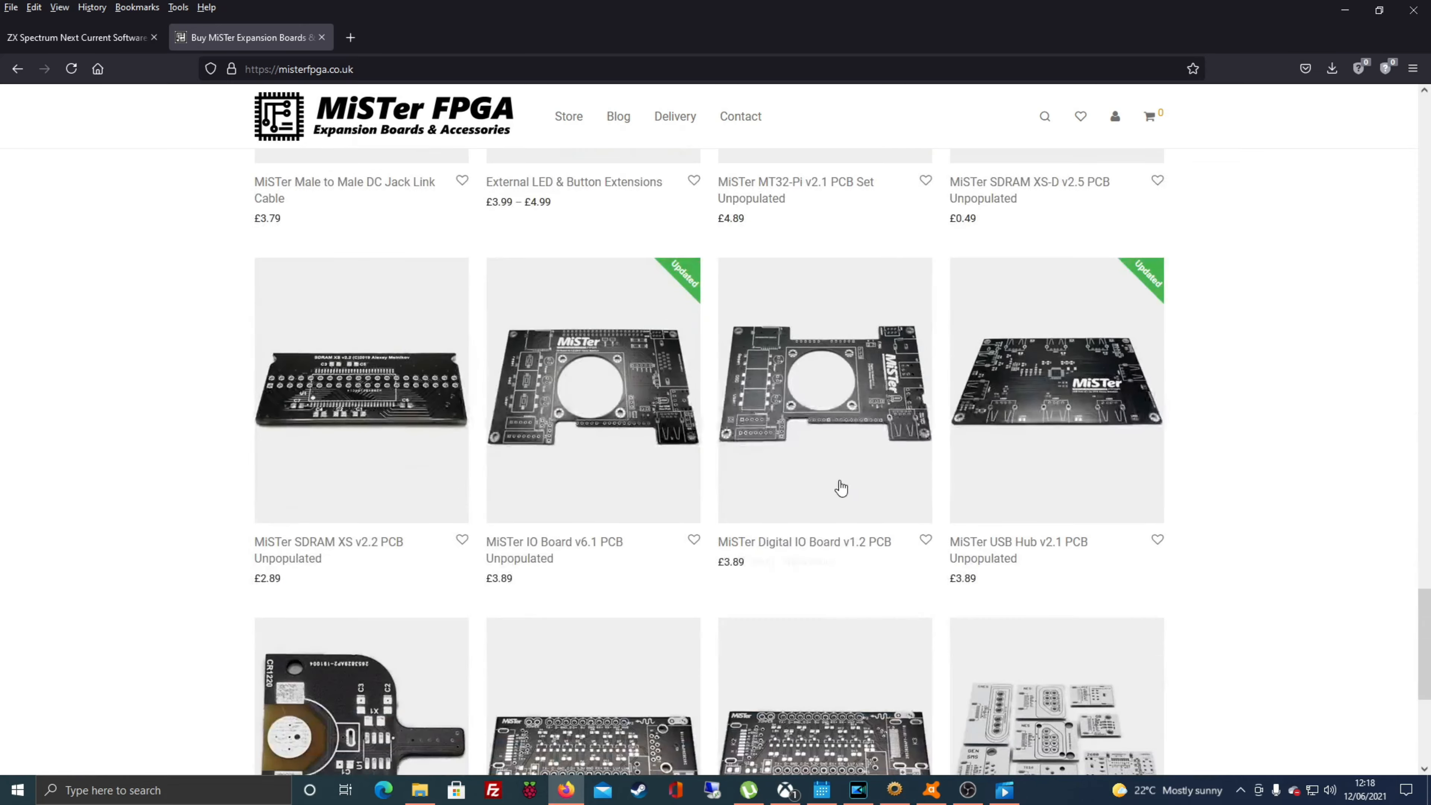
scroll("down", 3)
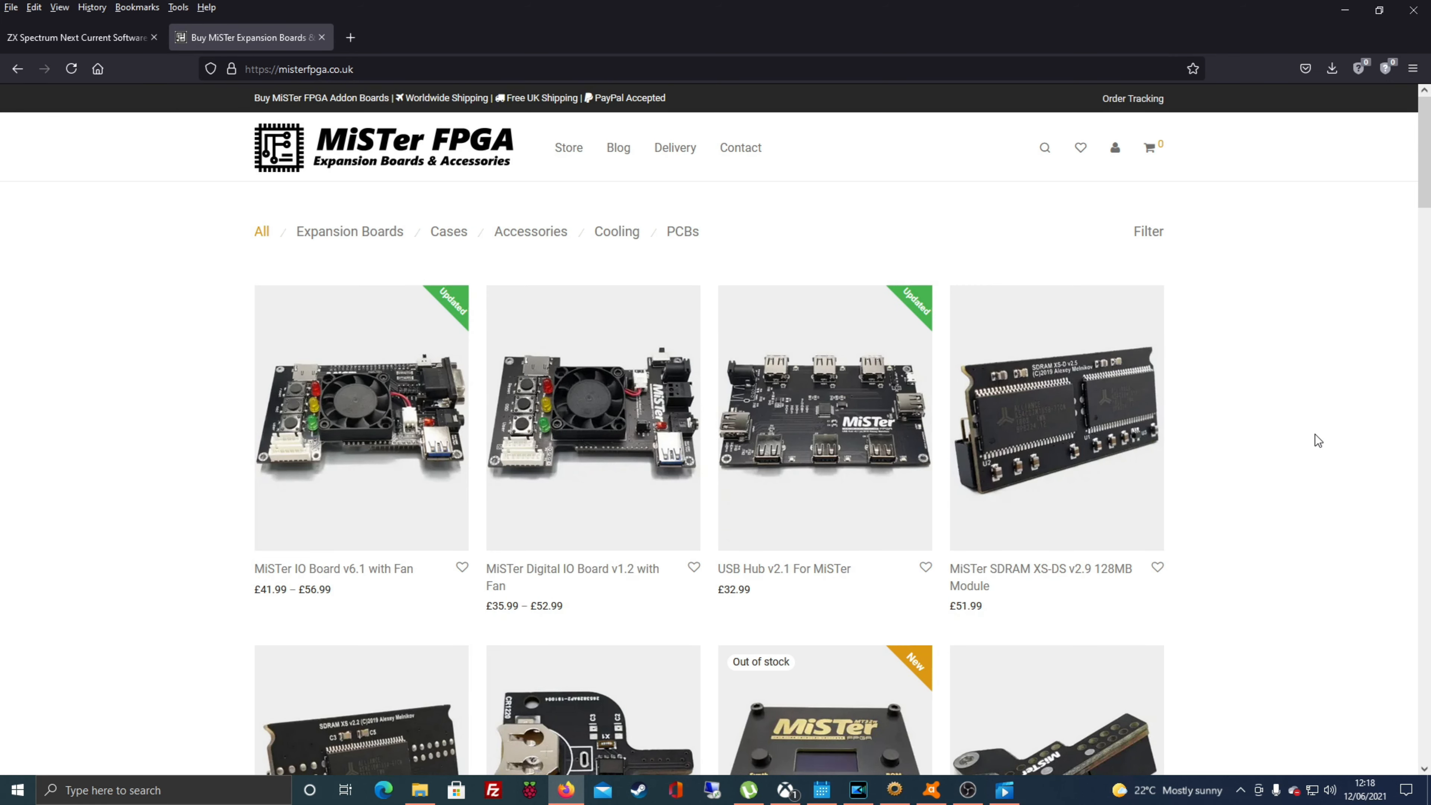
scroll("down", 3)
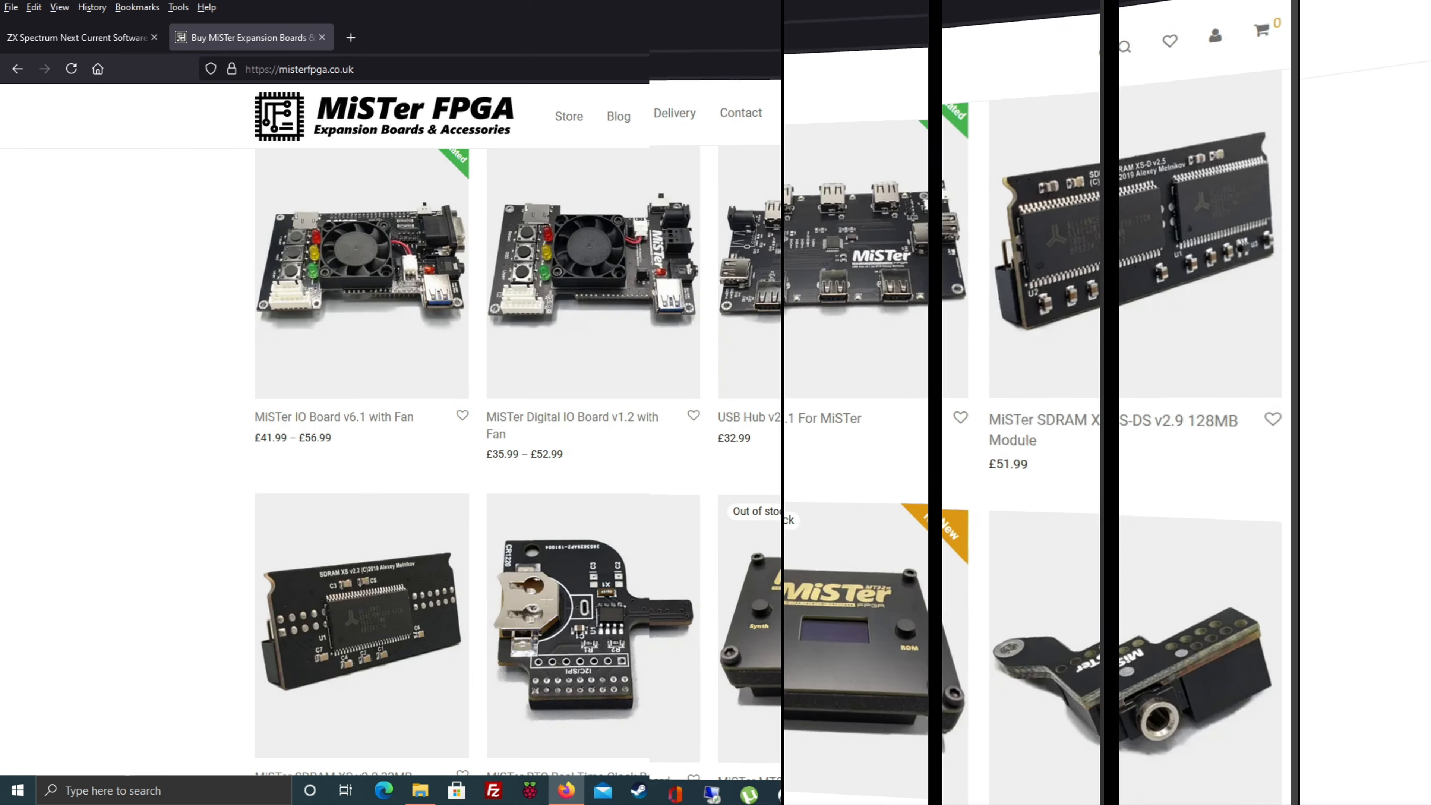
left_click(246, 37)
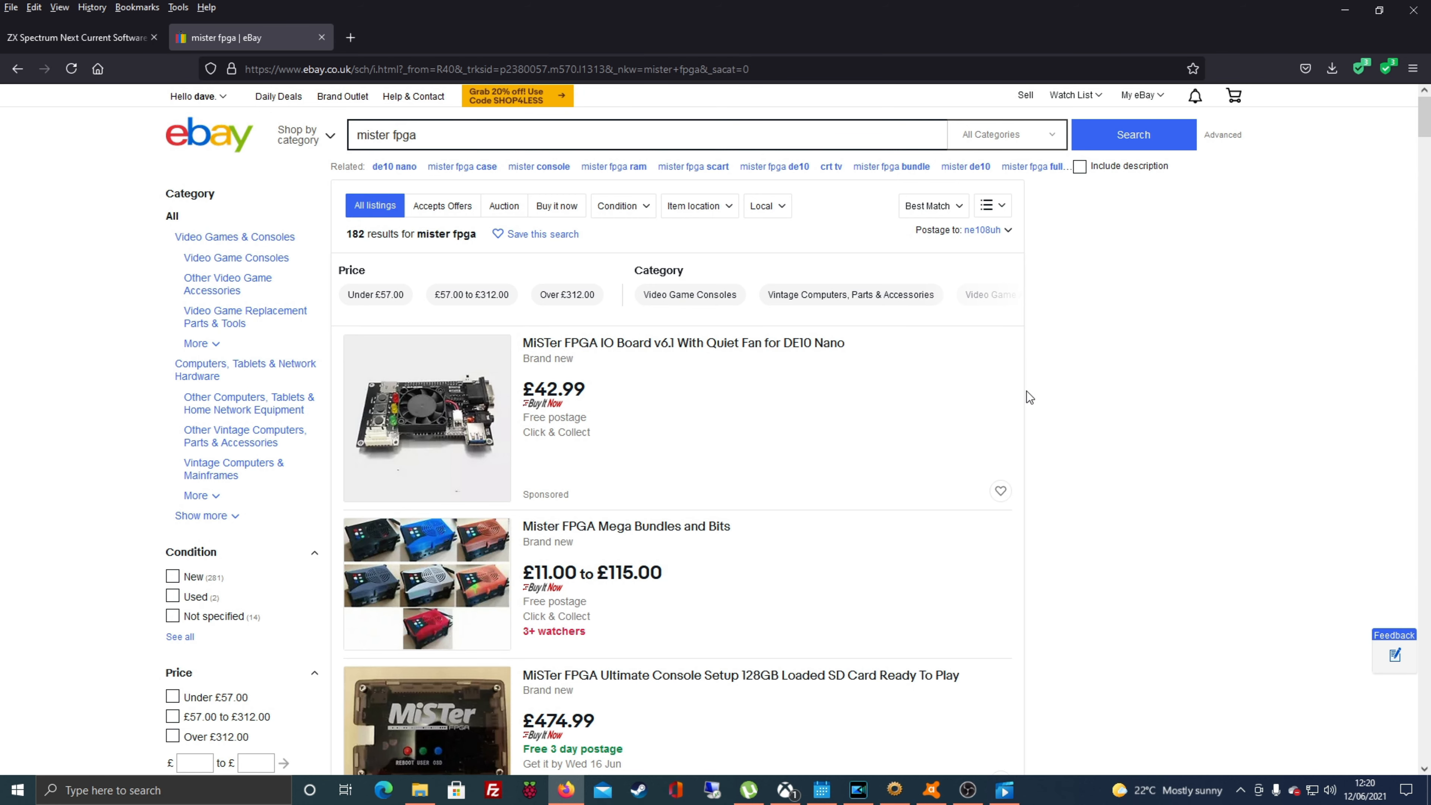
Step: Look through the eBay 'mister fpga' listings down to China-shipped MiSTer boards and cases
scroll("down", 3)
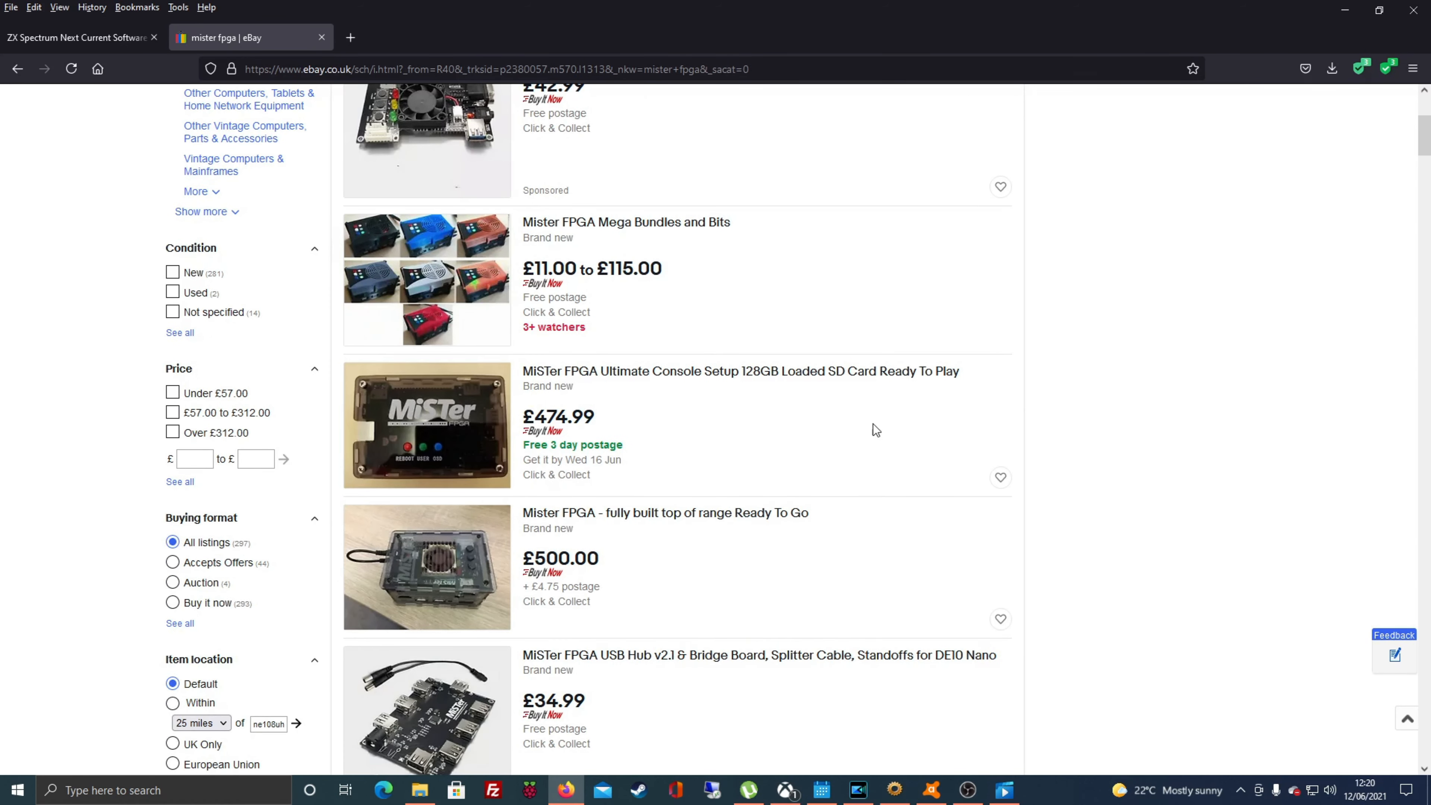
mouse_move(601, 420)
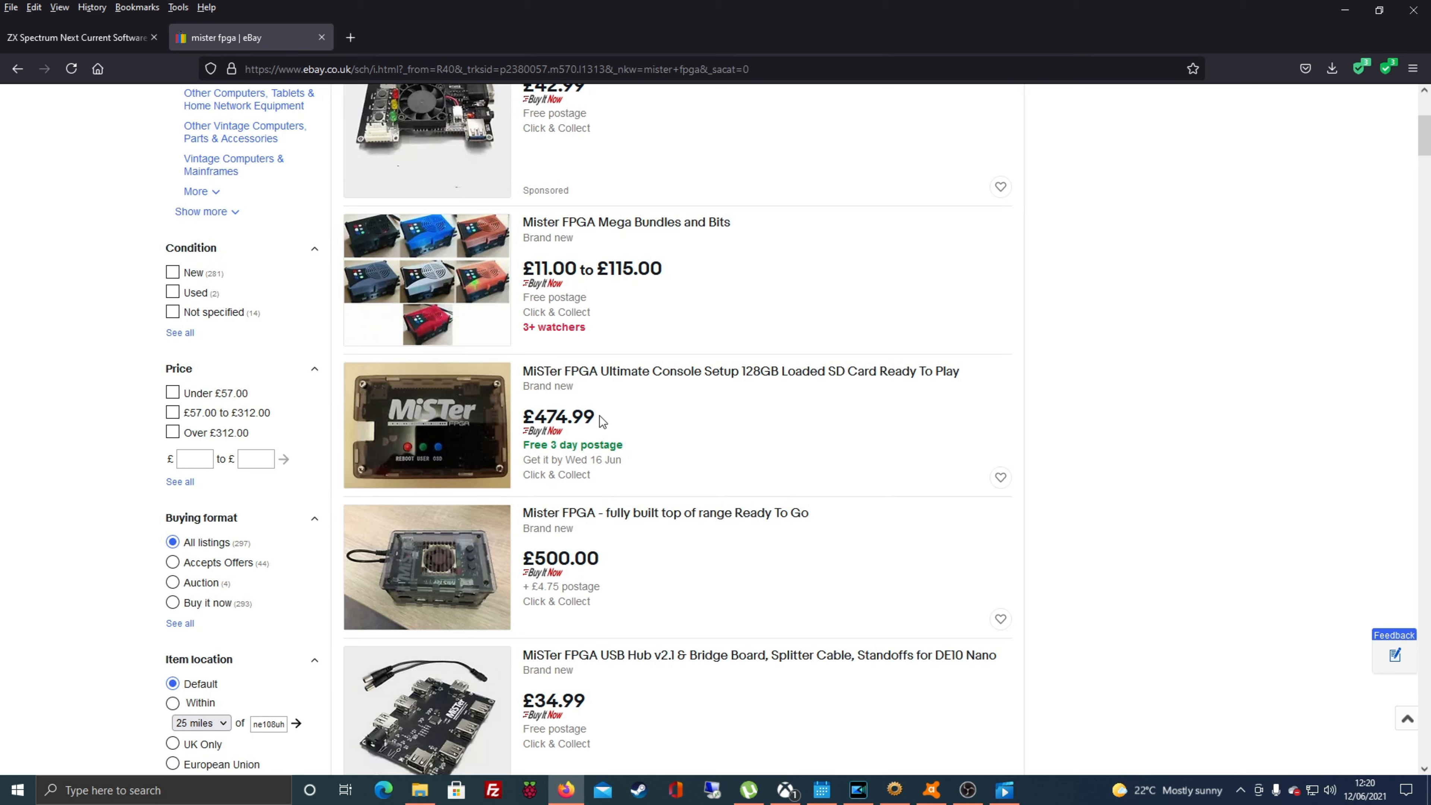
mouse_move(690, 565)
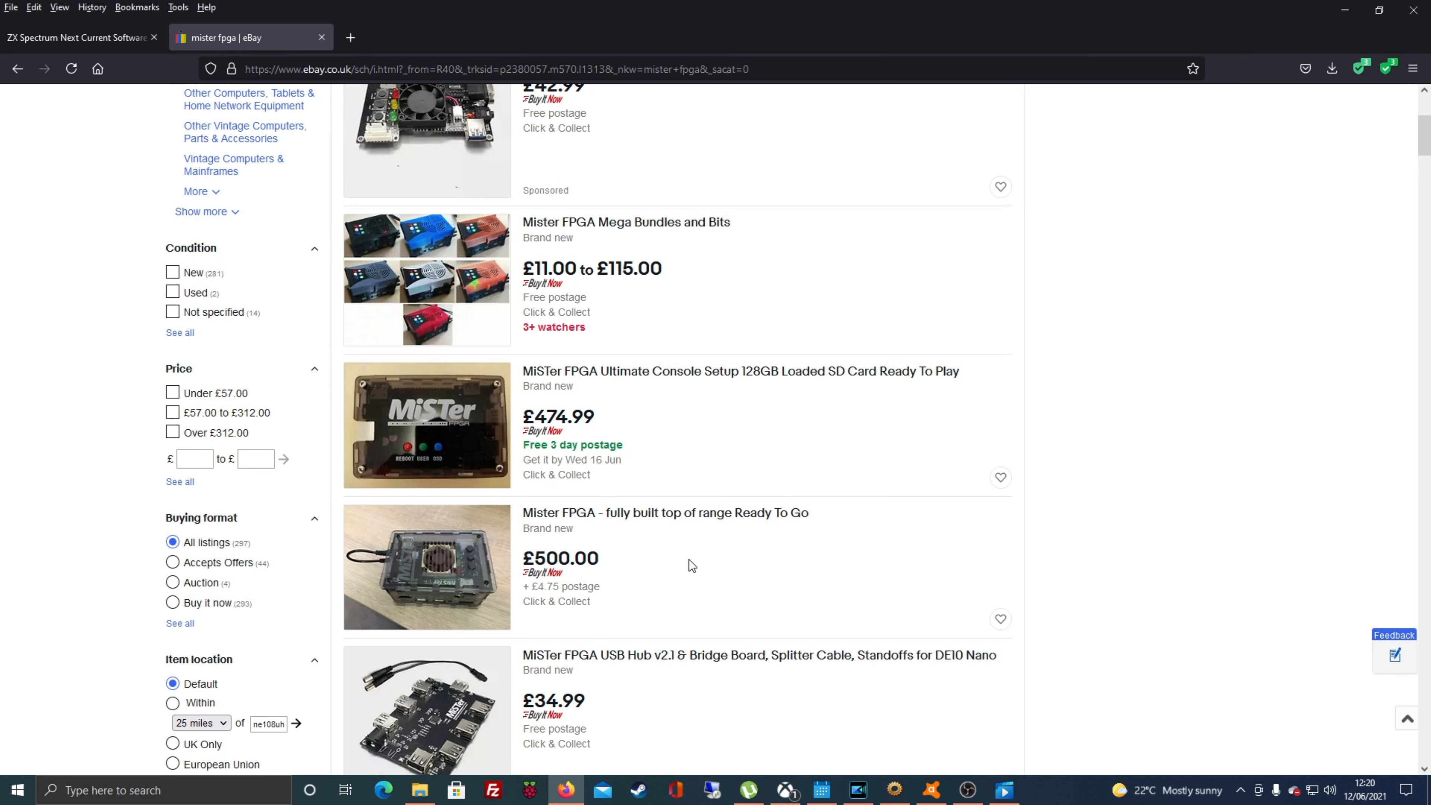
mouse_move(709, 561)
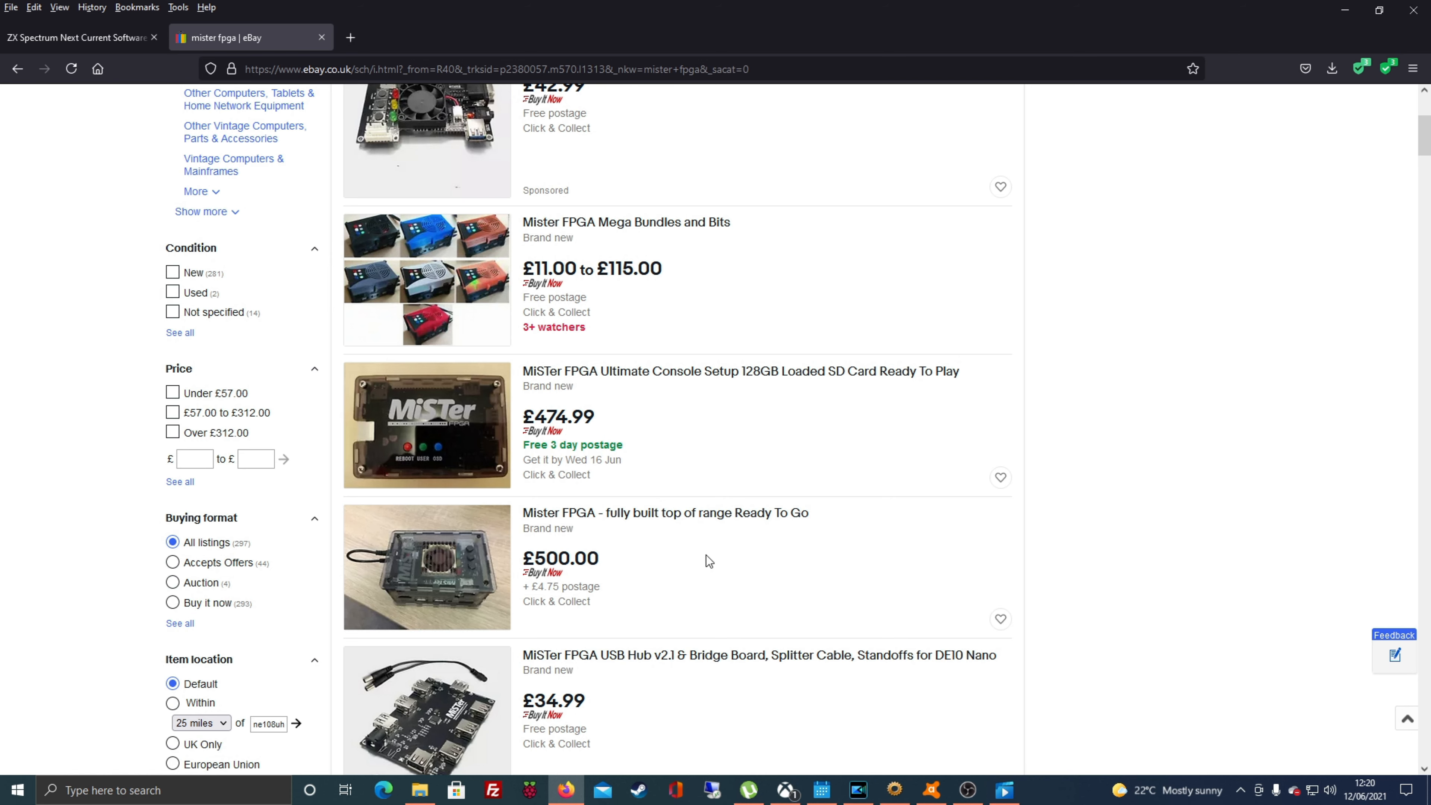
mouse_move(871, 545)
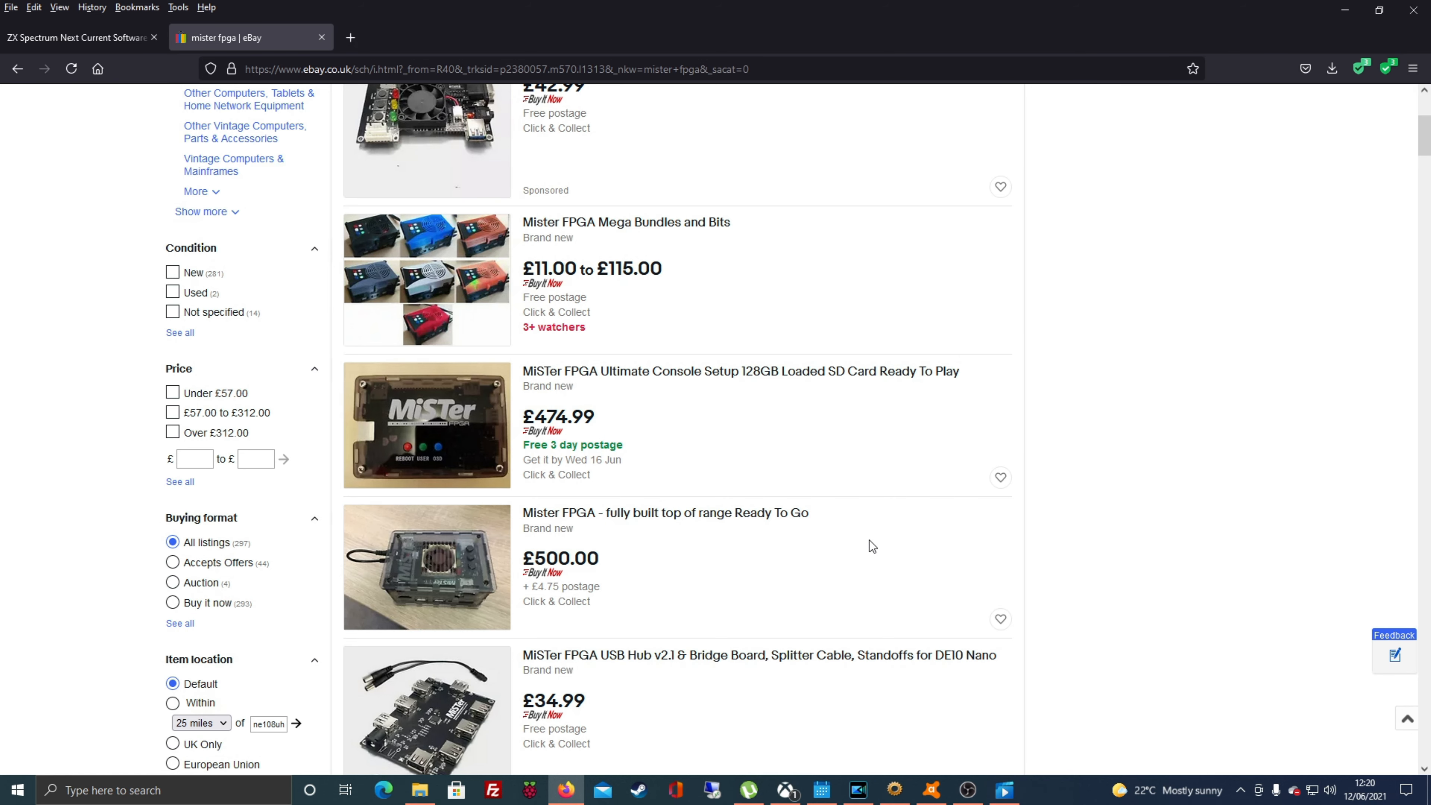
scroll("down", 3)
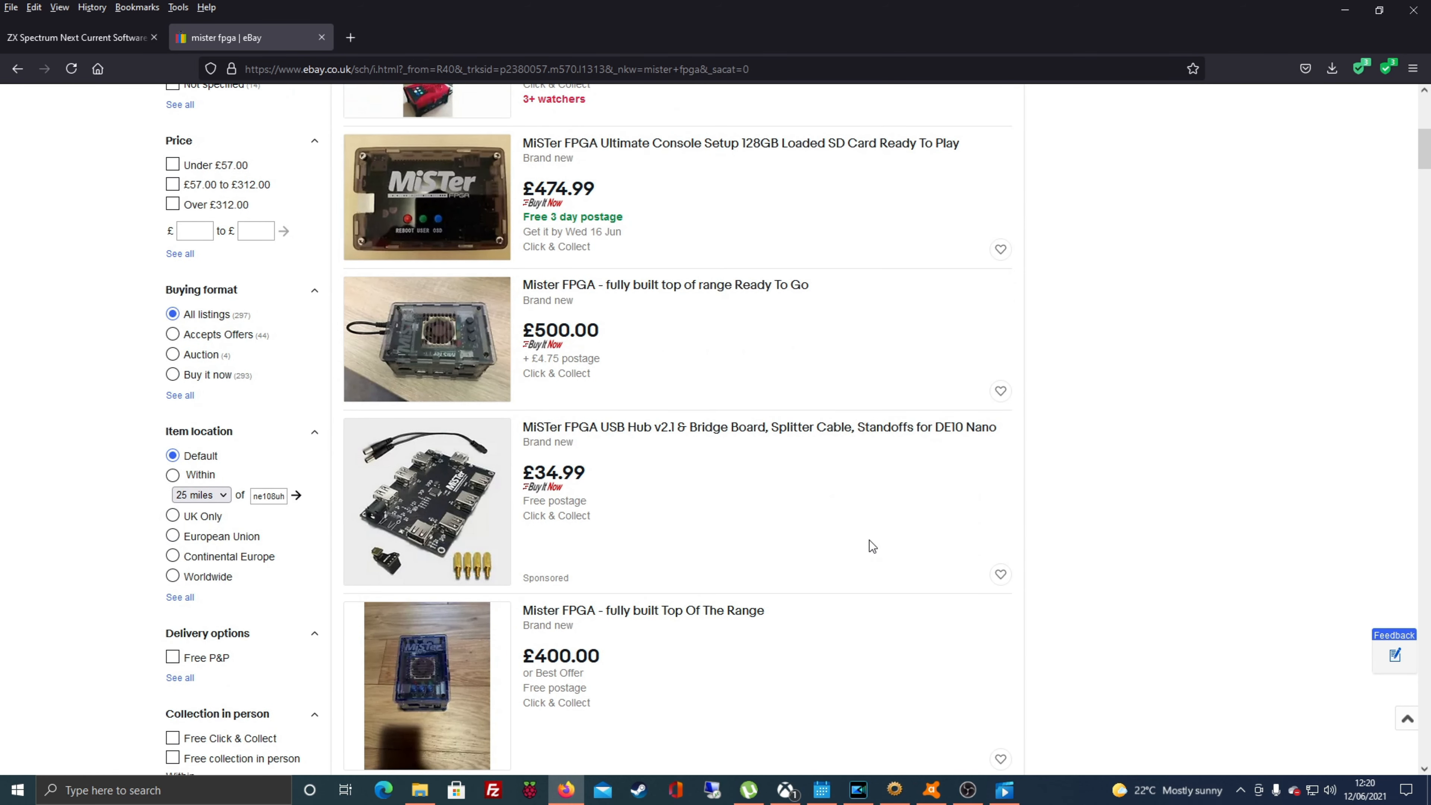
scroll("down", 3)
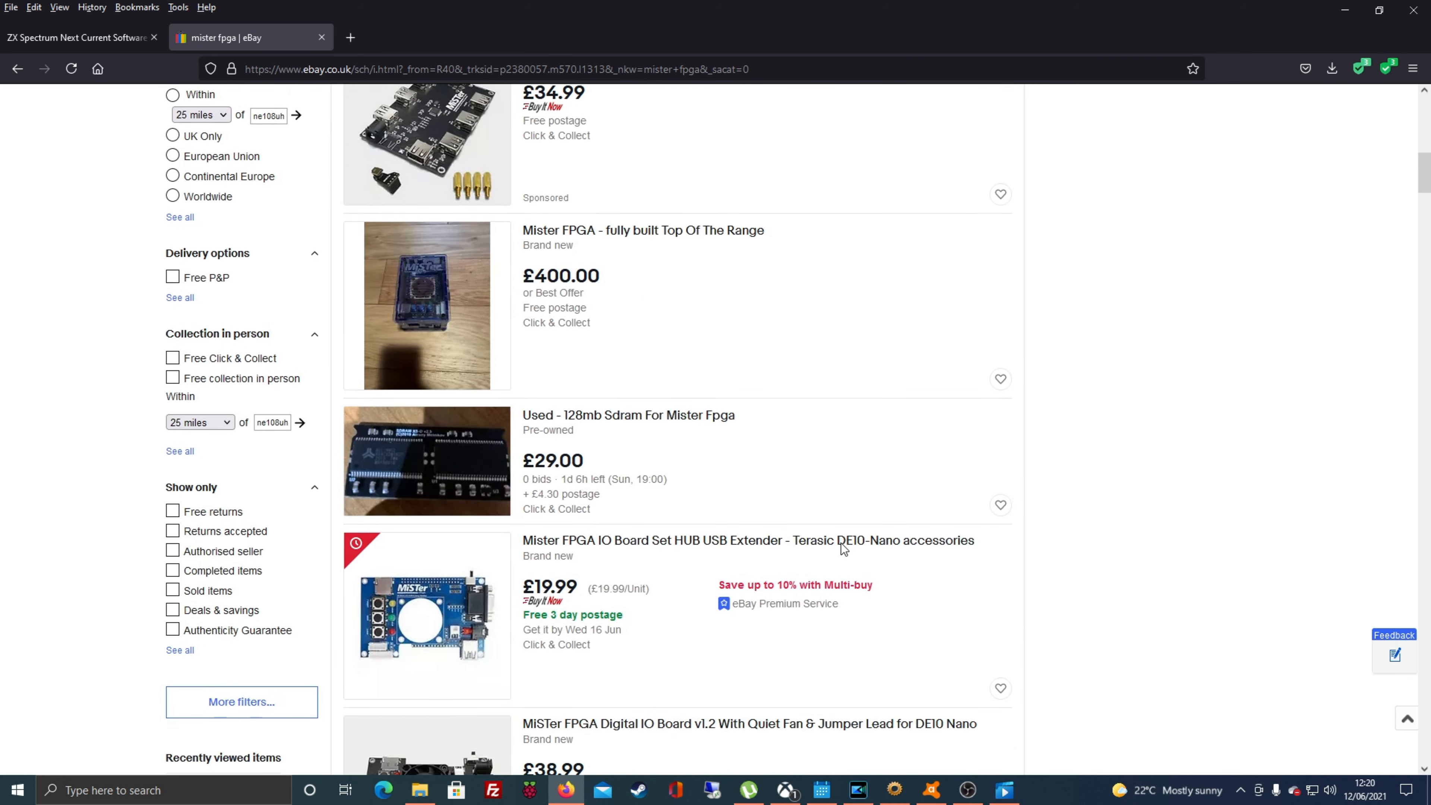
scroll("down", 3)
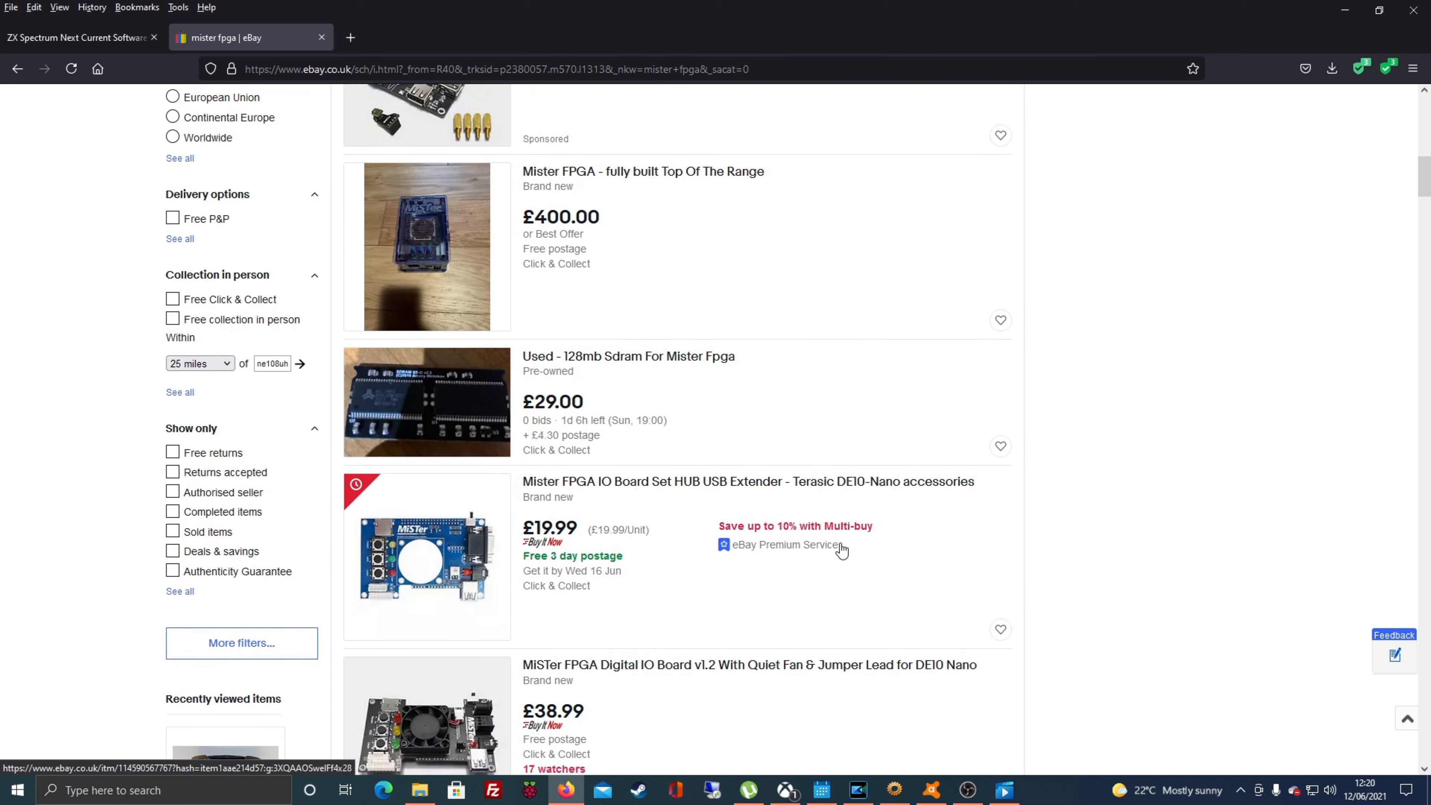
scroll("down", 3)
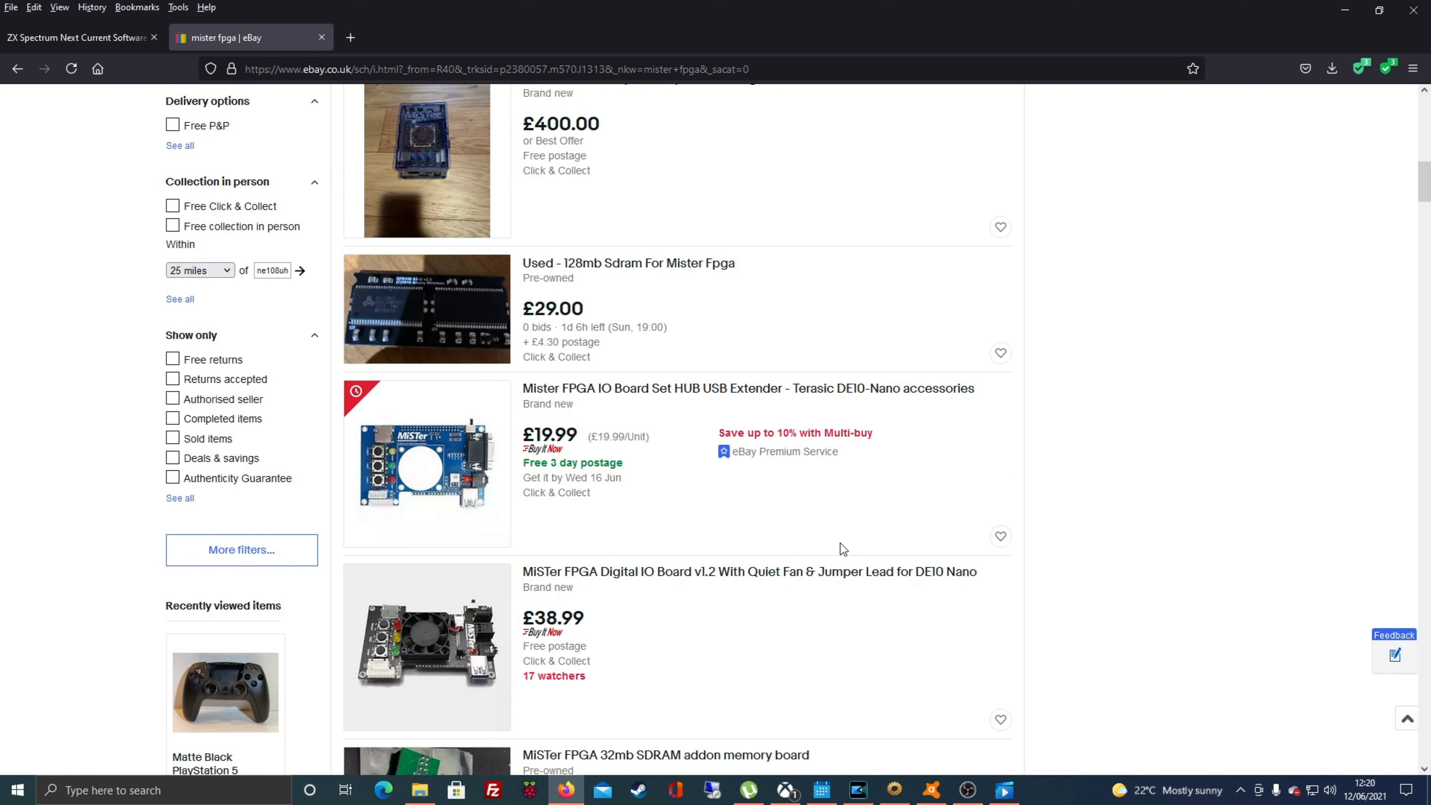
scroll("down", 3)
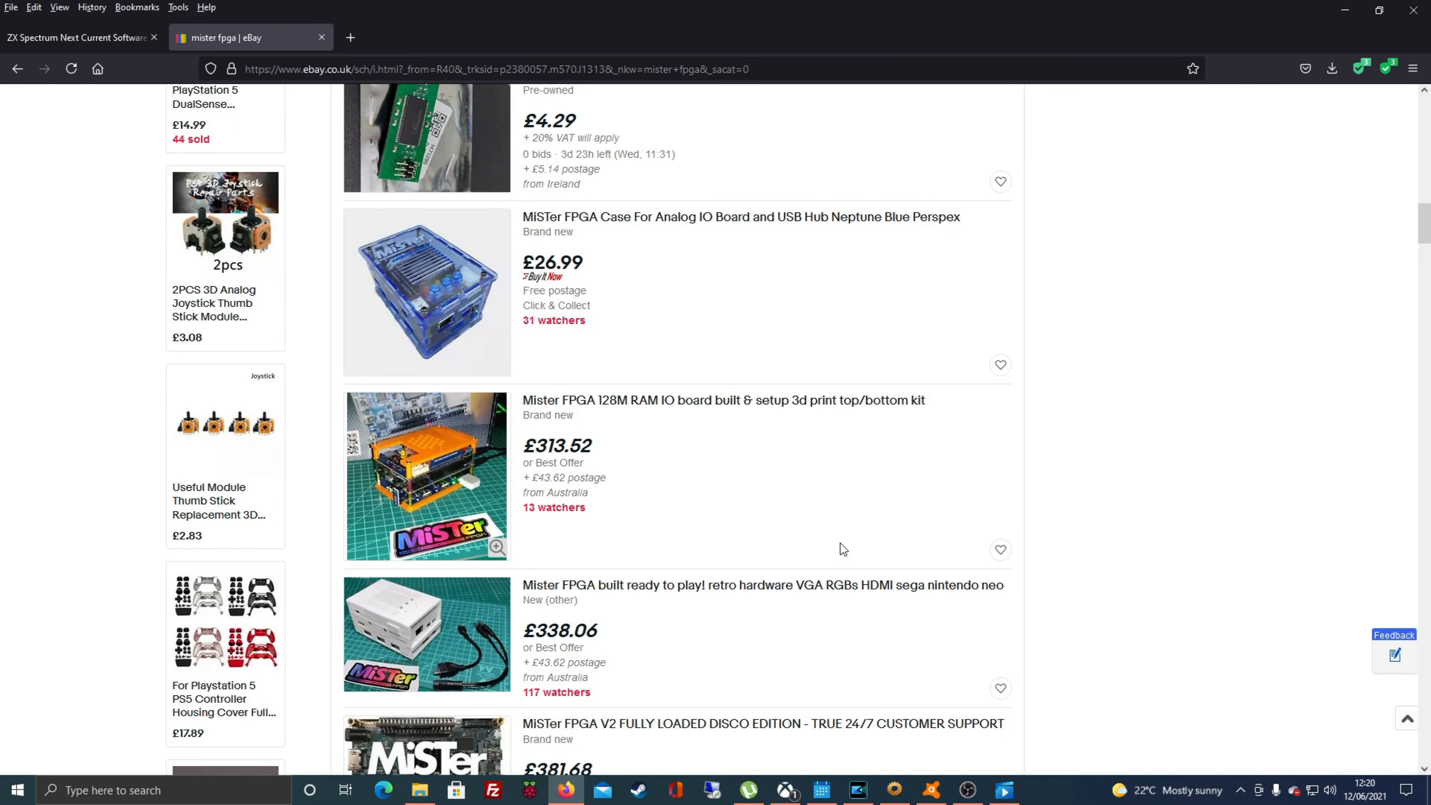
scroll("down", 3)
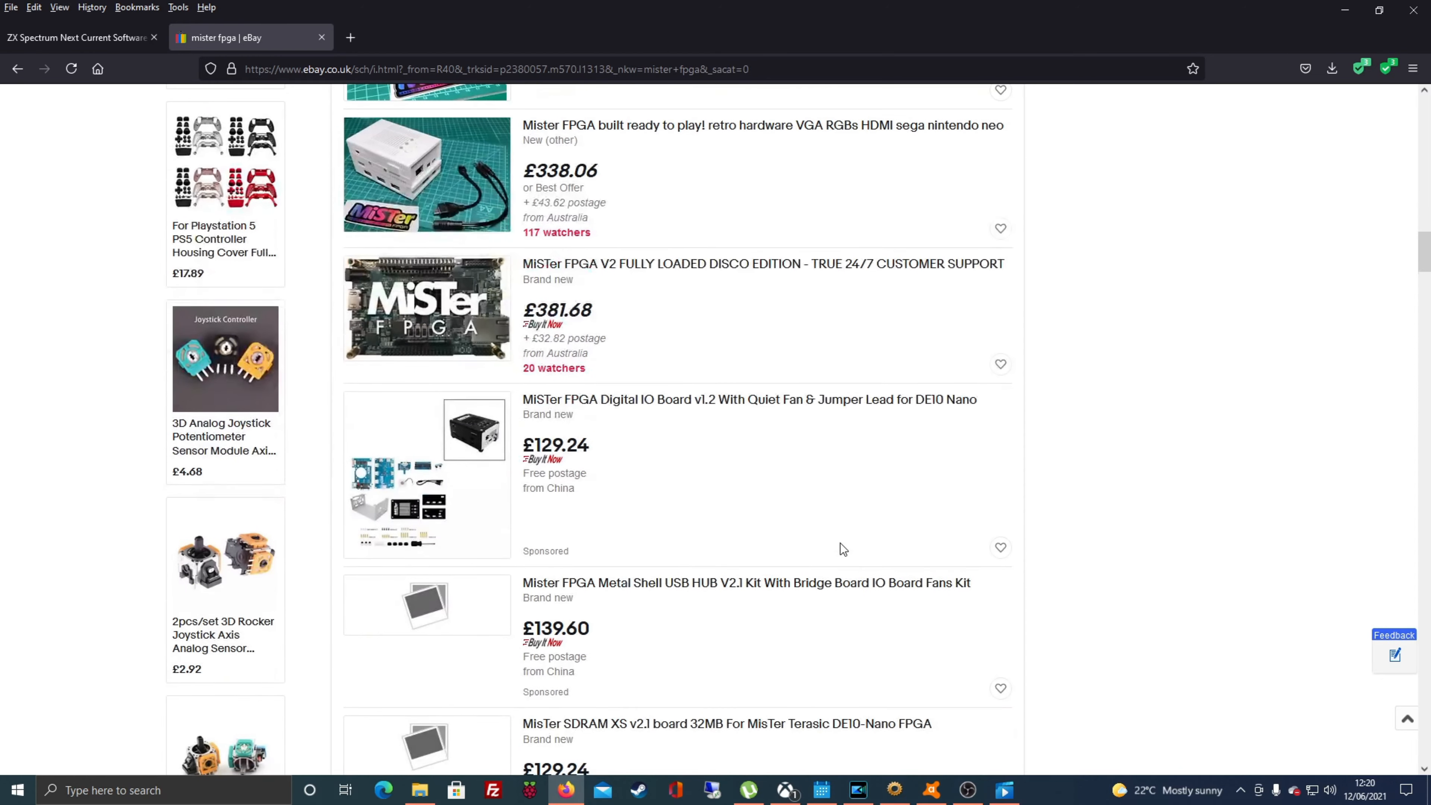
scroll("down", 3)
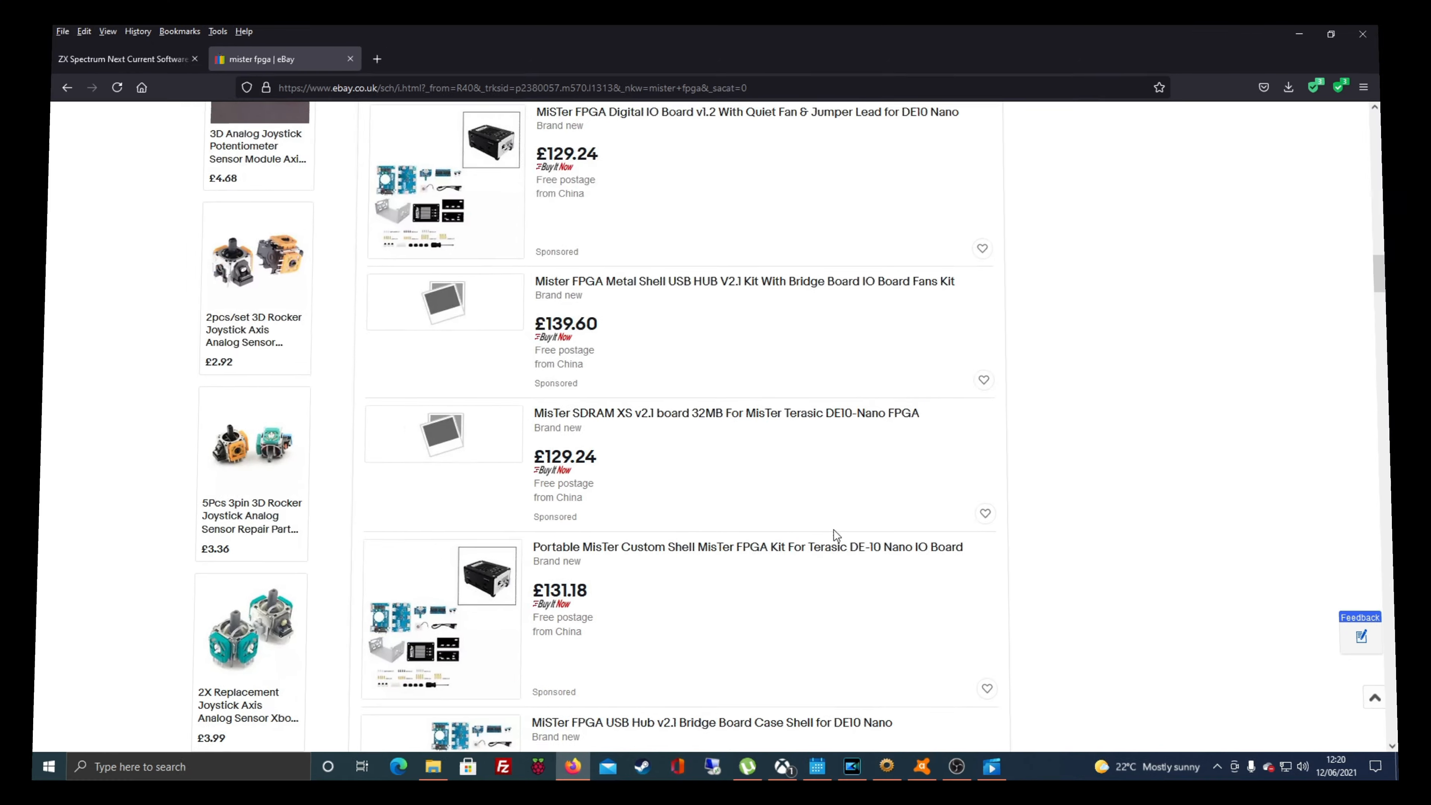
Step: Show the photo of the assembled ZX Spectrum Next with its boot menu on the monitor
left_click(122, 58)
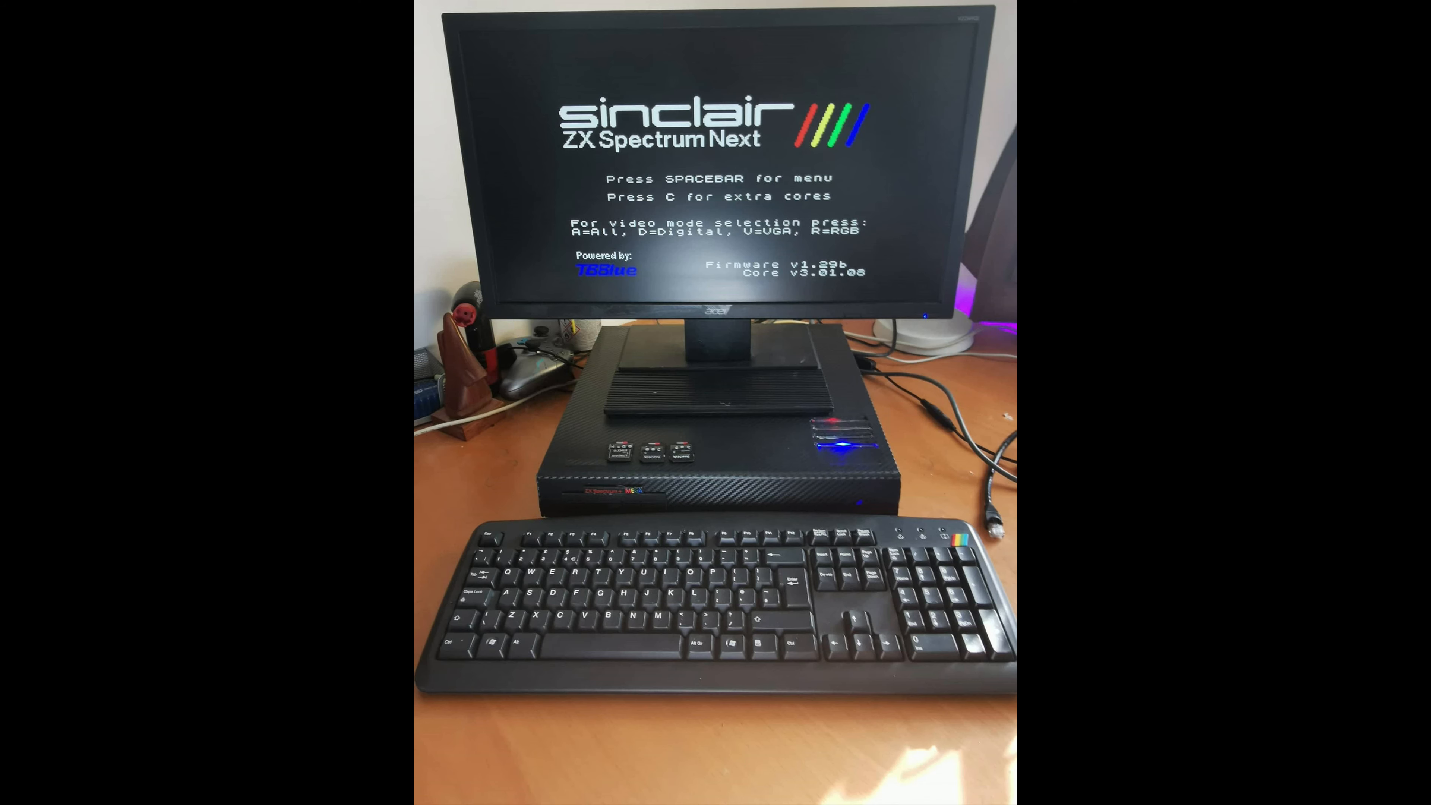